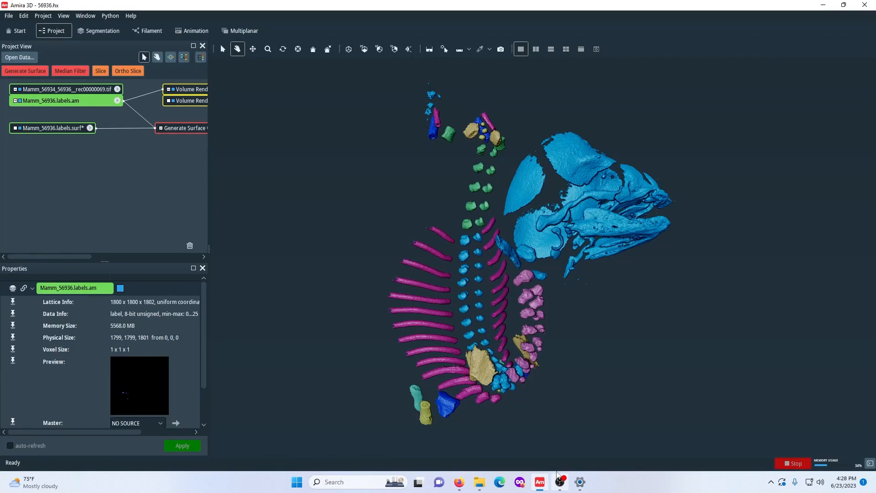
pyautogui.moveTo(550, 407)
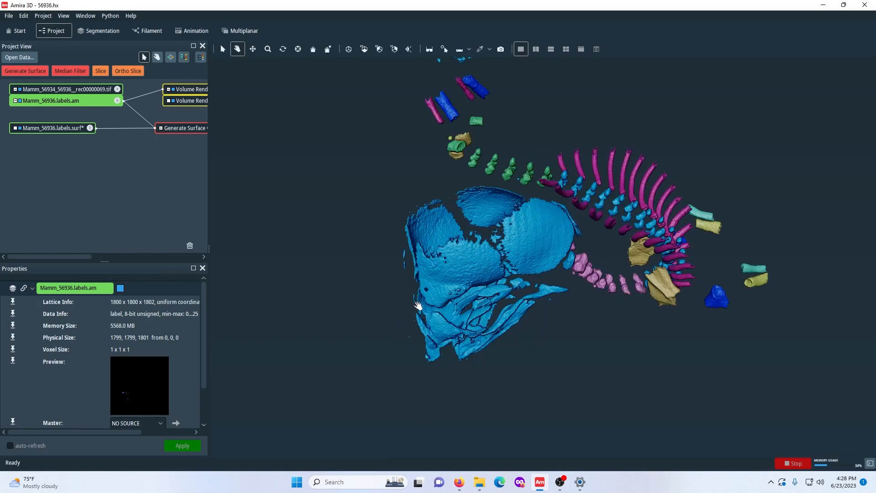
pyautogui.moveTo(423, 300)
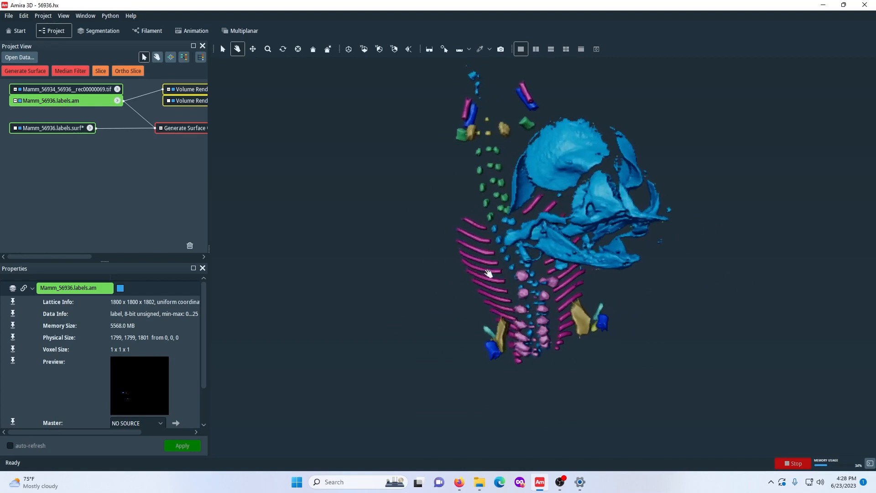
# Step: Rotate the skeleton model to review it from another side and back
pyautogui.moveTo(489, 273); pyautogui.dragTo(626, 254)
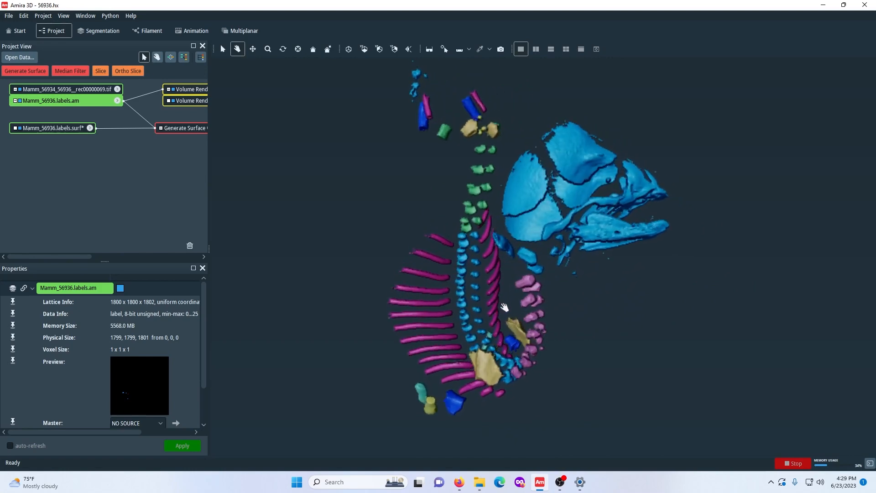
pyautogui.moveTo(503, 308); pyautogui.dragTo(482, 307)
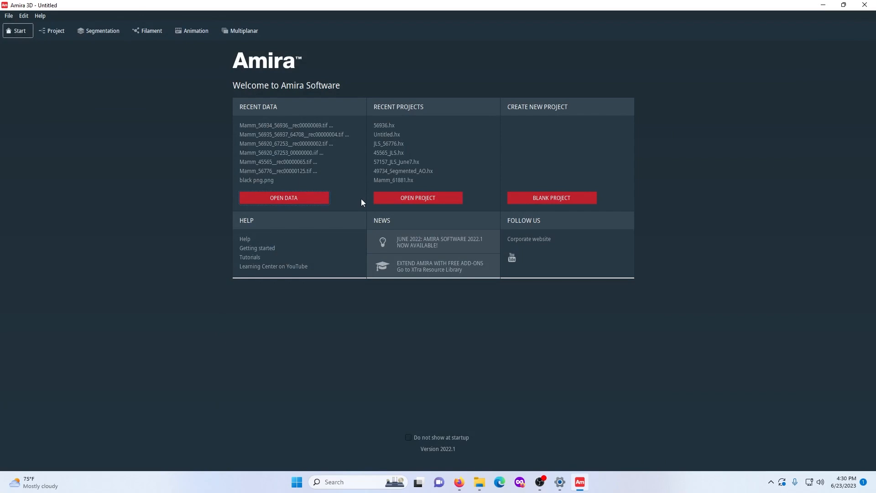
# Step: Start Open Data and browse into the Mamm_56920_67253 recon folder
pyautogui.click(283, 198)
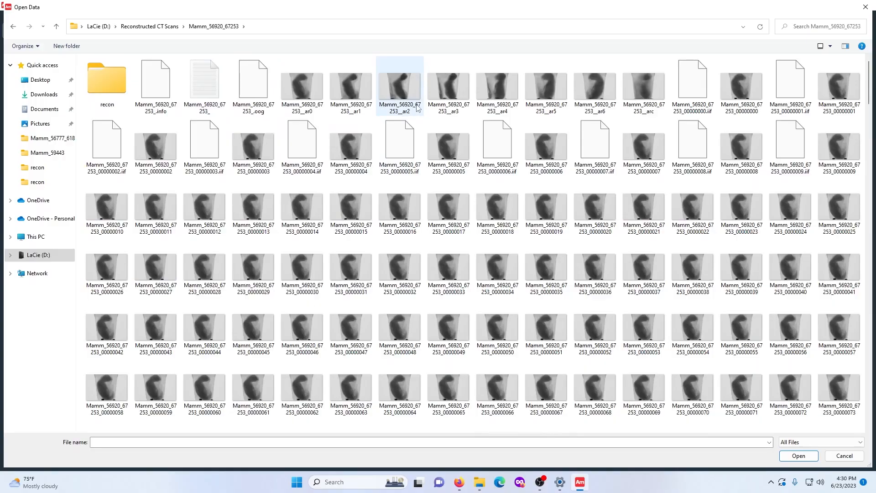
pyautogui.scroll(-3)
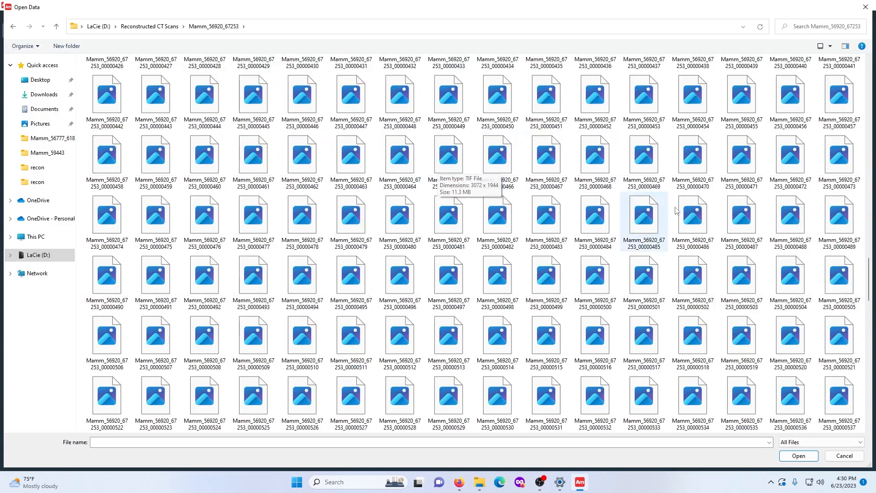
pyautogui.scroll(-3)
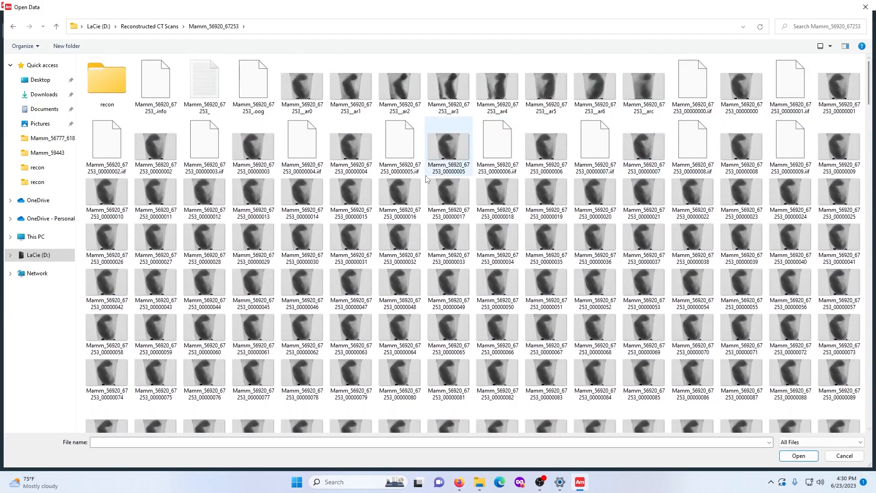
pyautogui.click(107, 81)
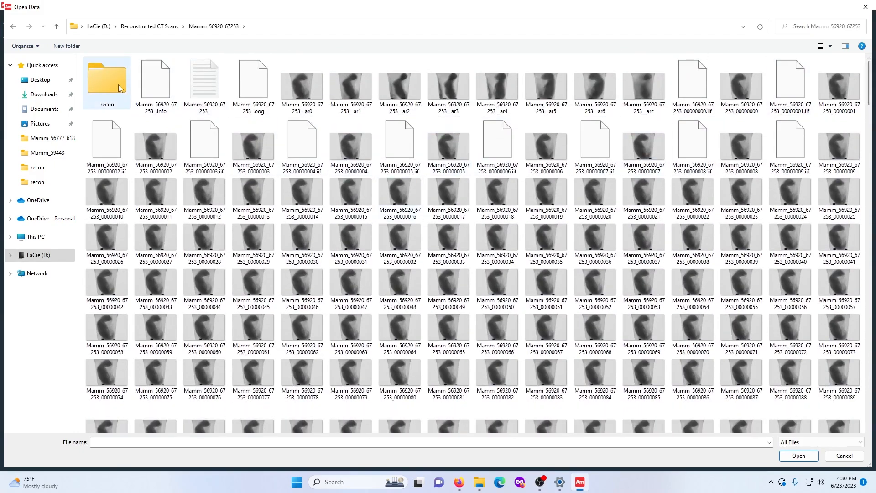
pyautogui.doubleClick(106, 82)
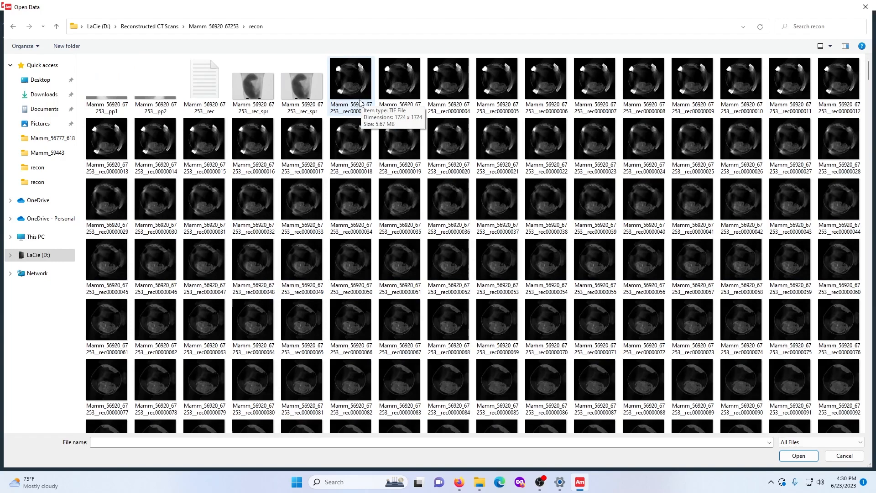
# Step: Select all reconstructed TIF slices in the folder and submit them for loading
pyautogui.click(349, 82)
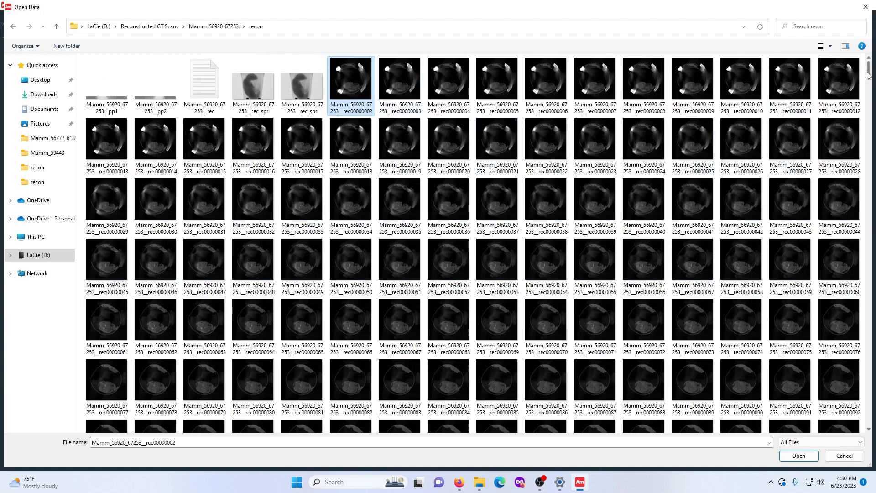
pyautogui.scroll(-3)
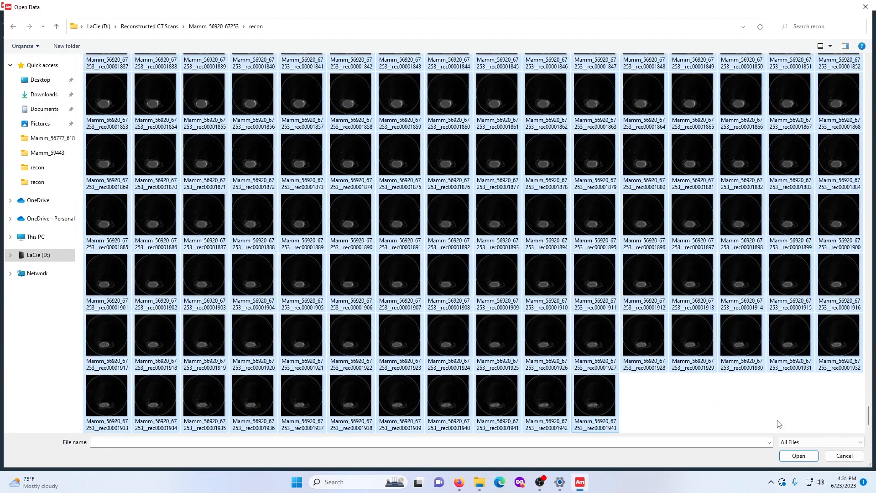
pyautogui.click(844, 456)
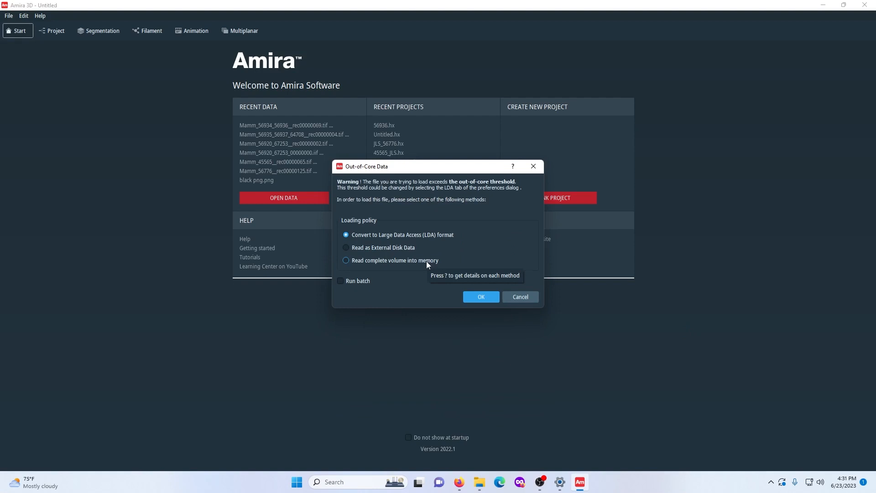
# Step: Accept the out-of-core loading policy and read parameters, then show the loaded scan's properties
pyautogui.click(479, 297)
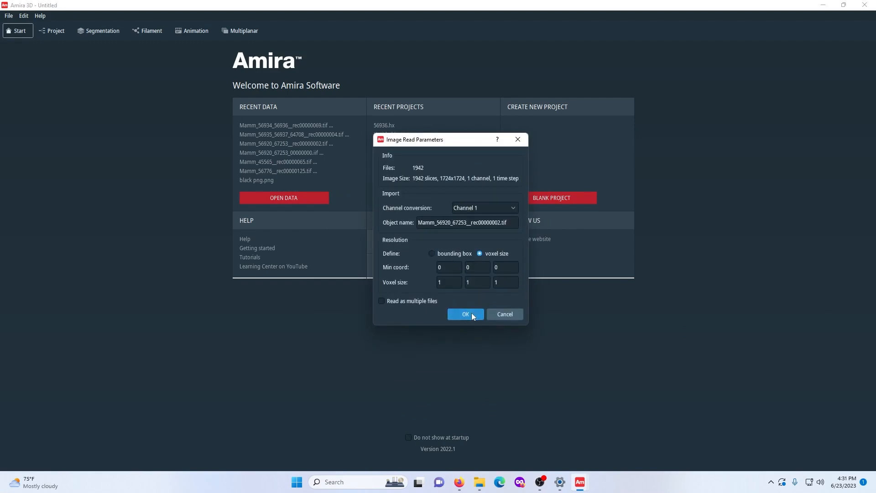
pyautogui.click(465, 314)
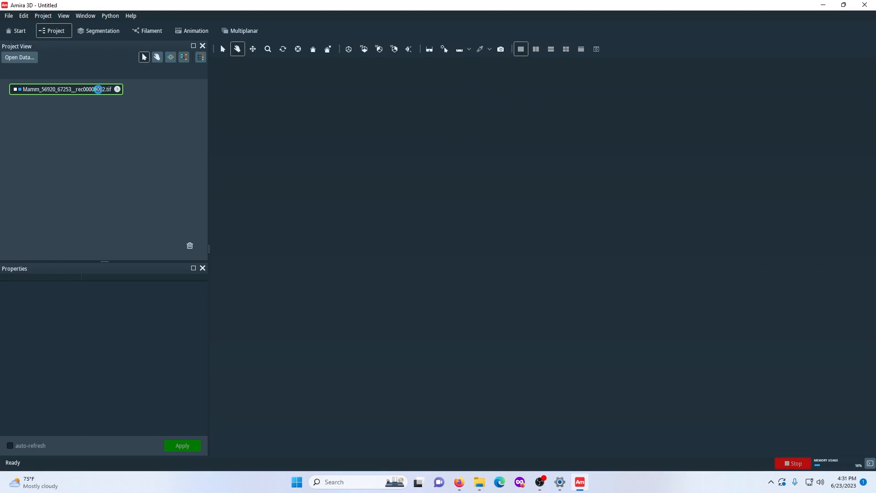
pyautogui.click(66, 88)
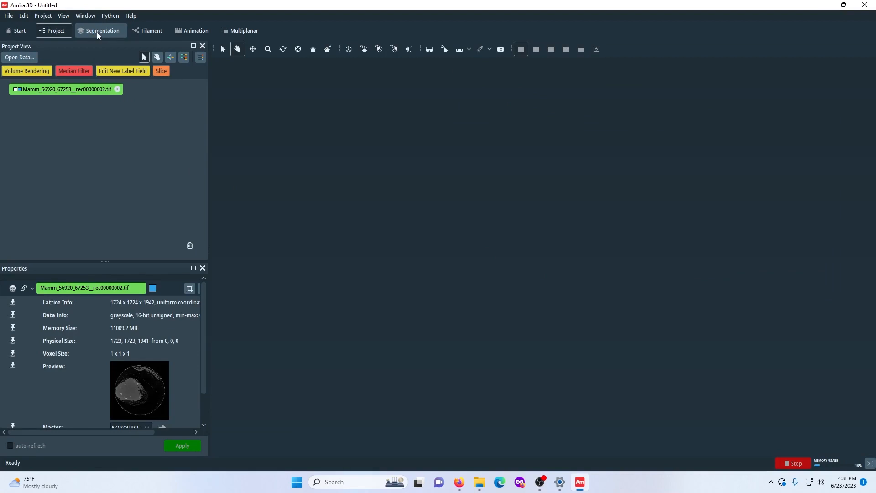
# Step: Enter the Segmentation workspace and zoom the slice views out until the whole embryo fits
pyautogui.click(101, 31)
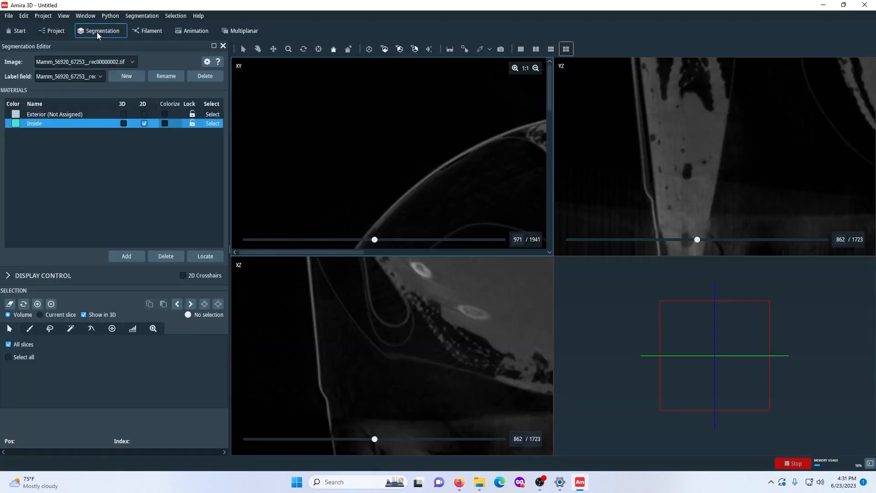
pyautogui.moveTo(651, 330)
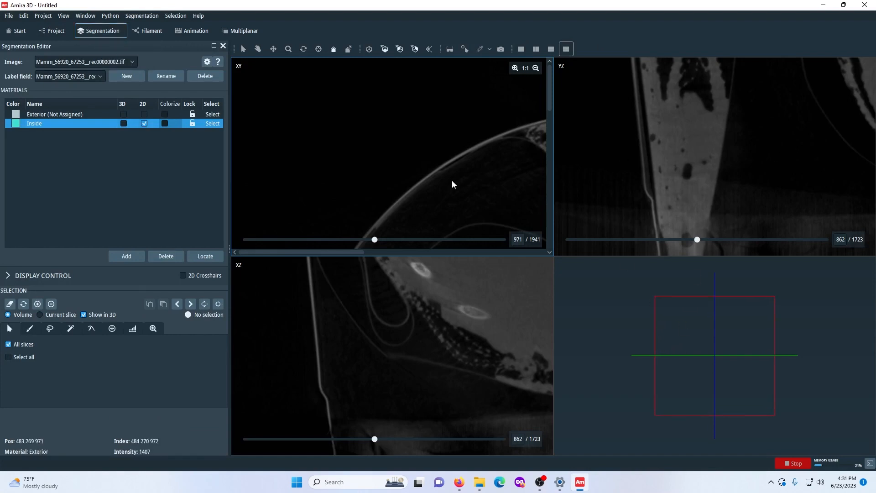
pyautogui.click(536, 68)
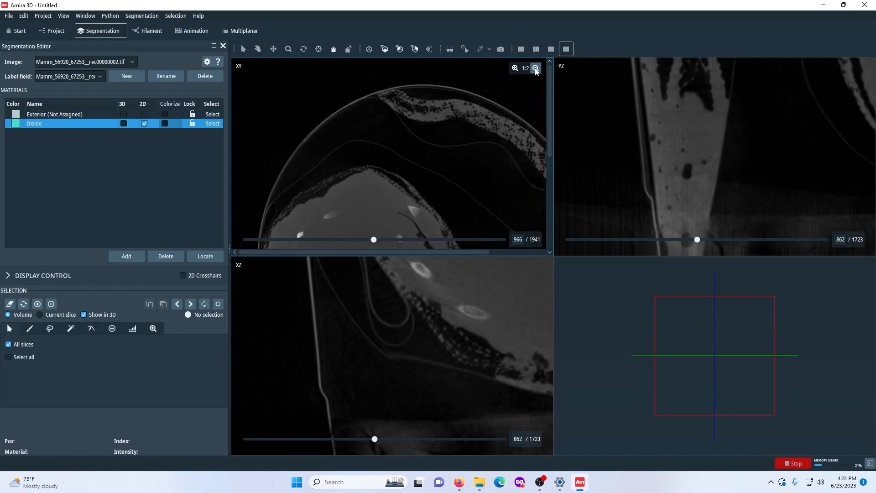
pyautogui.click(535, 68)
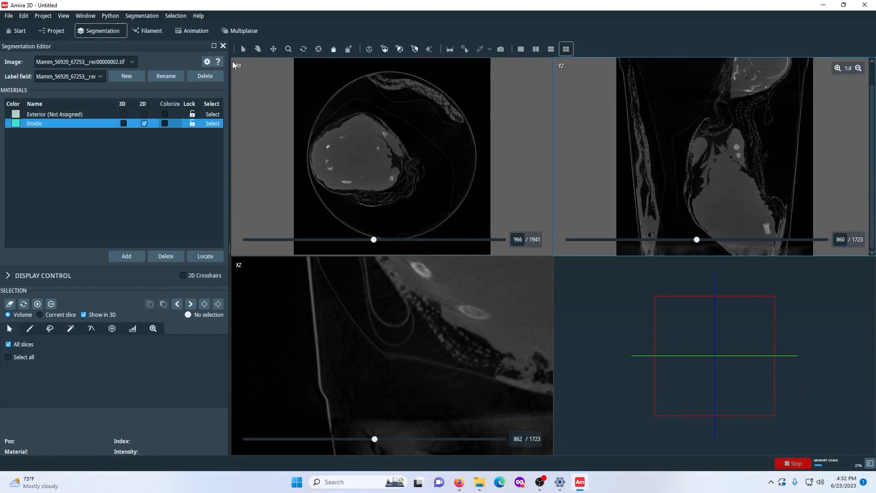
pyautogui.click(535, 268)
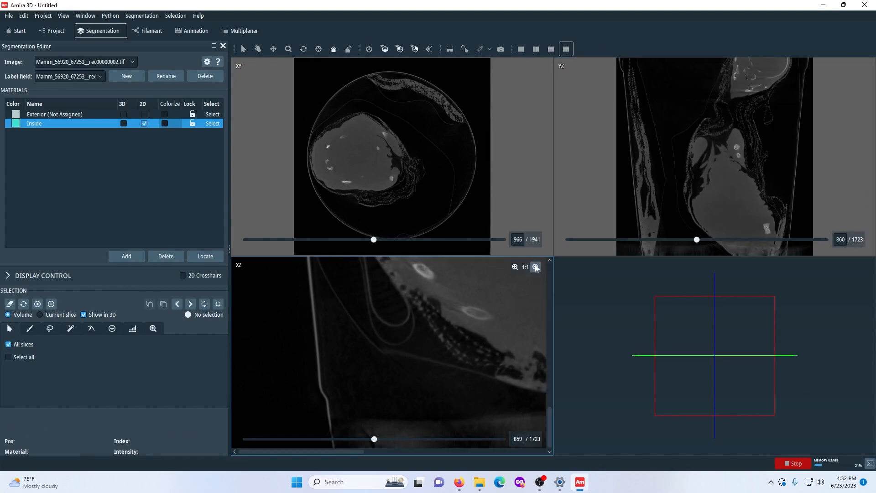
pyautogui.click(536, 268)
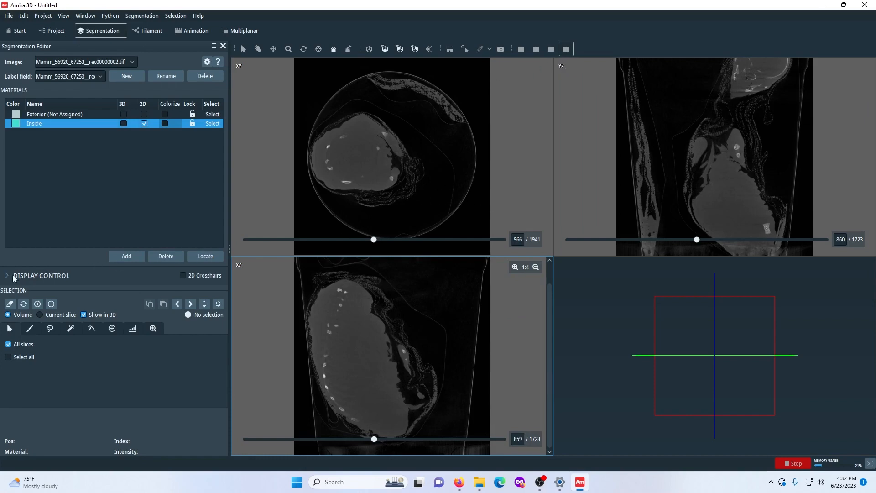
# Step: Turn on volume rendering of the scan in Display Control and orbit the rendered embryo
pyautogui.click(6, 275)
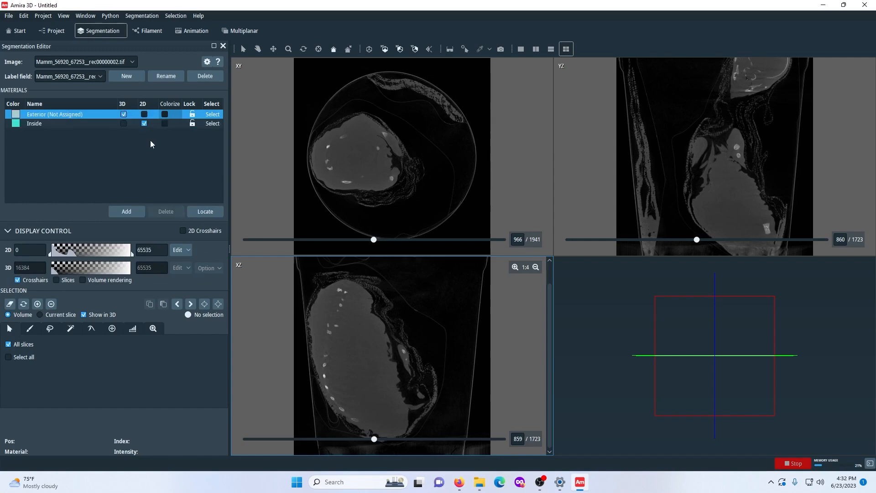
pyautogui.moveTo(32, 273)
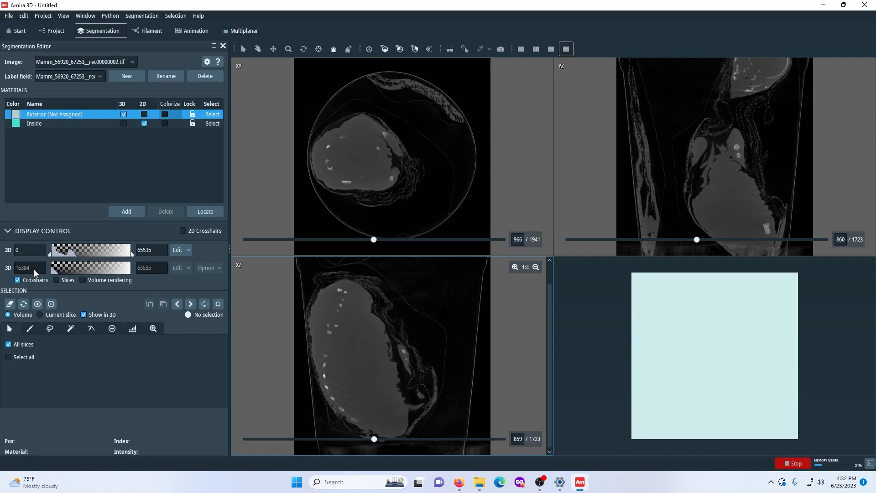
pyautogui.click(9, 230)
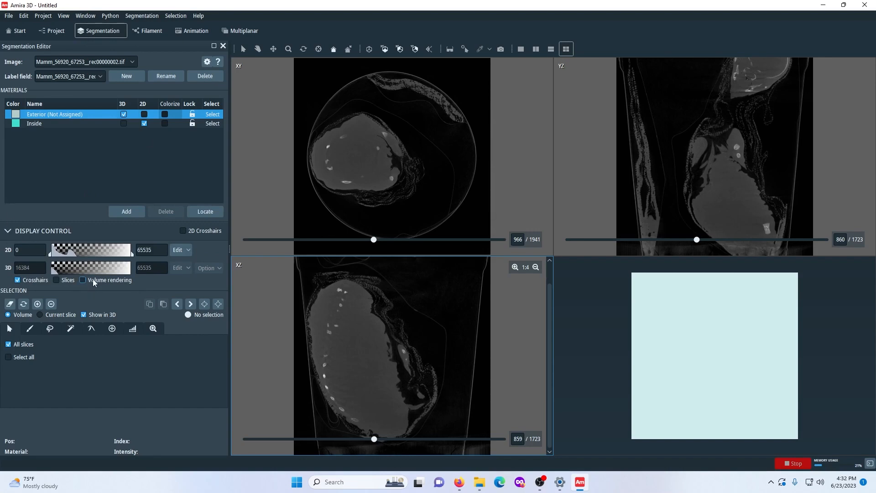
pyautogui.click(84, 281)
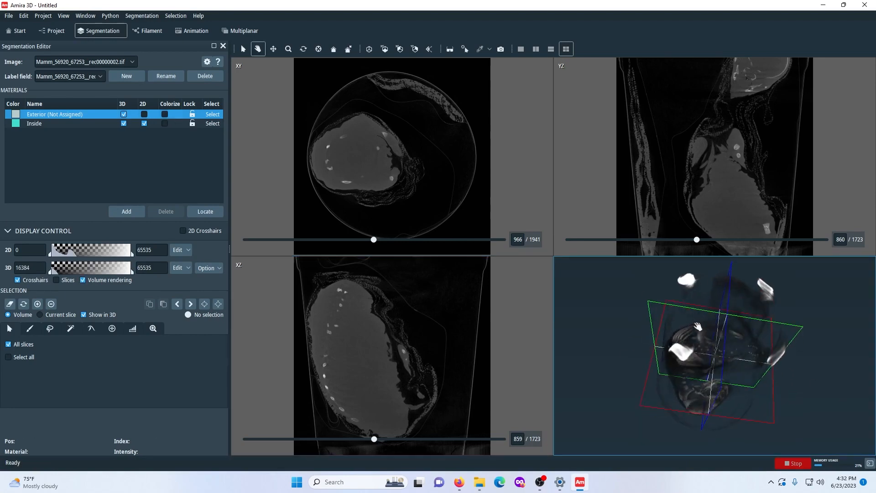
pyautogui.moveTo(703, 335); pyautogui.dragTo(727, 279)
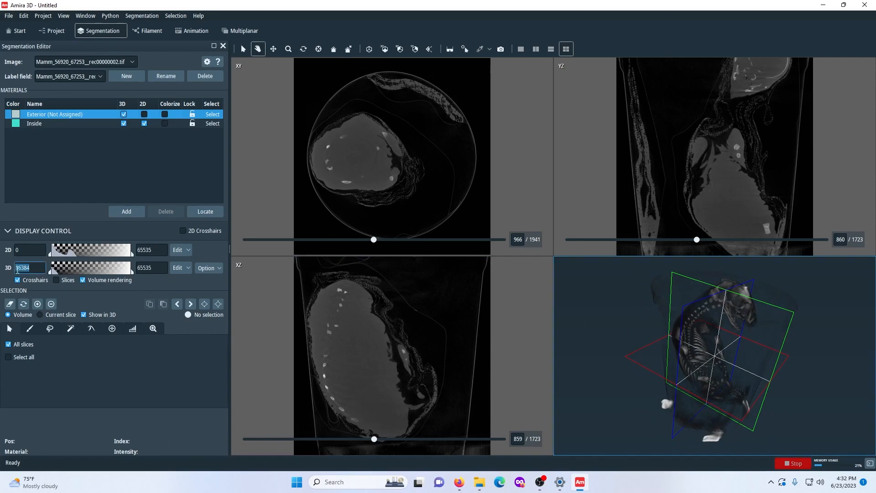
# Step: Raise the 3D range minimum to 22000 and pull its upper limit down so the skeleton stands out
pyautogui.write('2000')
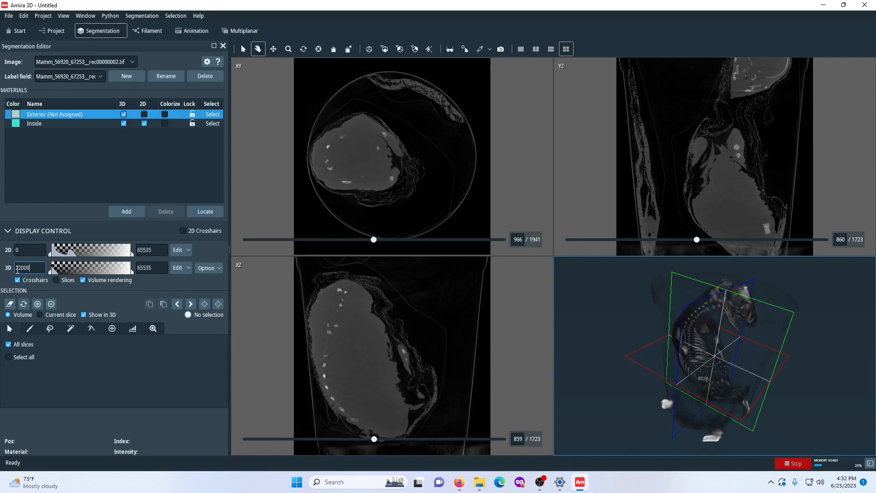
pyautogui.moveTo(715, 335); pyautogui.dragTo(720, 328)
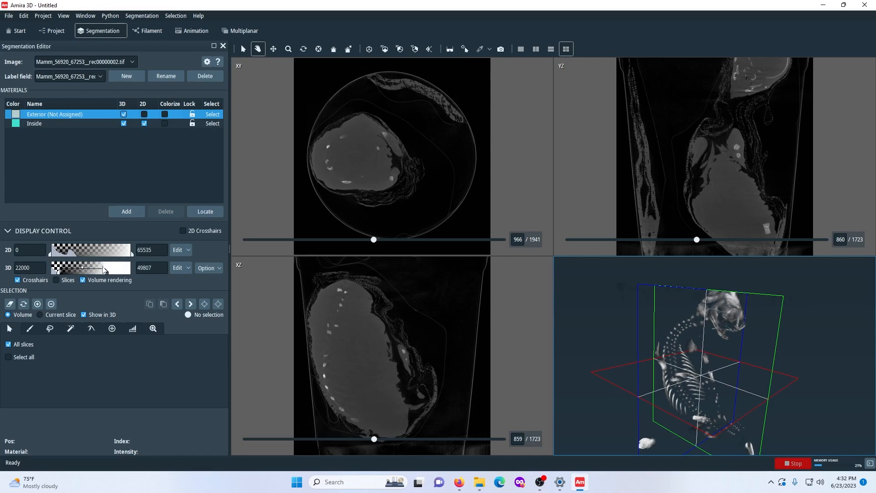
pyautogui.moveTo(114, 267); pyautogui.dragTo(109, 267)
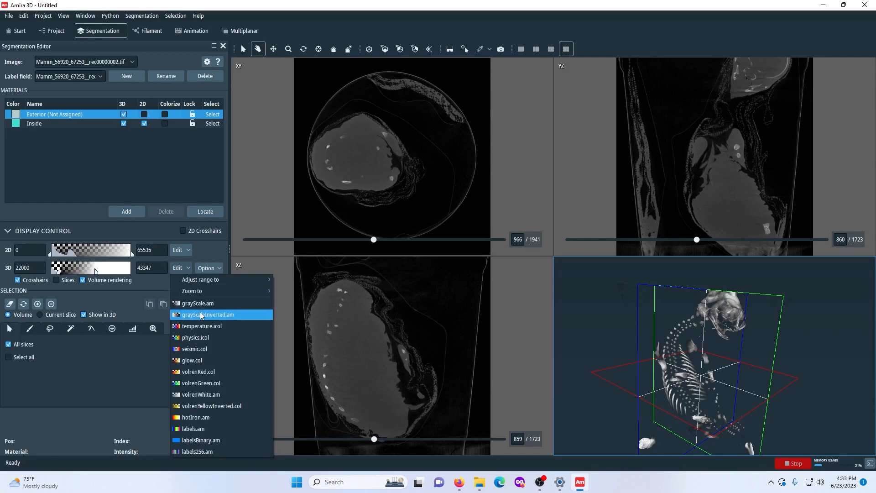
pyautogui.moveTo(197, 303)
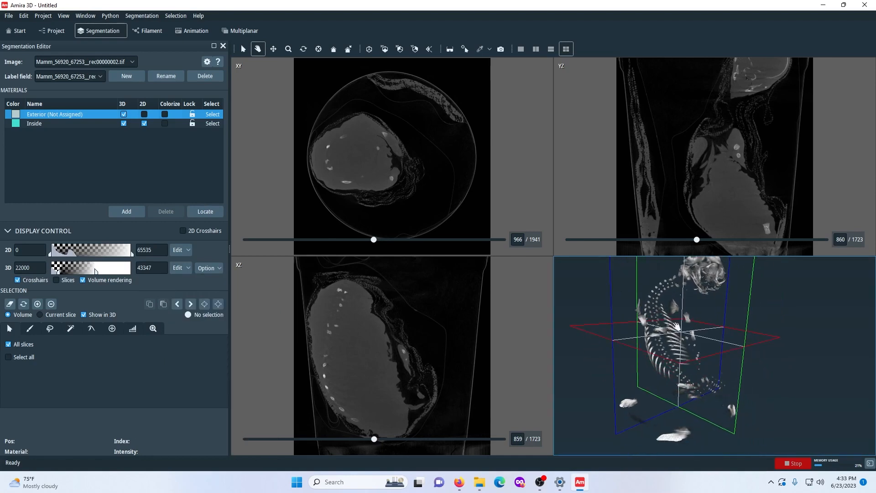
# Step: Rotate the 3D skeleton and move the XY and YZ slices deeper through the embryo
pyautogui.moveTo(676, 327); pyautogui.dragTo(687, 332)
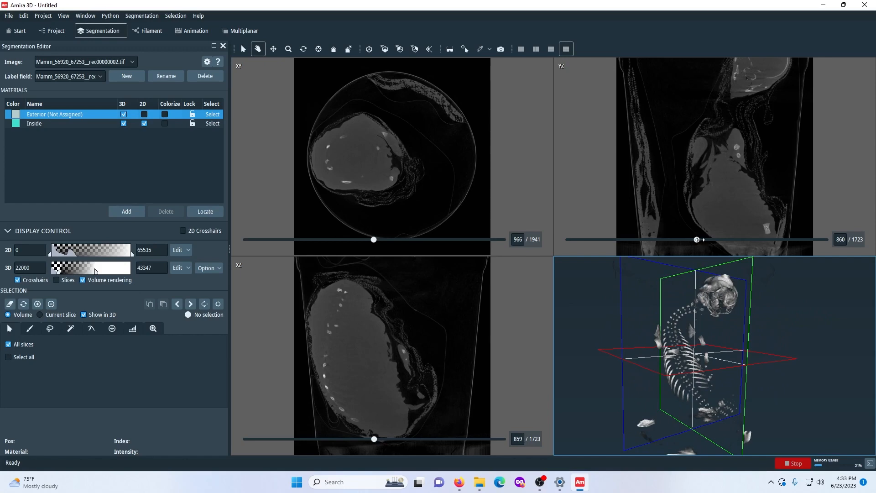
pyautogui.moveTo(392, 225)
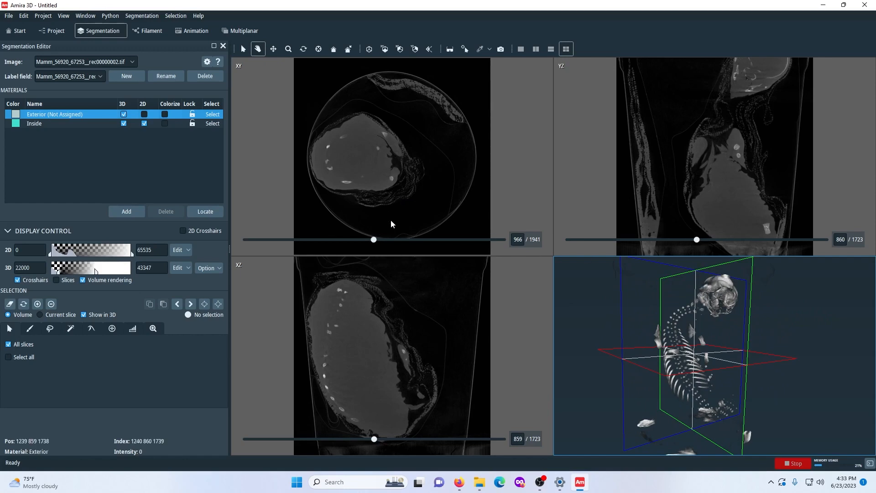
pyautogui.moveTo(380, 226)
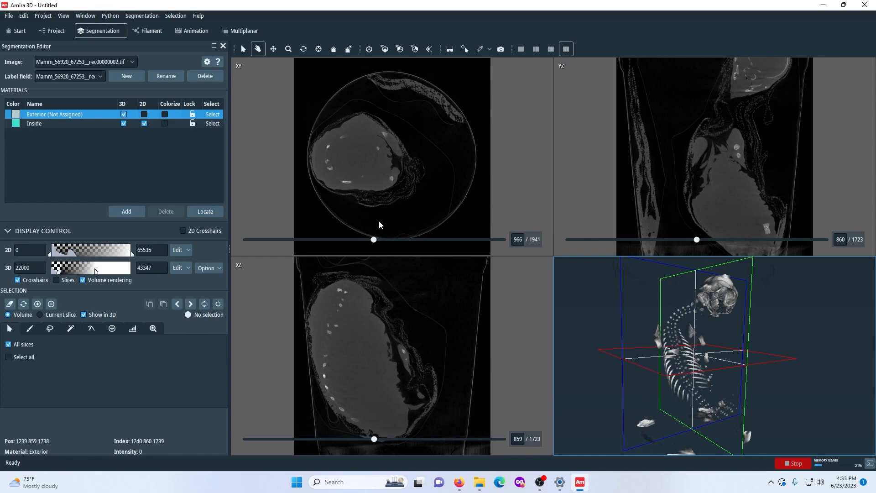
pyautogui.moveTo(373, 240)
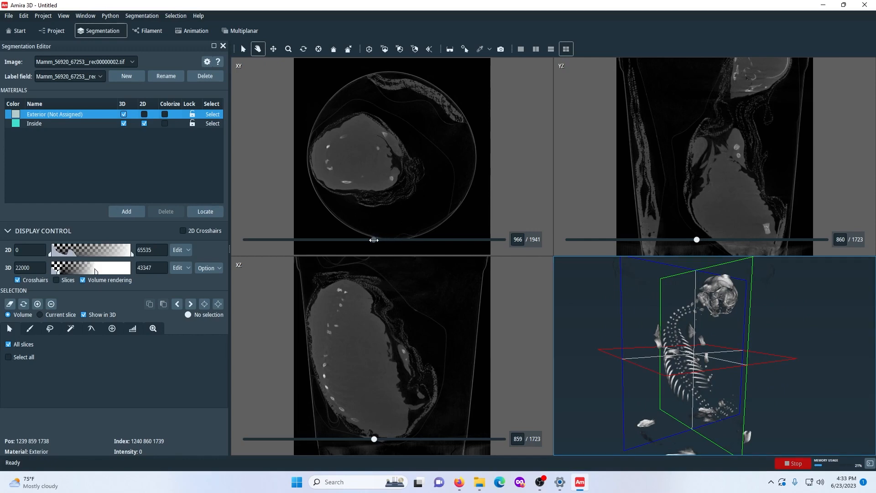
pyautogui.moveTo(374, 240); pyautogui.dragTo(411, 240)
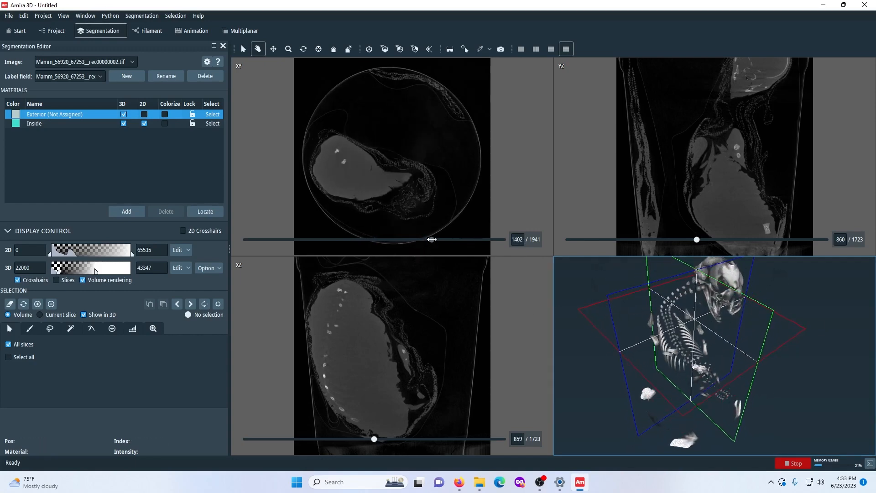
pyautogui.moveTo(430, 239); pyautogui.dragTo(452, 239)
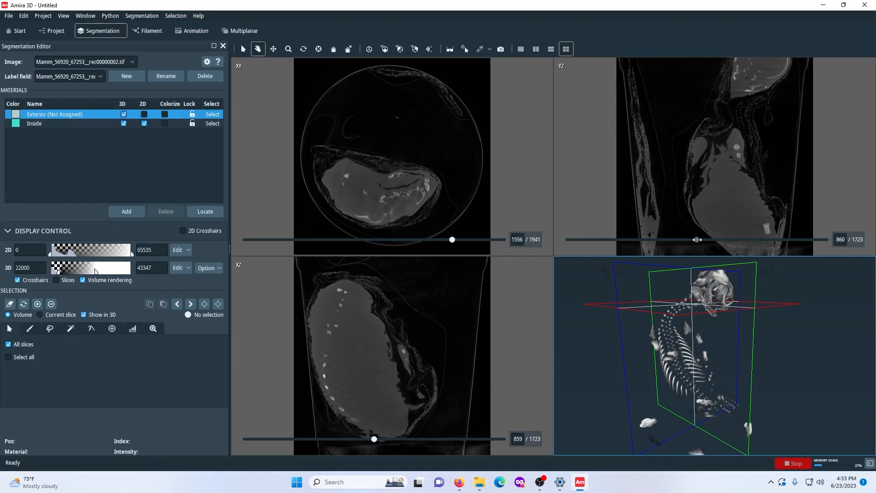
pyautogui.moveTo(697, 240); pyautogui.dragTo(713, 240)
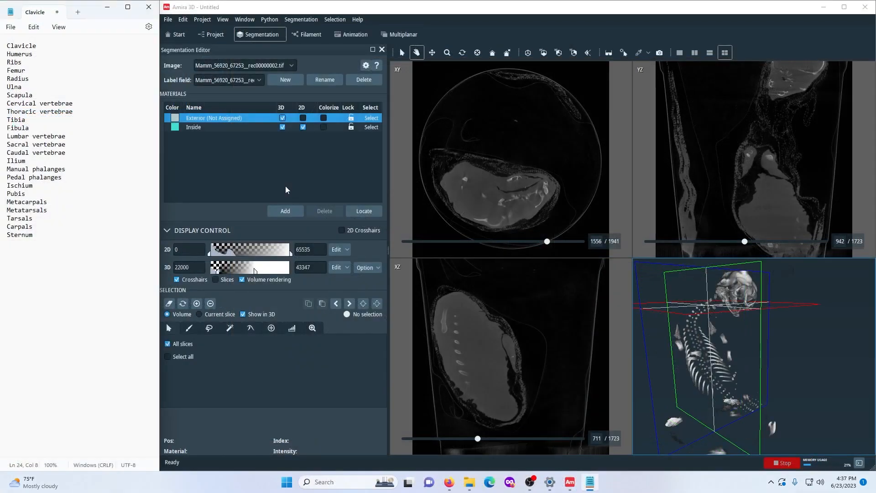
pyautogui.moveTo(290, 202)
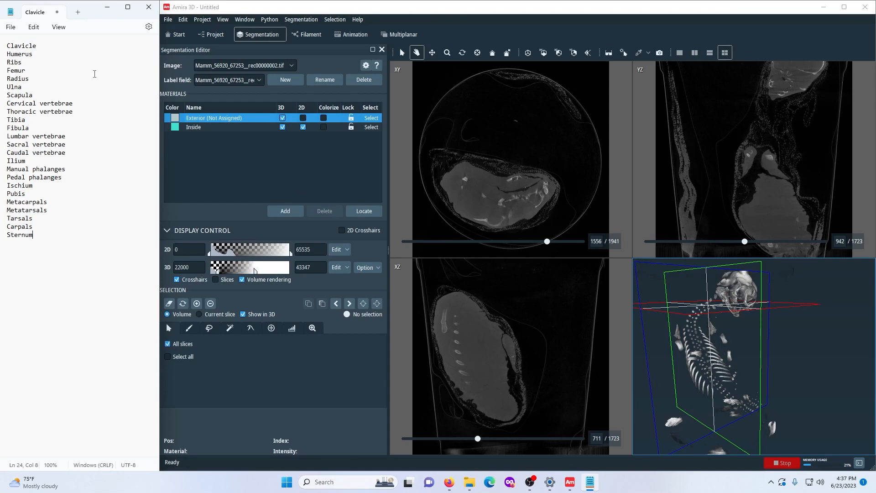
pyautogui.moveTo(118, 83)
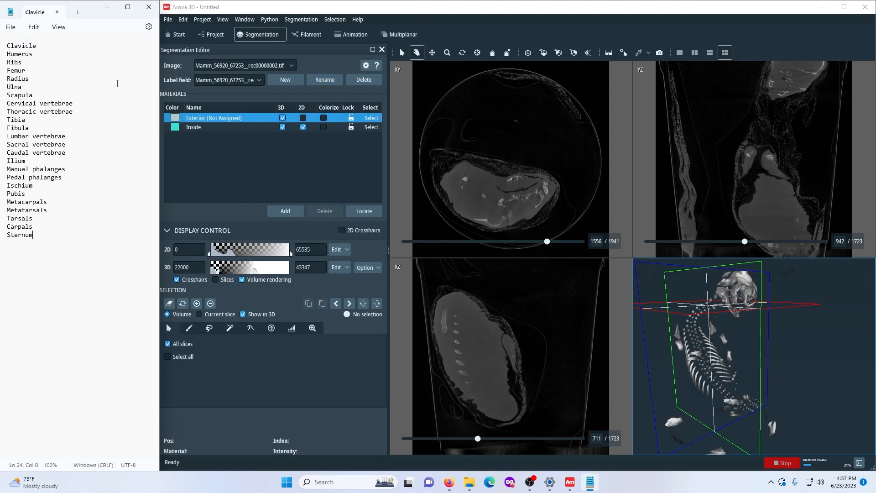
pyautogui.moveTo(202, 144)
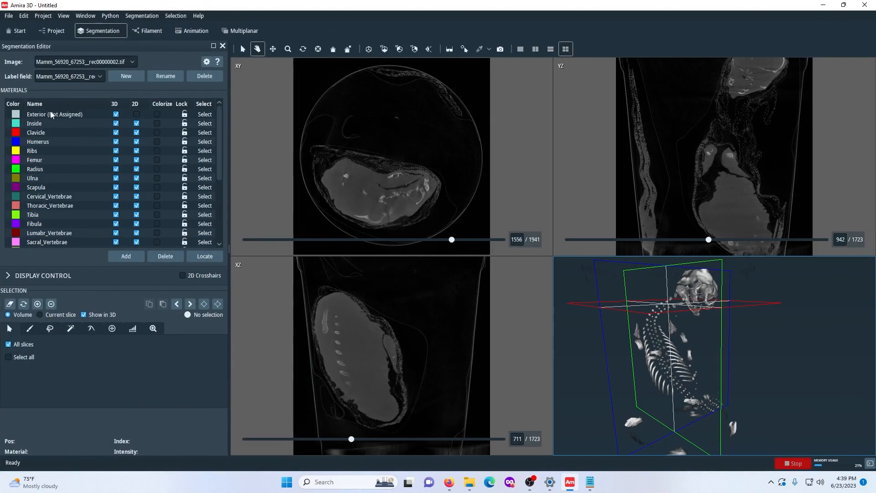
# Step: Toggle the Exterior material's 3D visibility off and back on
pyautogui.click(55, 114)
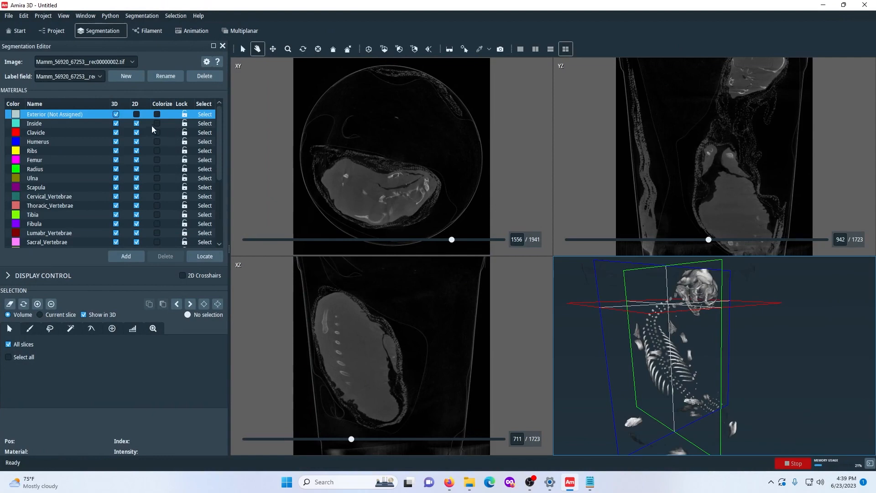
pyautogui.click(116, 114)
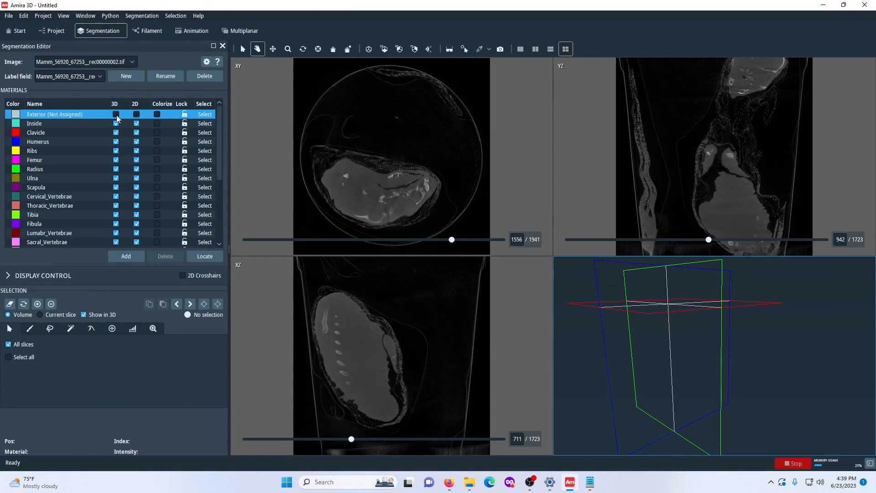
pyautogui.click(116, 114)
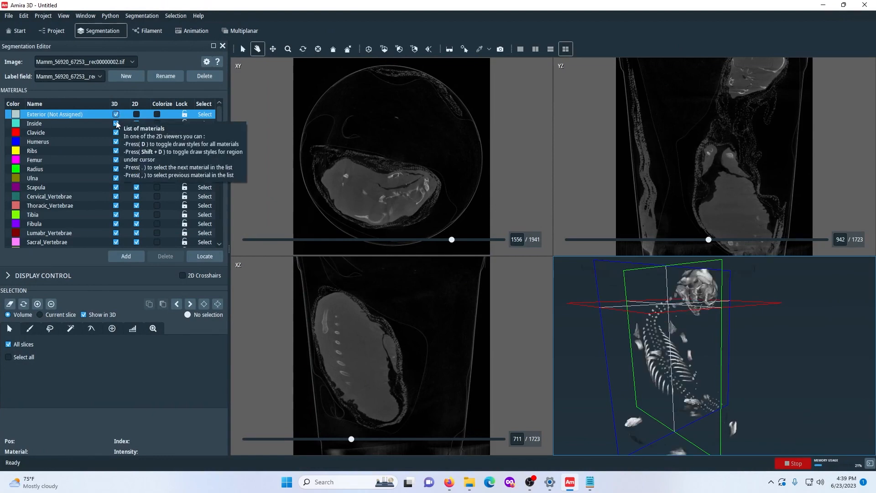
# Step: Rename the Inside material to 'Skeleton'
pyautogui.click(34, 123)
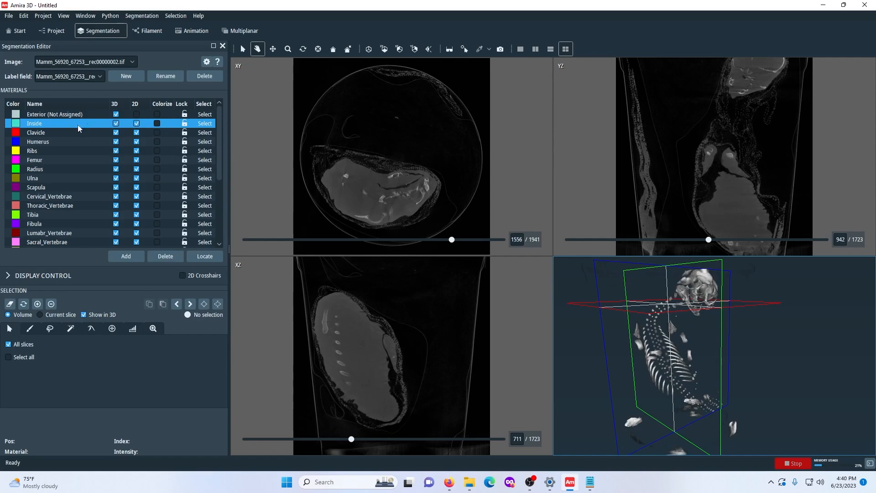
pyautogui.doubleClick(34, 123)
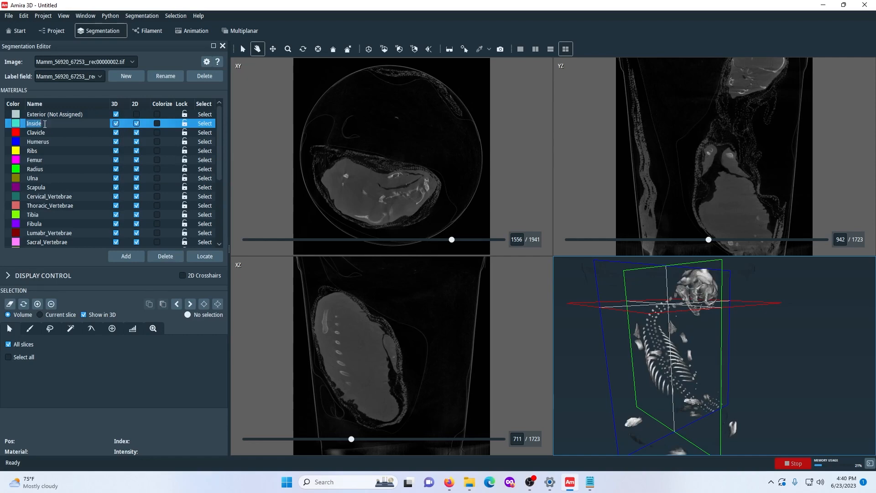
pyautogui.write('Skeleton')
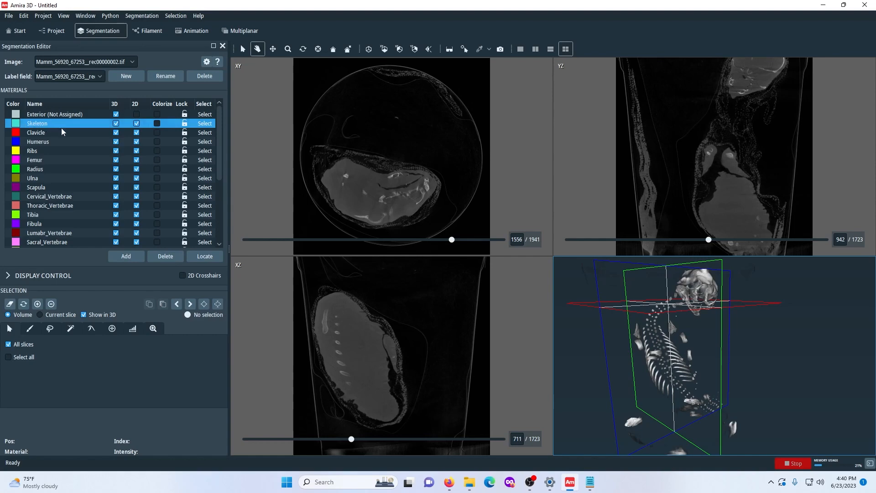
pyautogui.moveTo(93, 144)
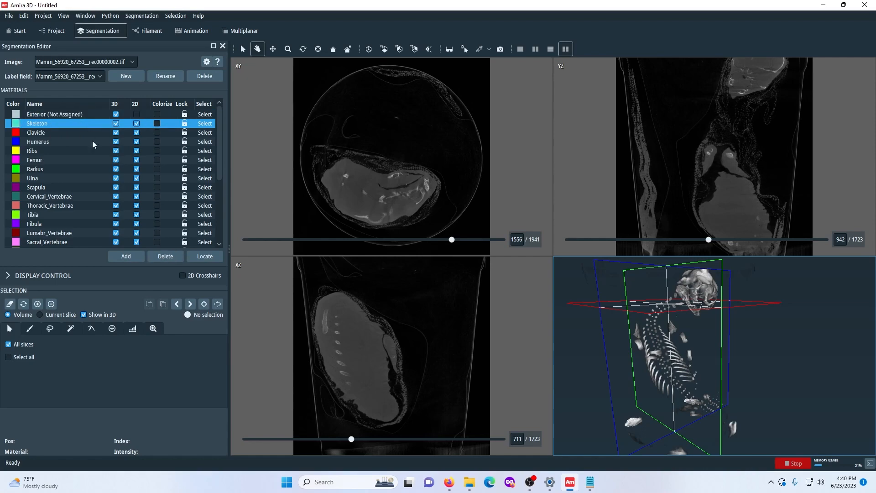
pyautogui.moveTo(81, 252)
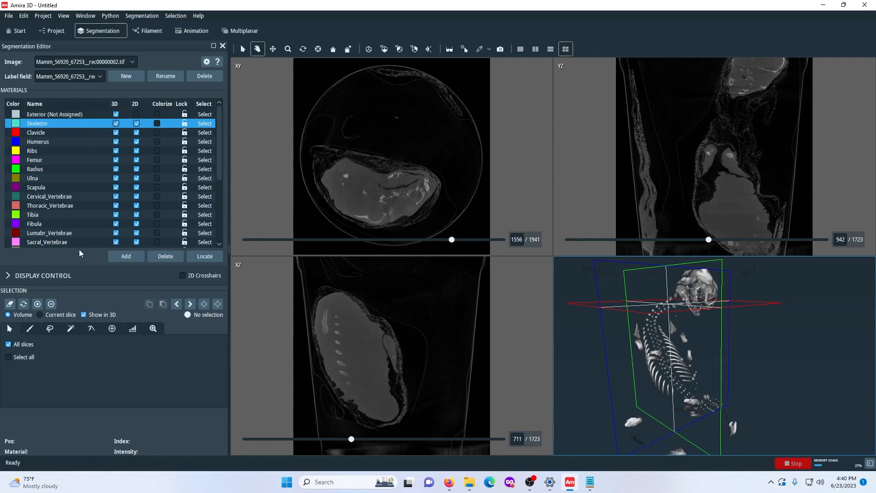
pyautogui.moveTo(61, 161)
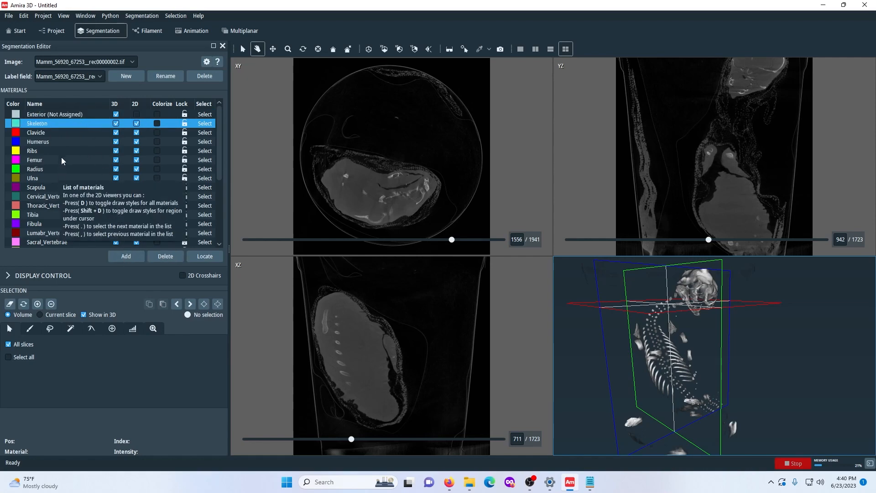
pyautogui.click(36, 132)
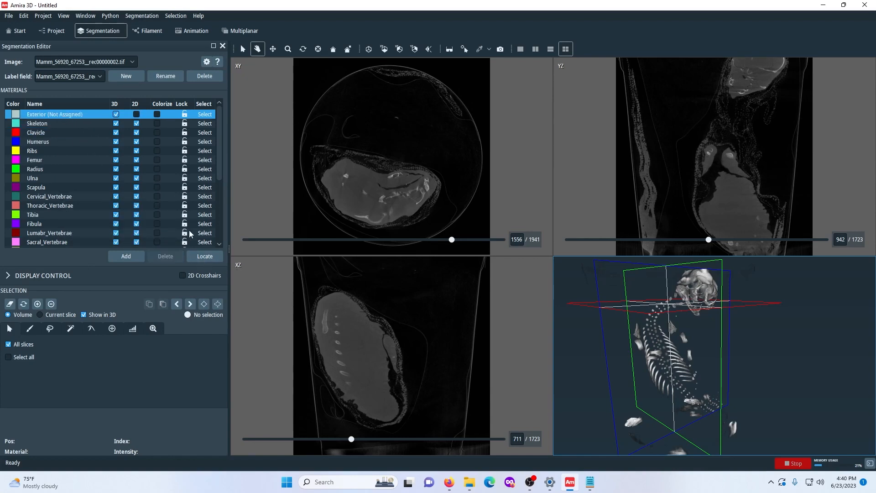
# Step: Keep Exterior shown in 3D but hide it from the 2D slice views
pyautogui.click(205, 255)
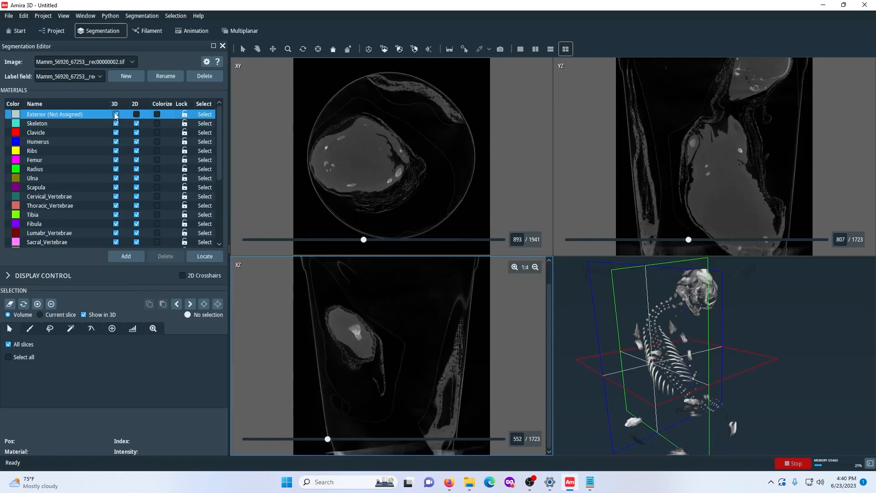
pyautogui.moveTo(116, 115)
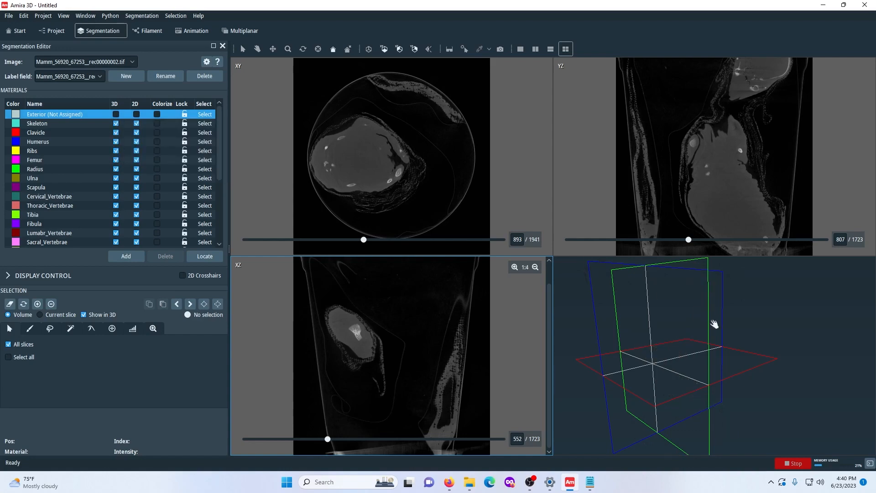
pyautogui.click(116, 114)
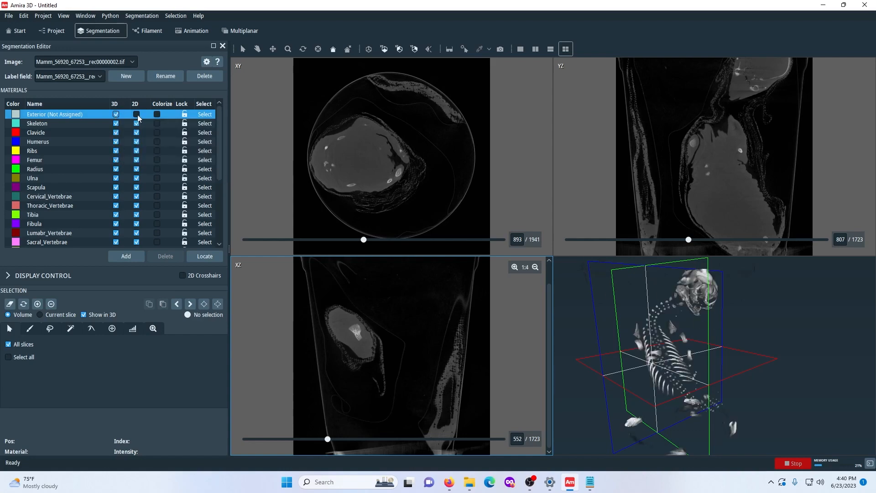
pyautogui.click(136, 115)
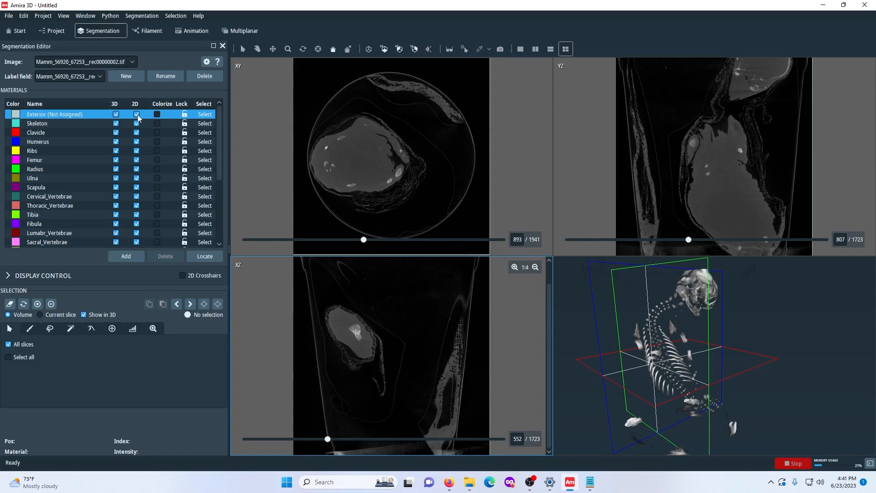
pyautogui.click(135, 114)
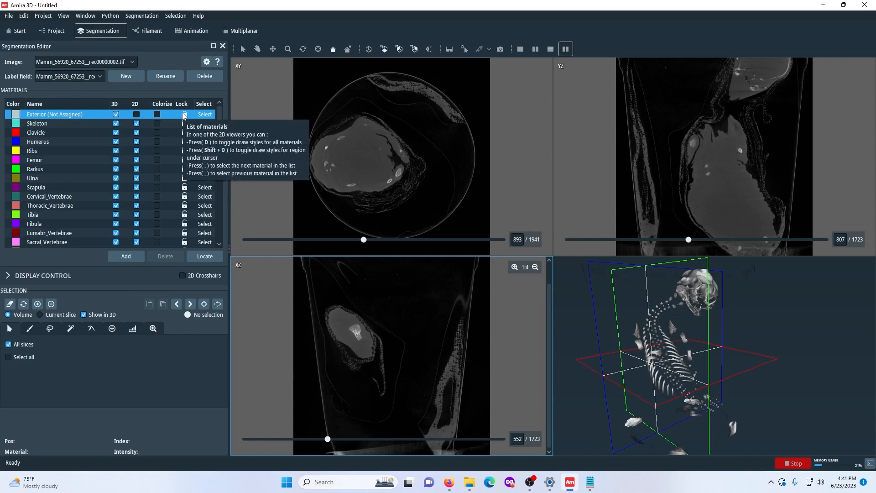
pyautogui.moveTo(195, 96)
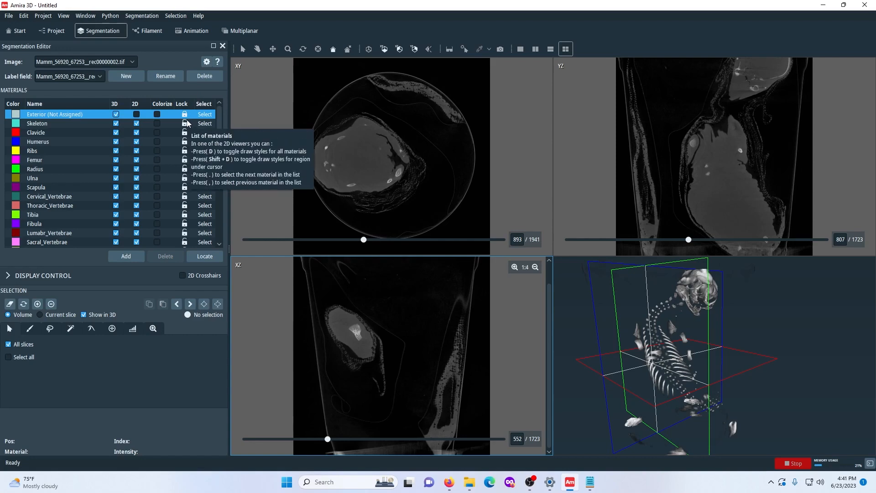
pyautogui.moveTo(204, 90)
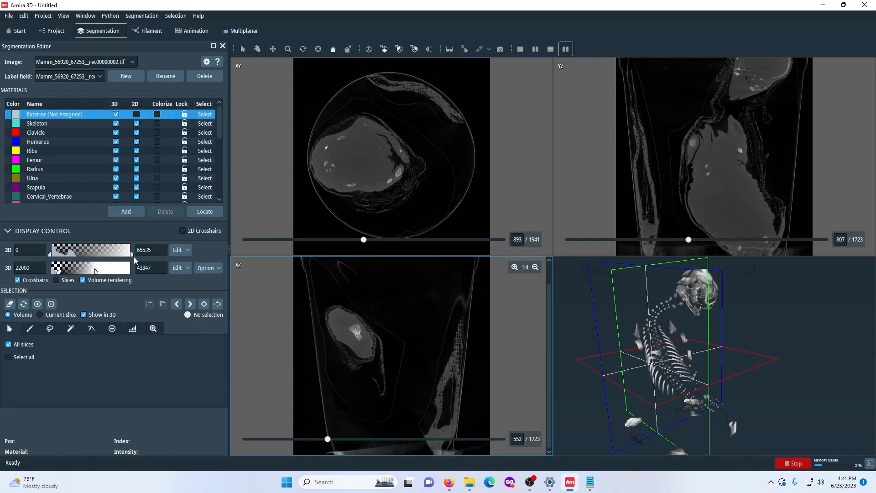
# Step: Lower the 2D slice display's upper limit to 47456 and choose the Threshold tool
pyautogui.moveTo(133, 250); pyautogui.dragTo(126, 255)
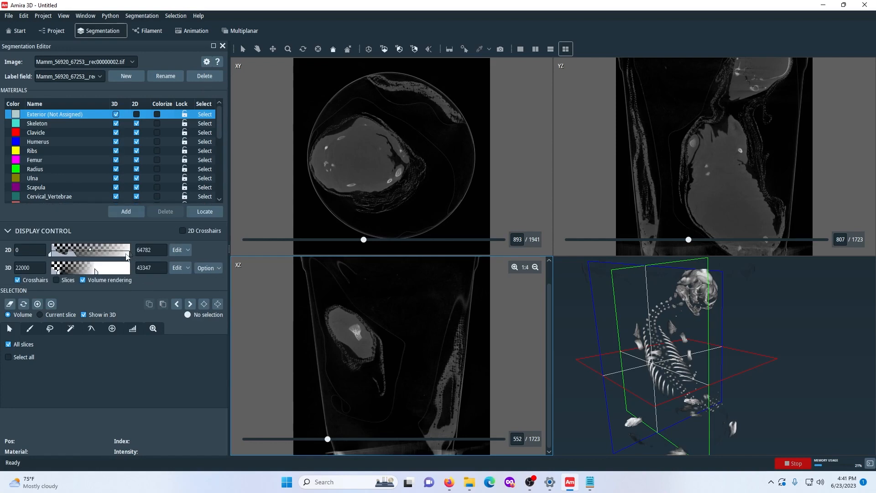
pyautogui.moveTo(126, 255); pyautogui.dragTo(129, 255)
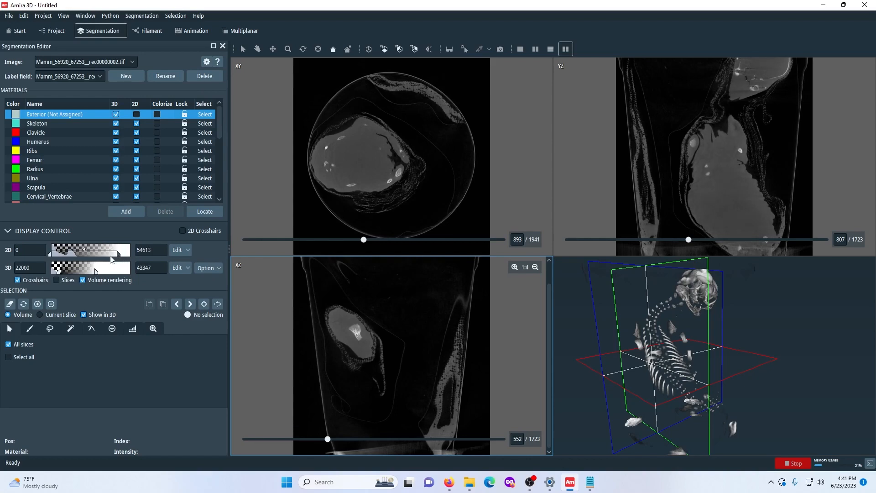
pyautogui.click(133, 329)
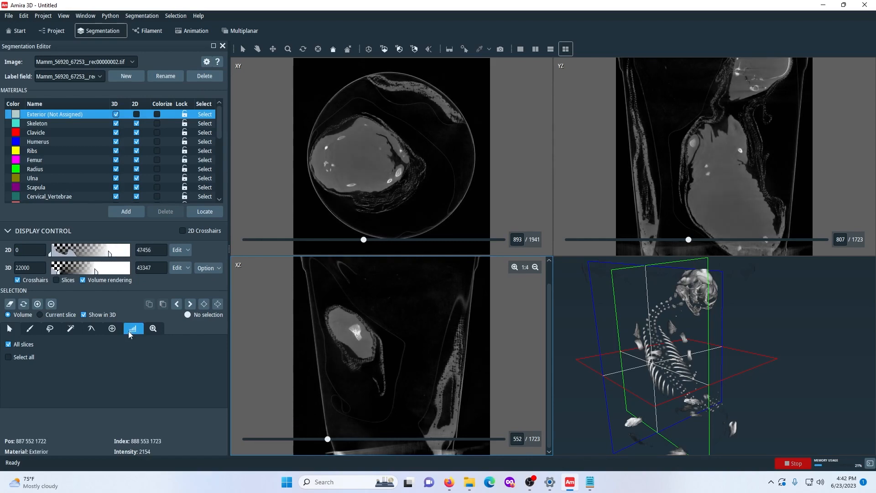
# Step: Set the masking minimum to 0, then raise the lower threshold until the mask covers mainly bone
pyautogui.click(133, 329)
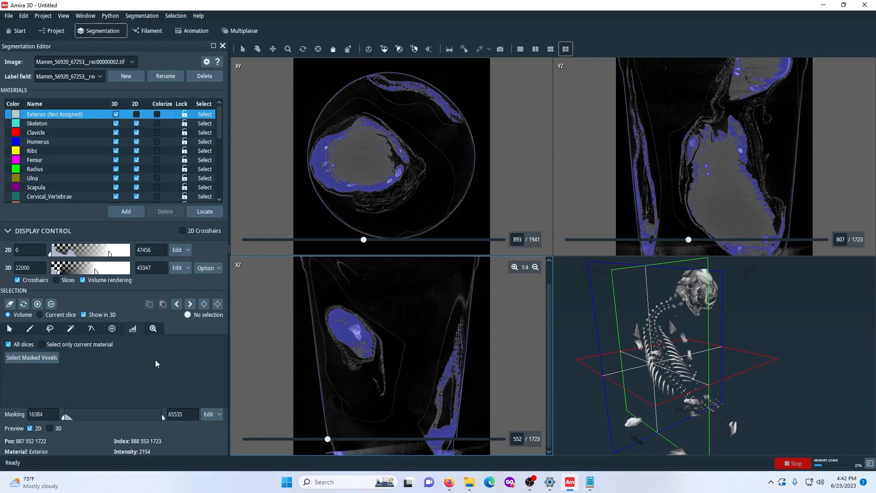
pyautogui.moveTo(300, 302)
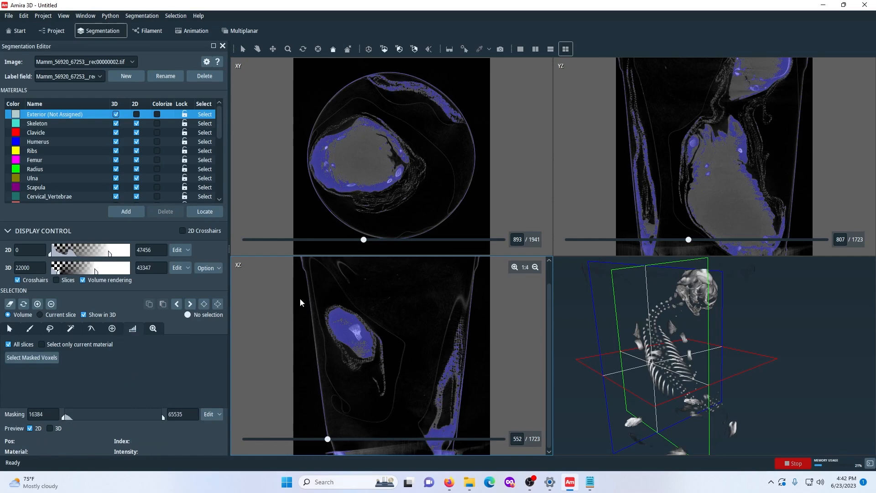
pyautogui.moveTo(250, 332)
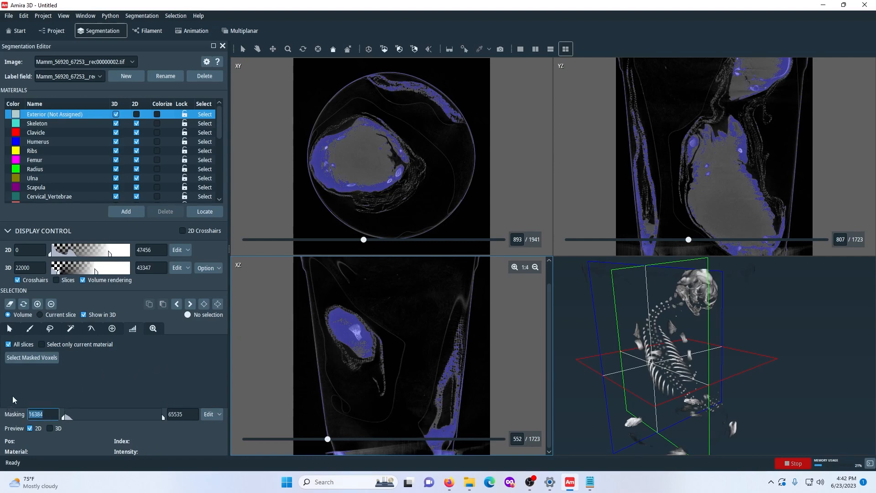
pyautogui.write('0')
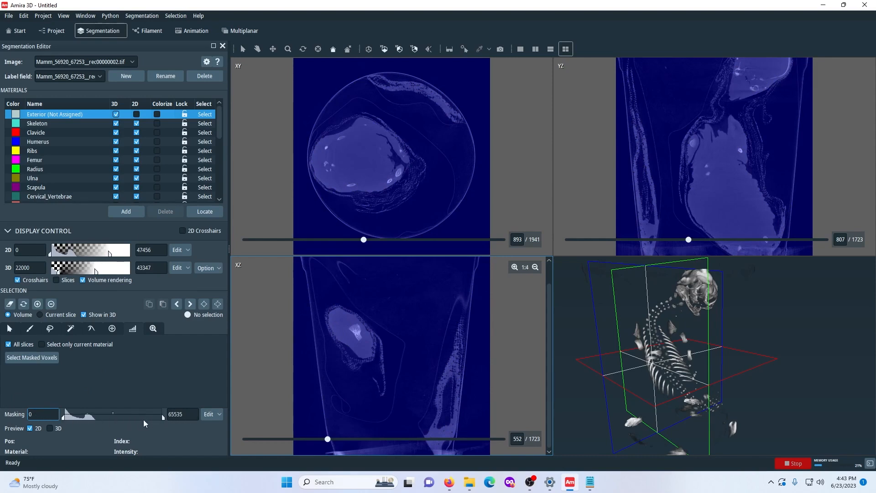
pyautogui.moveTo(351, 262)
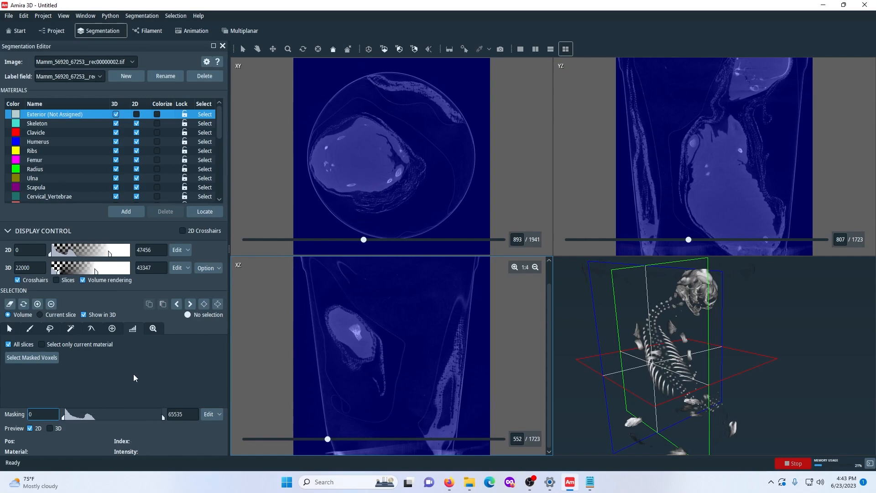
pyautogui.moveTo(64, 414); pyautogui.dragTo(114, 413)
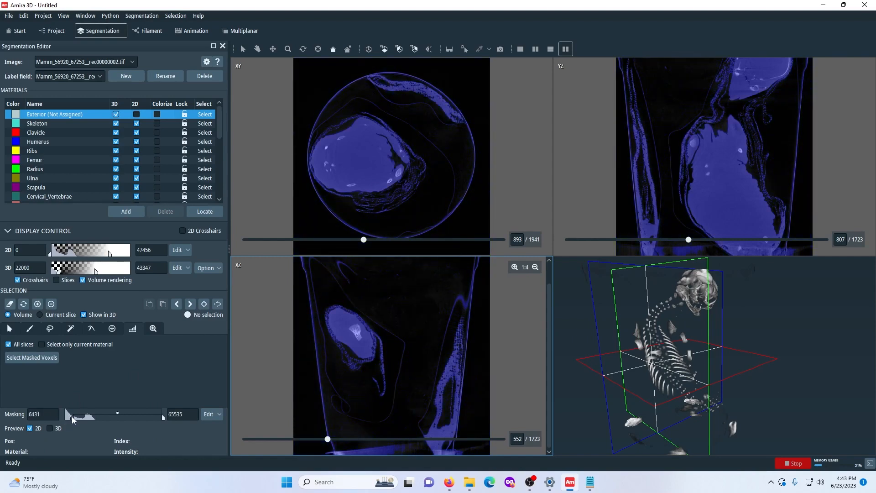
pyautogui.moveTo(73, 414); pyautogui.dragTo(79, 413)
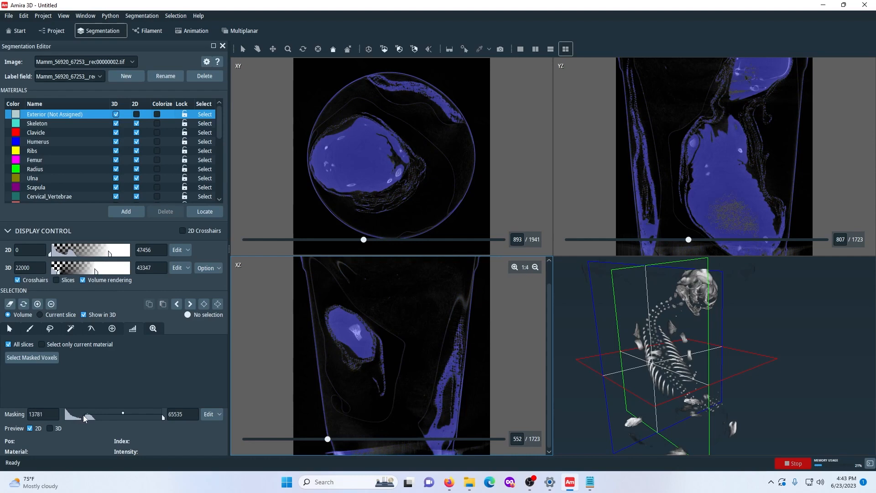
pyautogui.moveTo(84, 416); pyautogui.dragTo(90, 414)
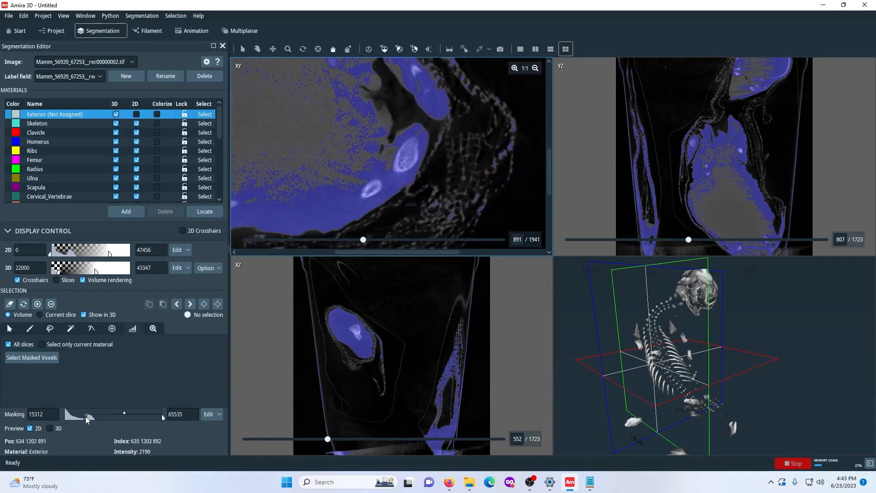
pyautogui.moveTo(87, 413); pyautogui.dragTo(92, 414)
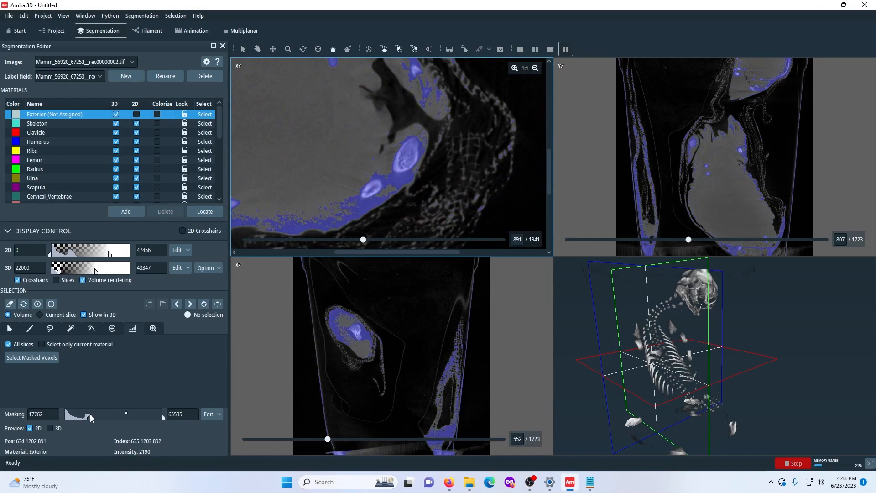
pyautogui.moveTo(77, 418); pyautogui.dragTo(92, 418)
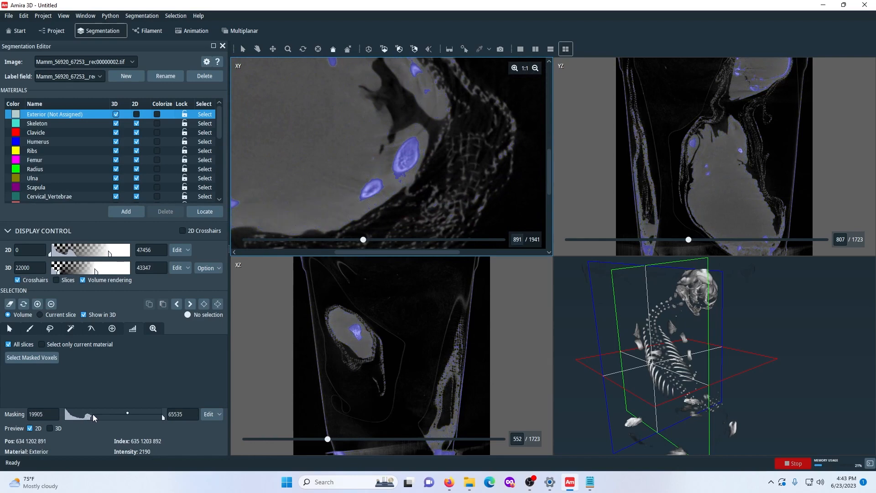
pyautogui.moveTo(87, 416); pyautogui.dragTo(95, 416)
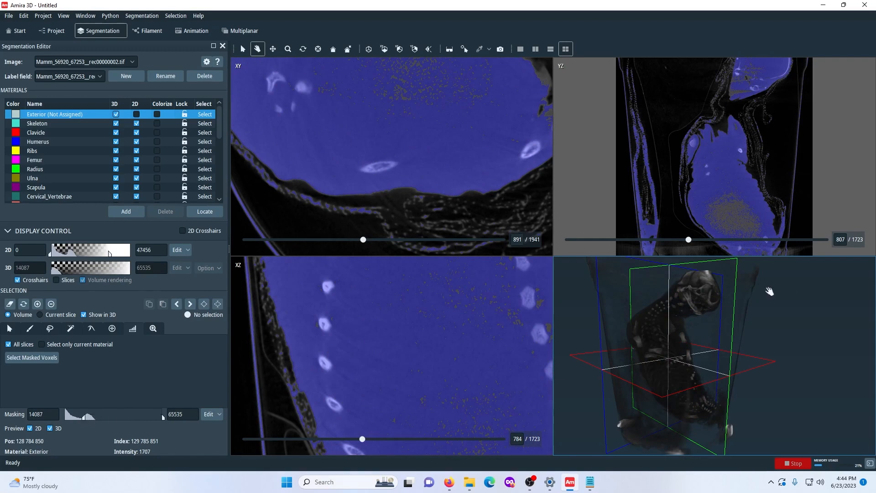
# Step: Try a mask lower bound of 18000, then settle on 22000 while previewing in 3D
pyautogui.moveTo(769, 290); pyautogui.dragTo(703, 351)
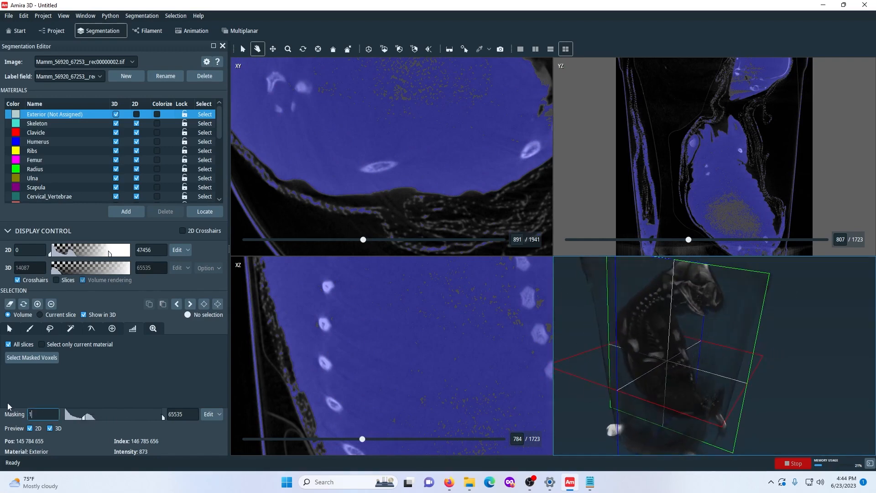
pyautogui.write('18000')
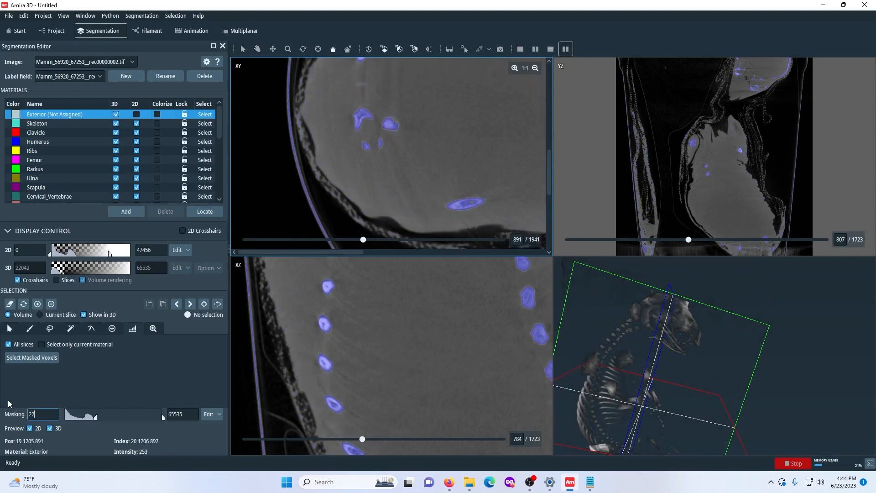
pyautogui.write('22000')
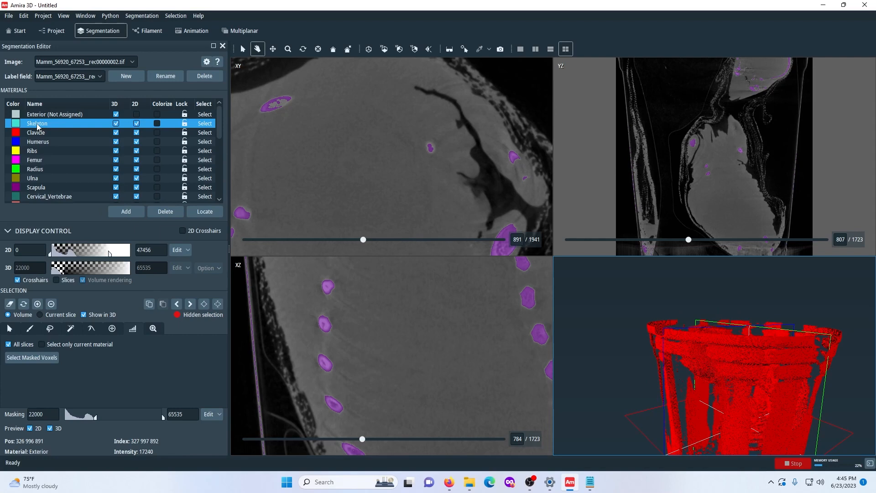
pyautogui.moveTo(252, 211)
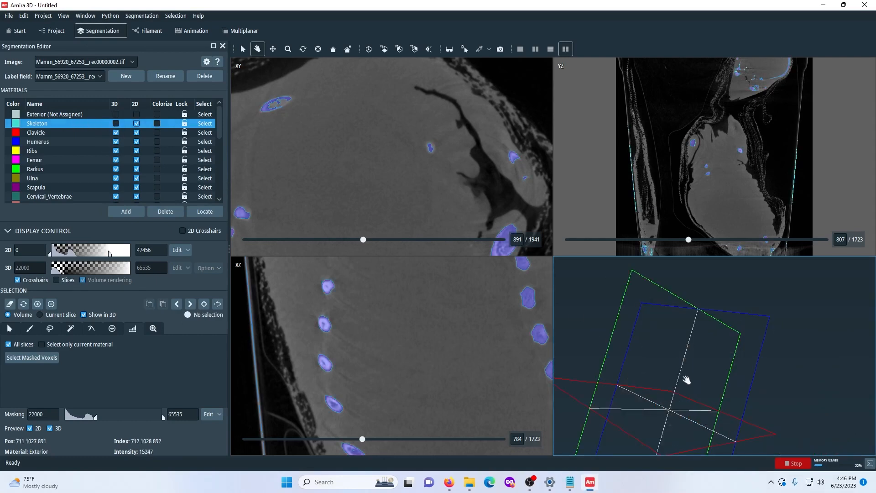
# Step: Show the Skeleton material in 3D and turn the view to inspect it
pyautogui.click(116, 123)
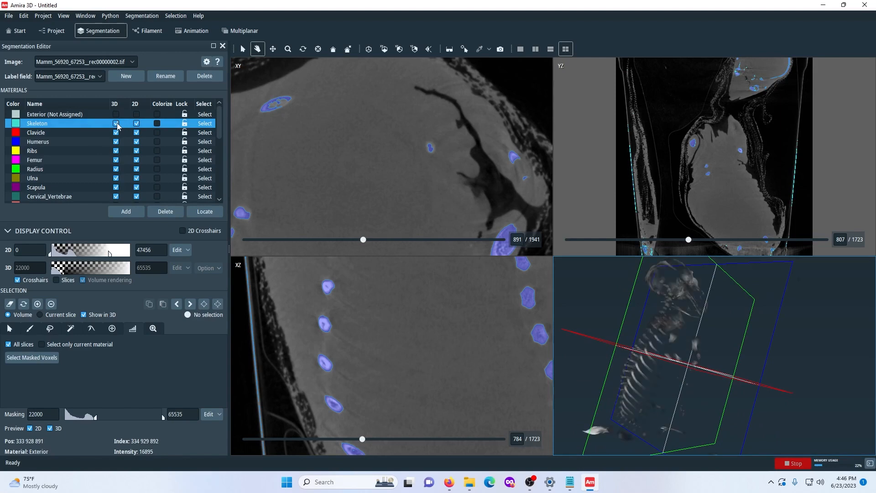
pyautogui.moveTo(693, 346); pyautogui.dragTo(793, 395)
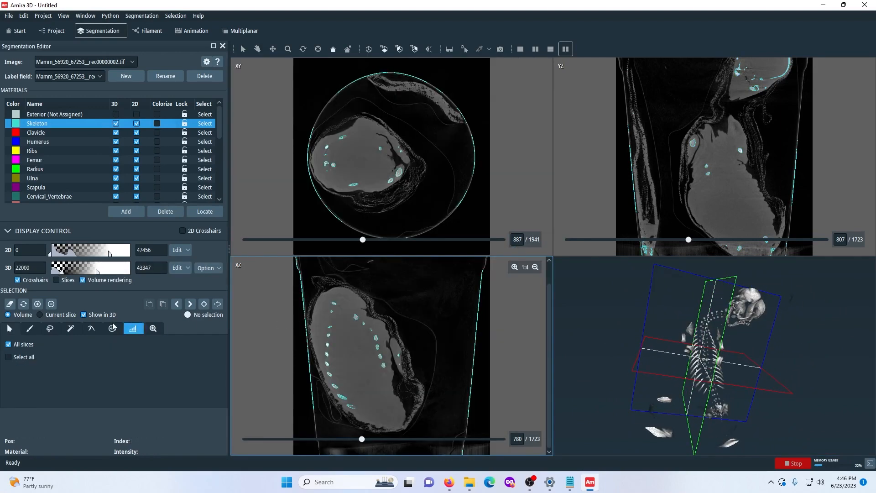
# Step: Leave threshold masking and return to the ordinary Pick tool
pyautogui.click(9, 329)
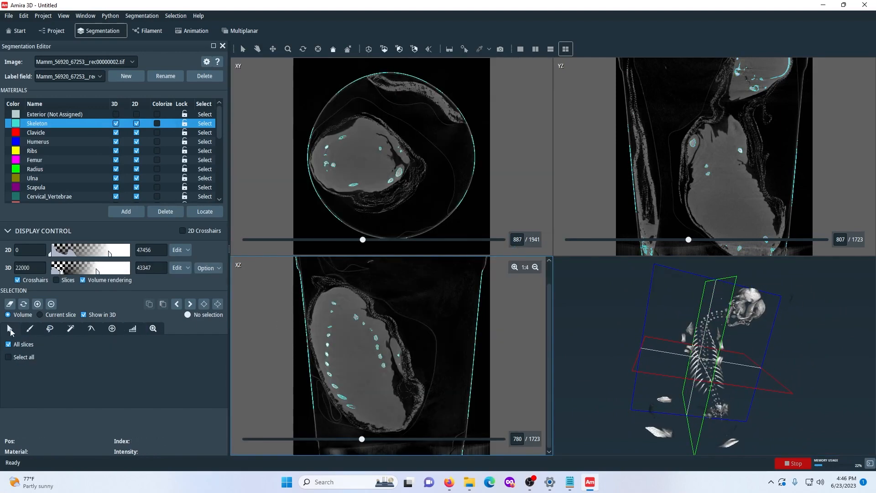
pyautogui.moveTo(486, 293)
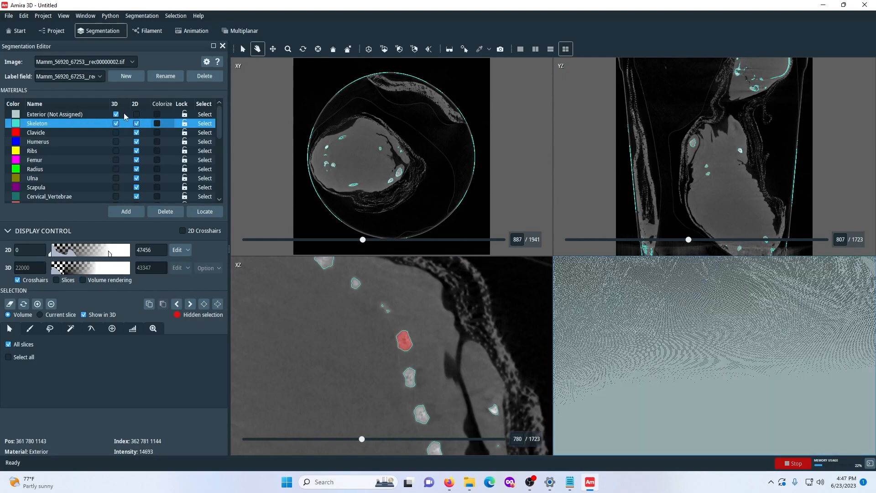
# Step: Hide Exterior from 3D and make Skeleton the working material
pyautogui.click(55, 114)
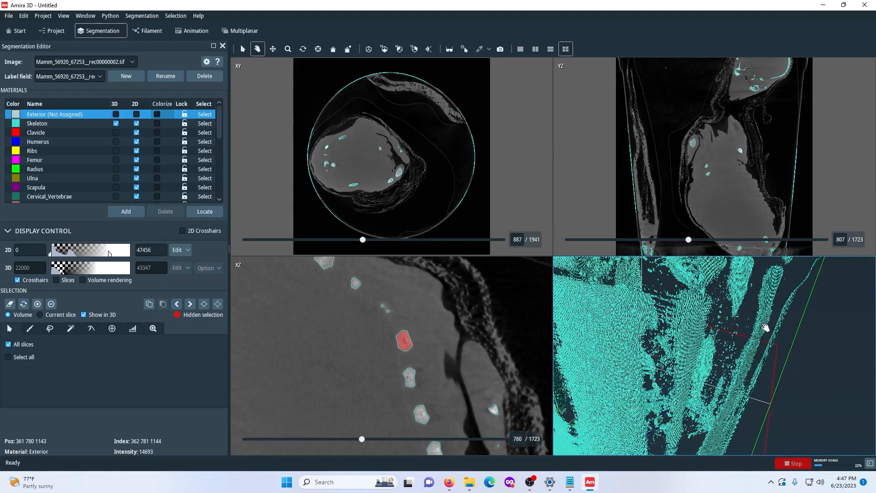
pyautogui.moveTo(768, 327); pyautogui.dragTo(714, 343)
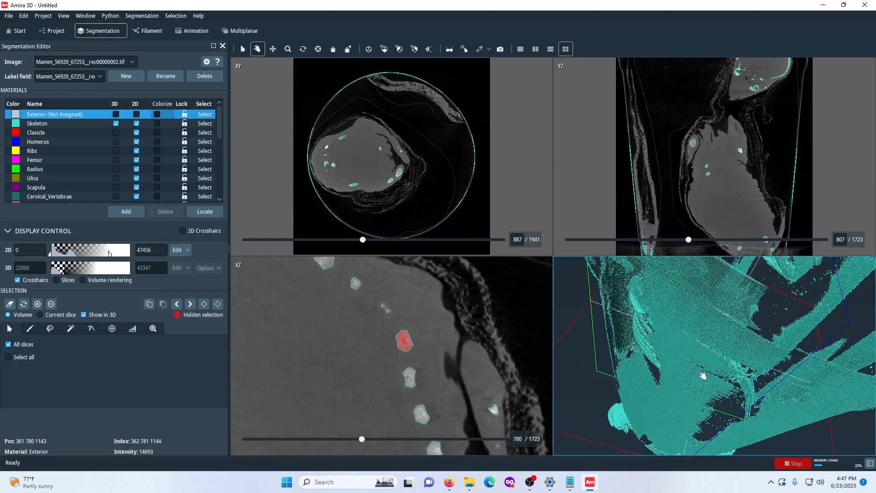
pyautogui.click(36, 123)
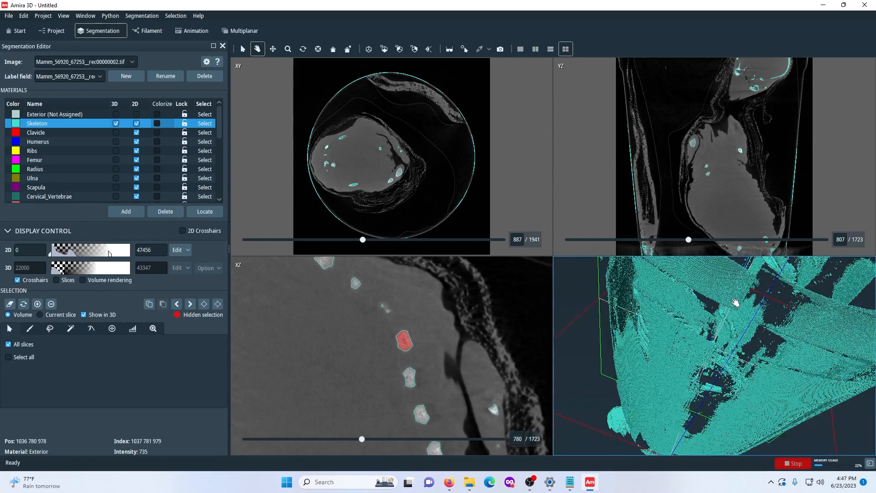
# Step: Enable volume rendering and orbit the grey skeleton around the spine
pyautogui.click(83, 280)
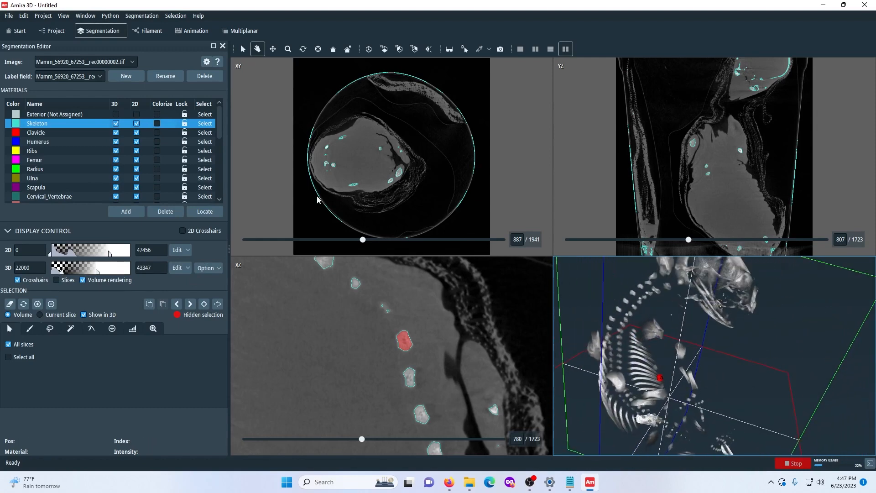
pyautogui.moveTo(732, 346)
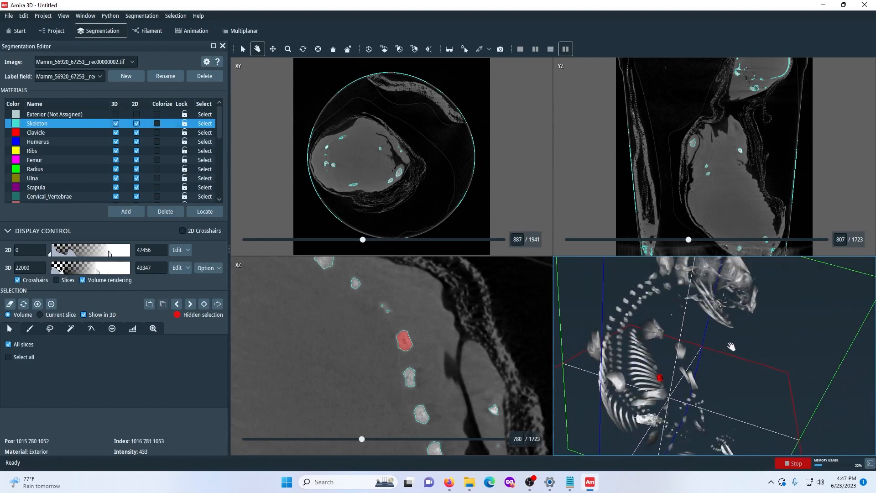
pyautogui.moveTo(732, 346); pyautogui.dragTo(685, 329)
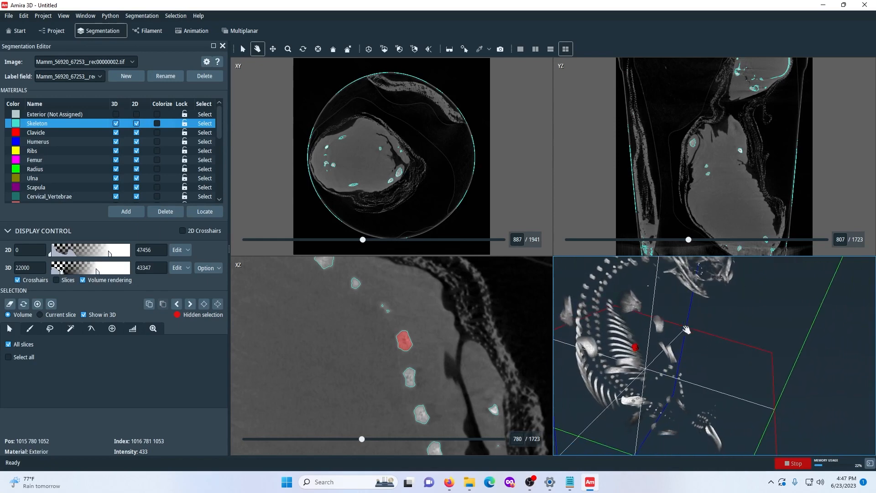
pyautogui.moveTo(687, 329); pyautogui.dragTo(659, 344)
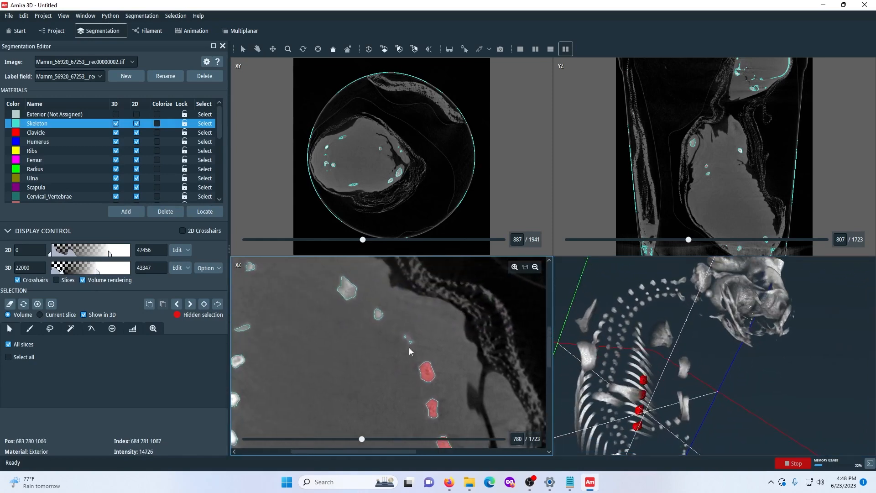
pyautogui.moveTo(482, 332)
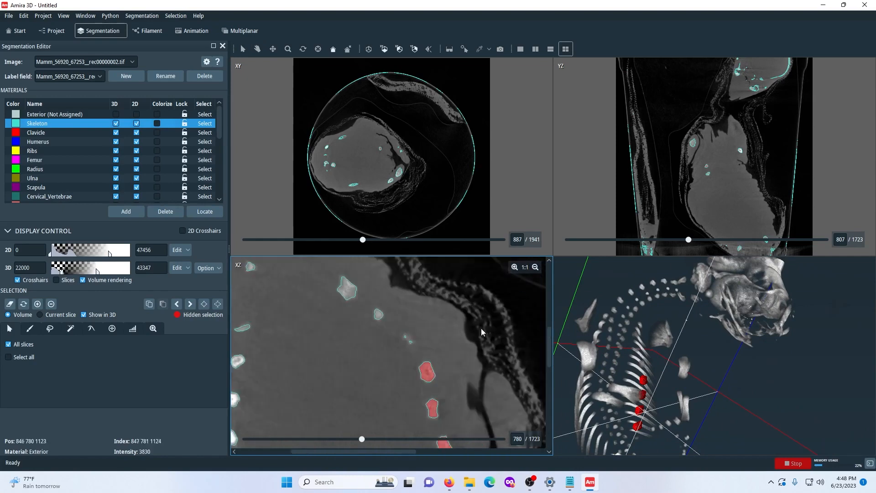
# Step: Move to XZ slice 775 and select three vertebra cross-sections into the red selection
pyautogui.scroll(-3)
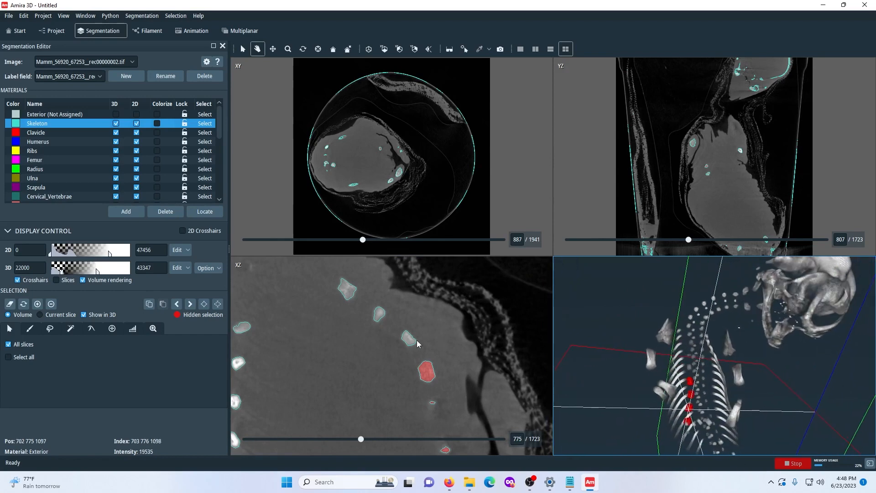
pyautogui.moveTo(236, 335)
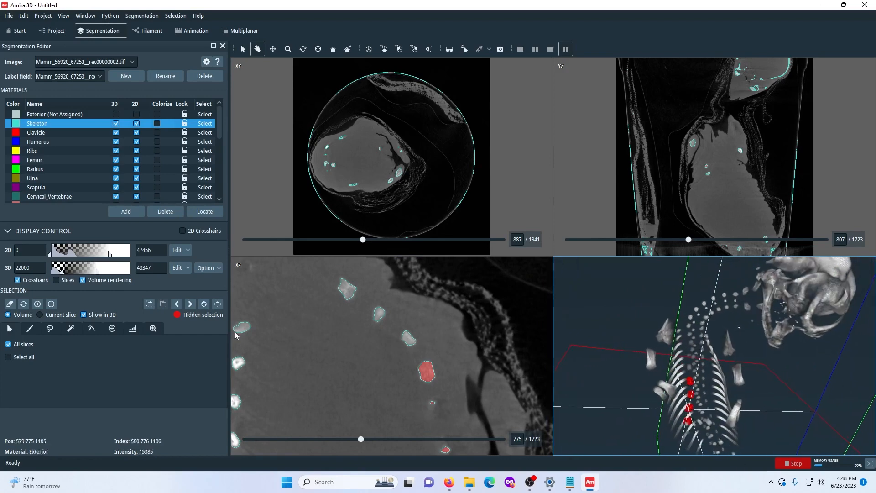
pyautogui.click(411, 340)
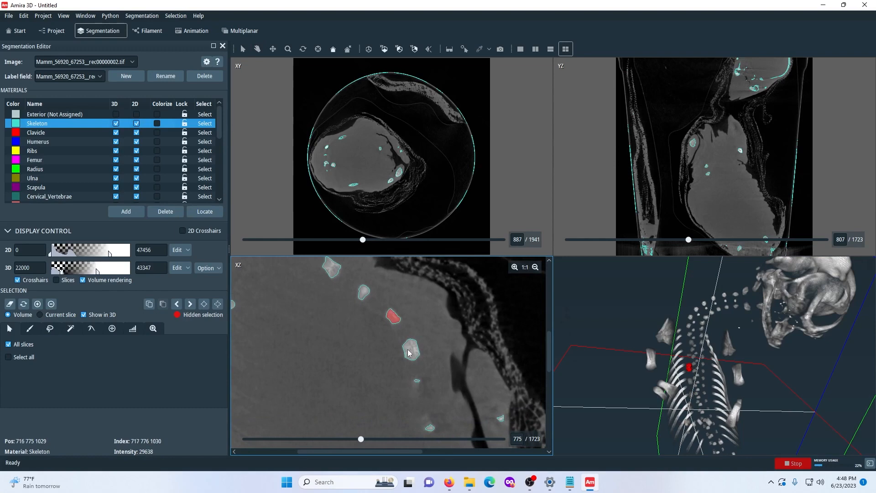
pyautogui.click(410, 350)
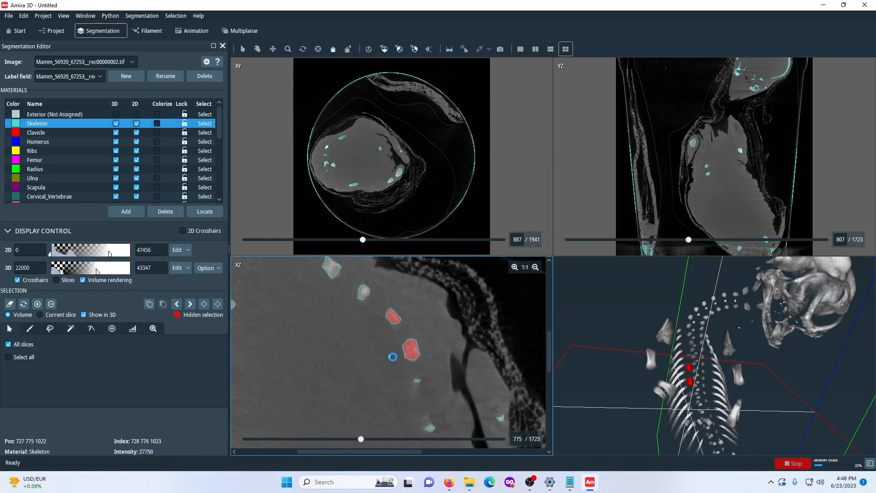
pyautogui.click(411, 353)
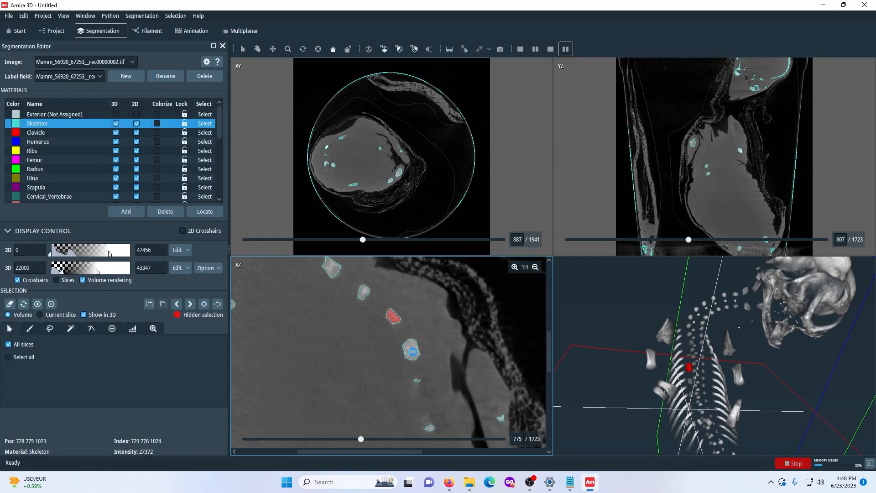
pyautogui.click(410, 350)
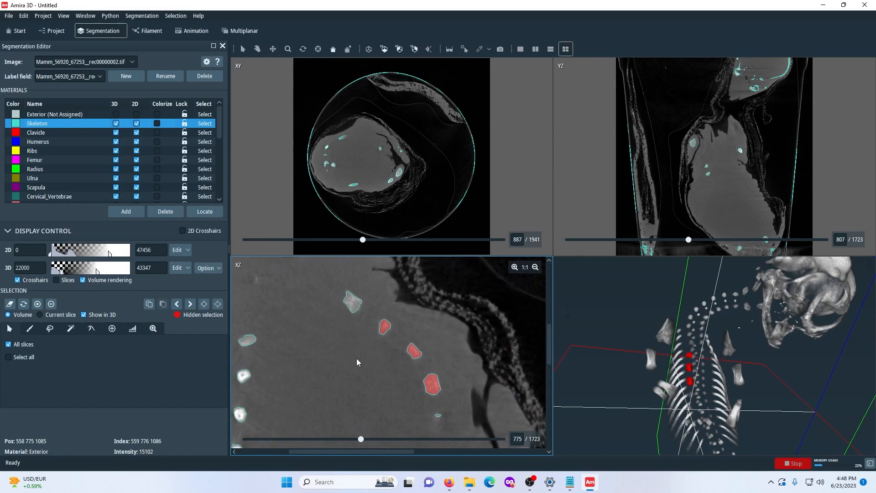
pyautogui.moveTo(366, 350)
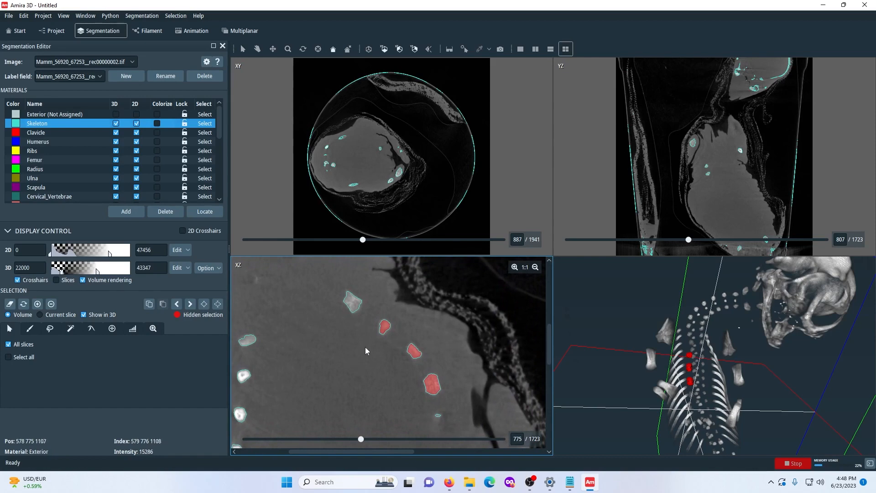
pyautogui.moveTo(346, 329)
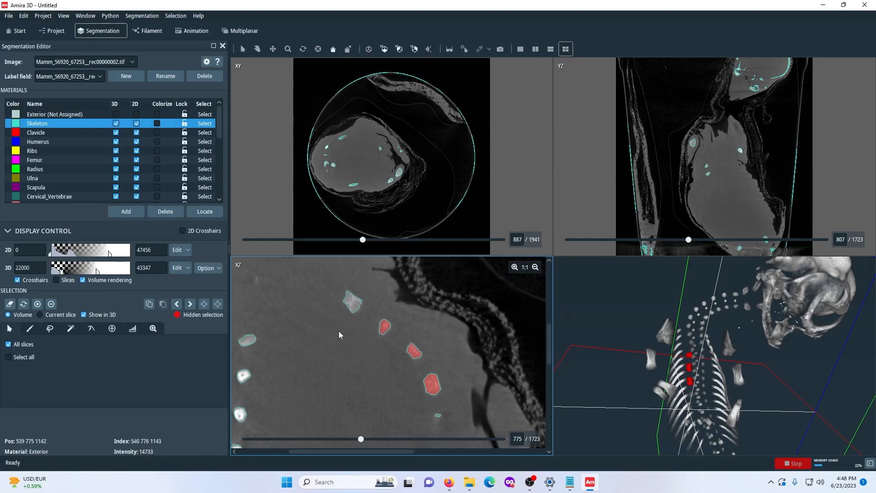
pyautogui.moveTo(375, 349)
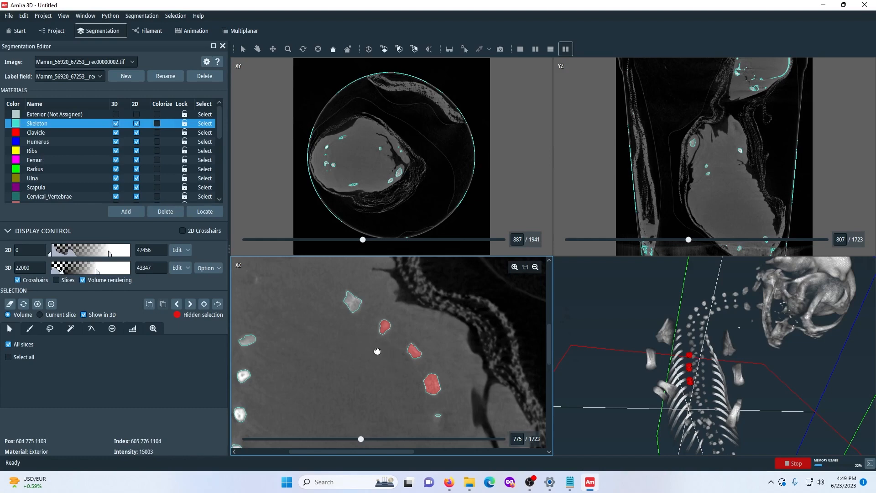
# Step: Pan the XZ slice to reveal more bone sections along the midline
pyautogui.moveTo(377, 351); pyautogui.dragTo(440, 389)
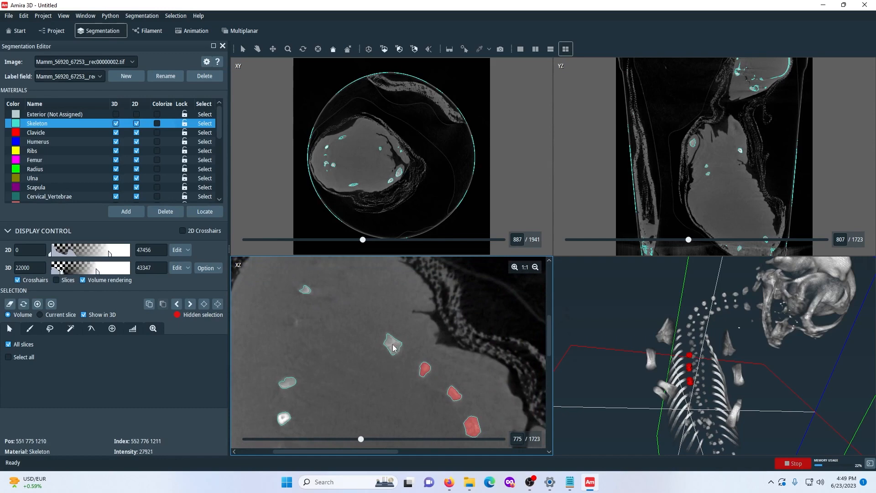
pyautogui.moveTo(392, 348)
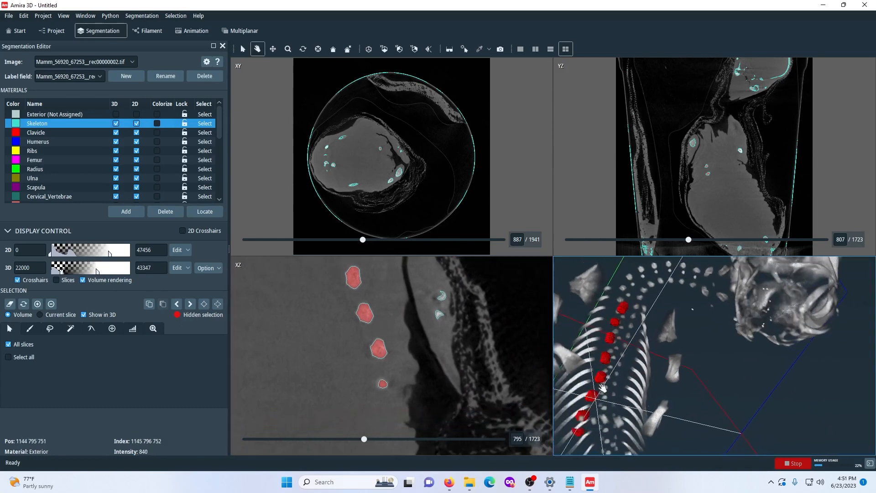
# Step: Scroll the Materials list down and make Sternum the target material
pyautogui.moveTo(602, 387); pyautogui.dragTo(655, 379)
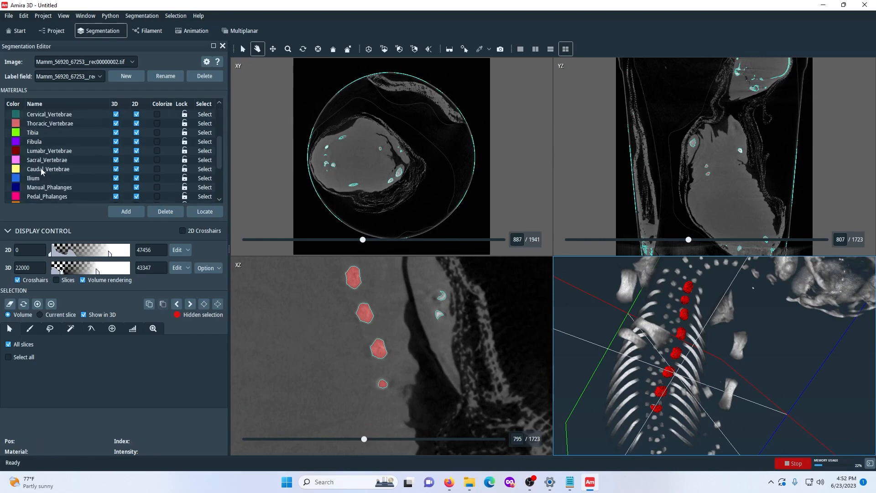
pyautogui.scroll(-3)
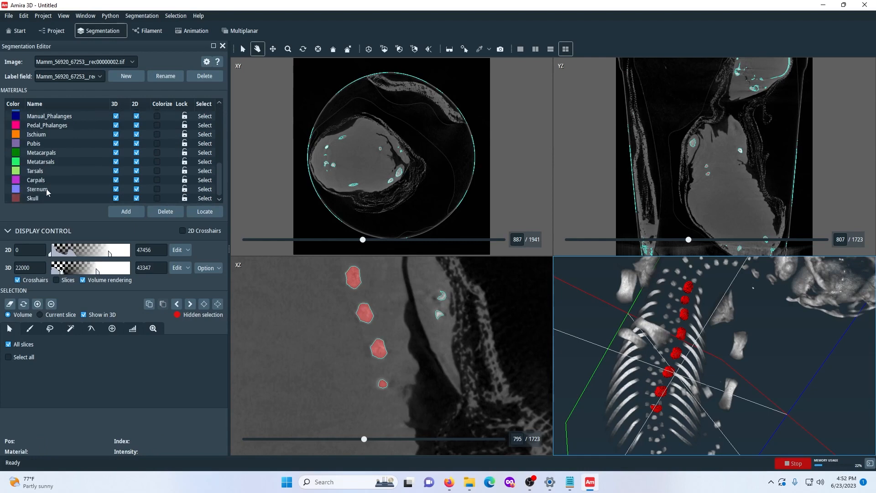
pyautogui.click(39, 189)
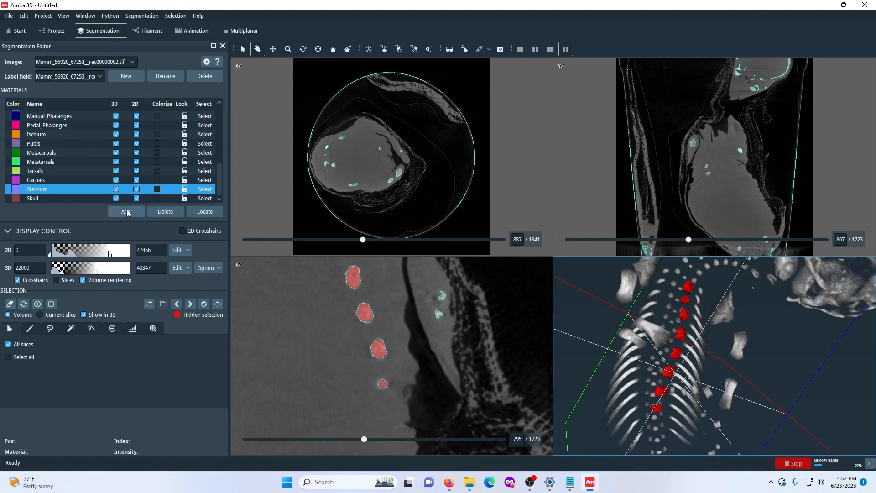
pyautogui.moveTo(125, 211)
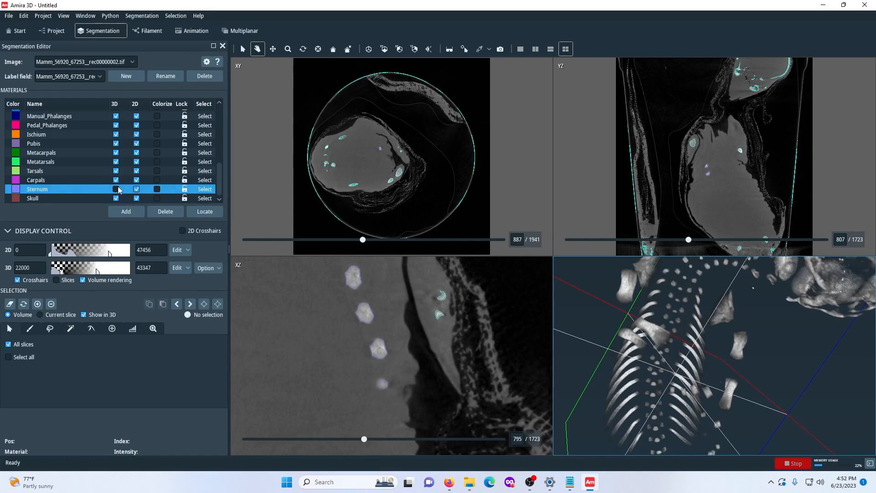
# Step: Toggle Sternum's 3D display and inspect the purple sternum chain on the skeleton
pyautogui.click(116, 189)
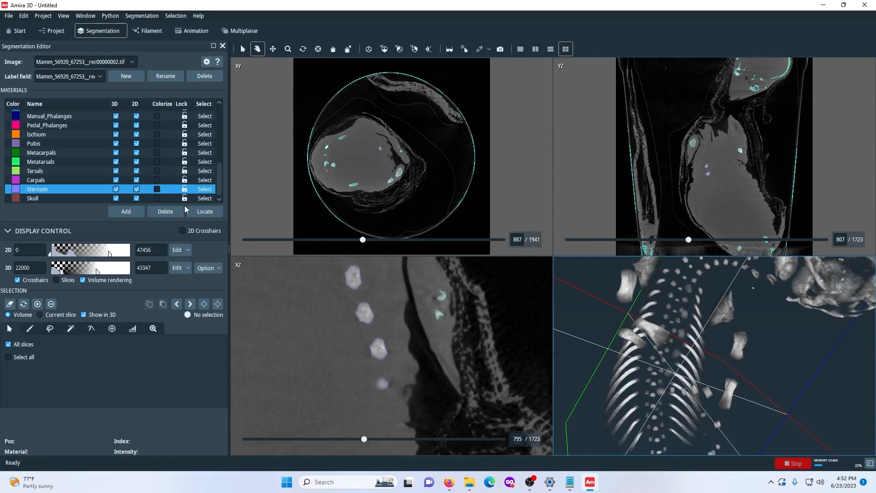
pyautogui.moveTo(698, 346); pyautogui.dragTo(685, 338)
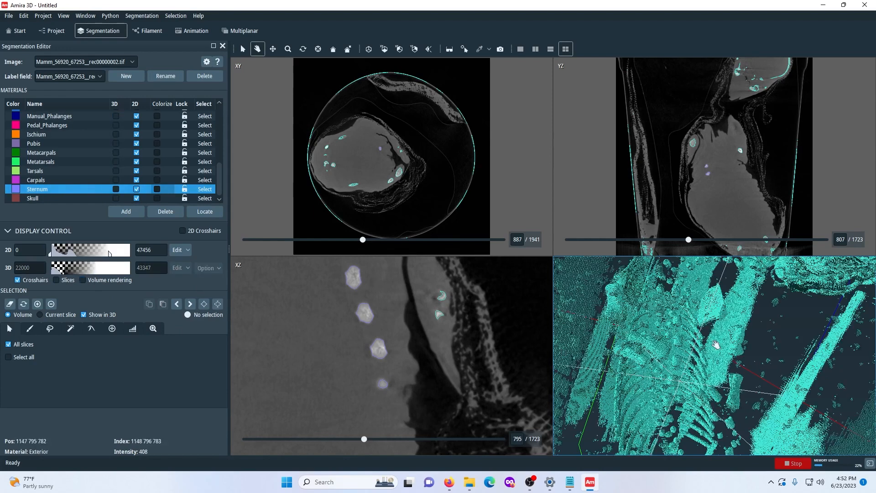
pyautogui.click(116, 190)
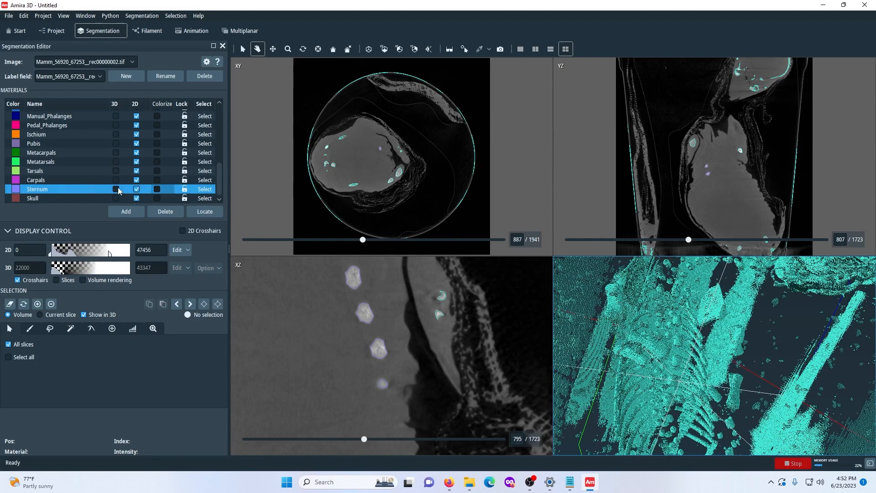
pyautogui.click(116, 189)
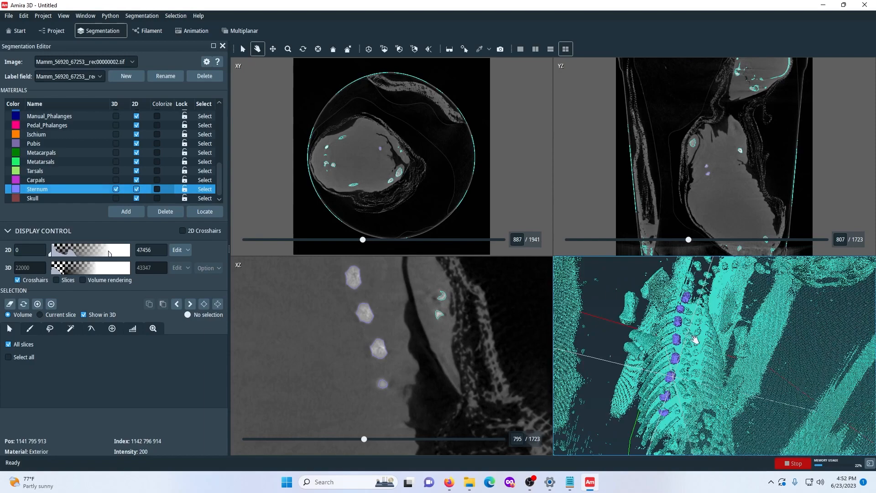
pyautogui.moveTo(695, 335); pyautogui.dragTo(693, 338)
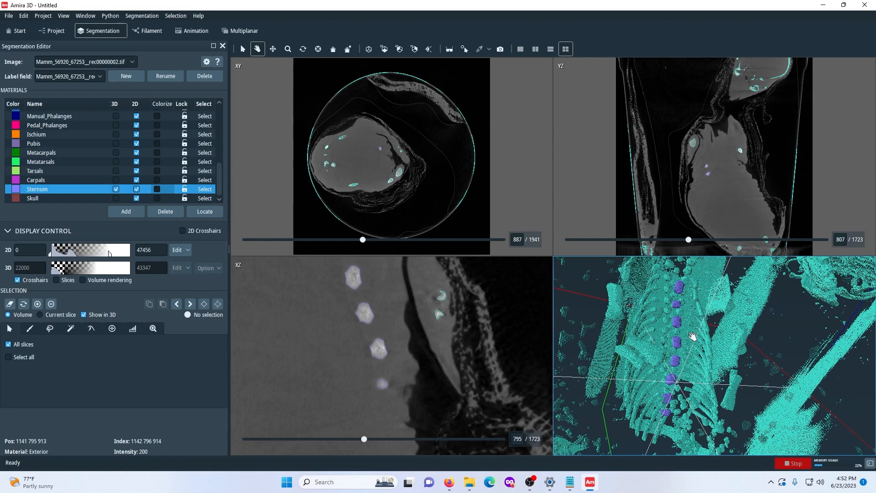
pyautogui.moveTo(730, 325)
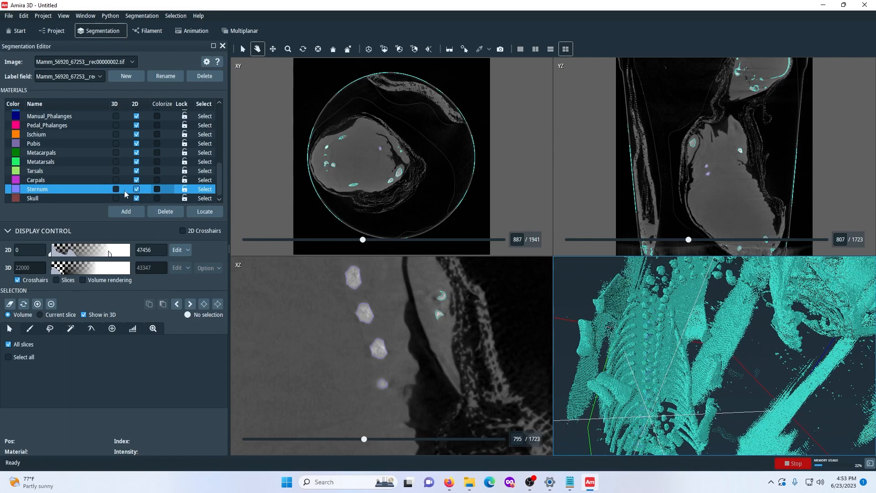
# Step: Show Sternum with volume rendering, try single and two-view layouts, then restore four views
pyautogui.click(116, 189)
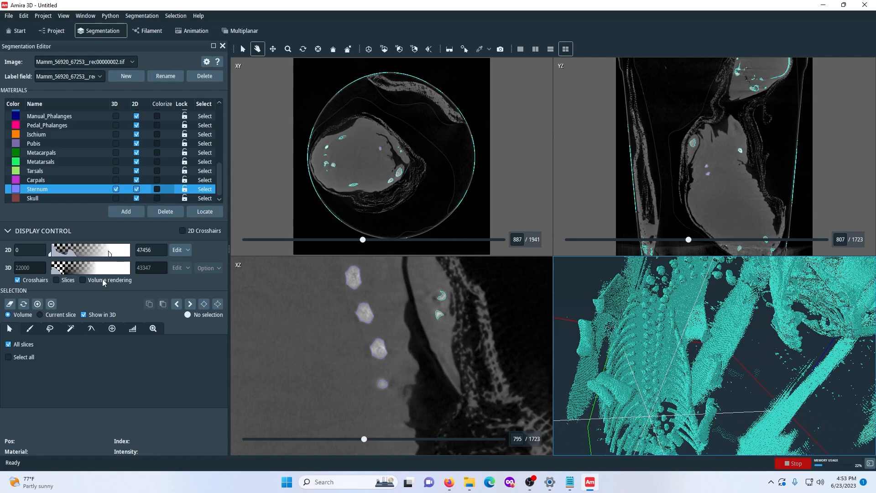
pyautogui.click(82, 280)
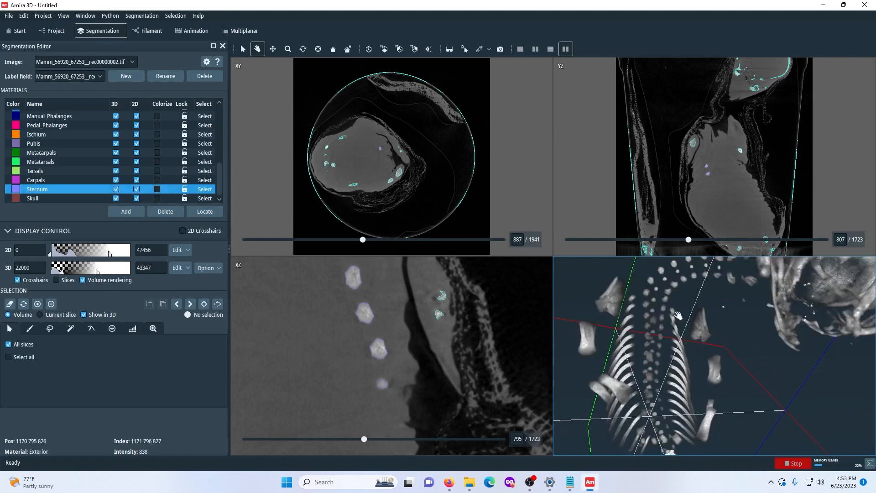
pyautogui.click(519, 50)
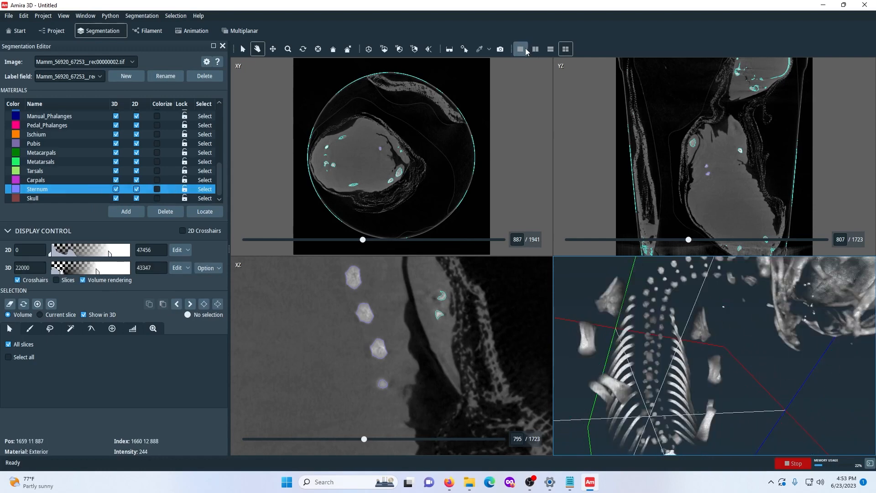
pyautogui.click(534, 50)
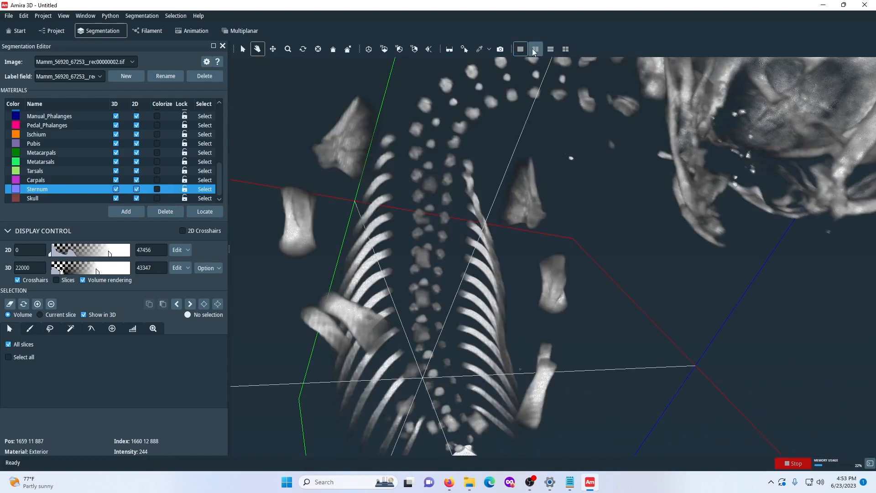
pyautogui.click(549, 49)
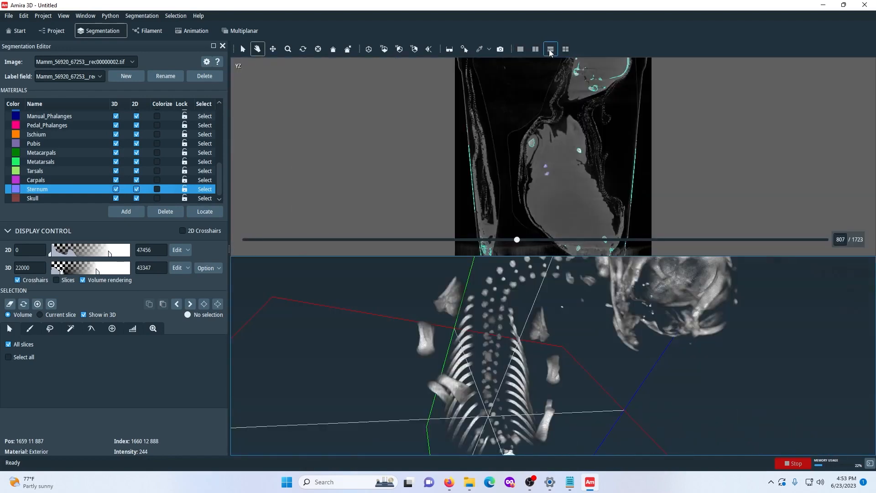
pyautogui.click(565, 49)
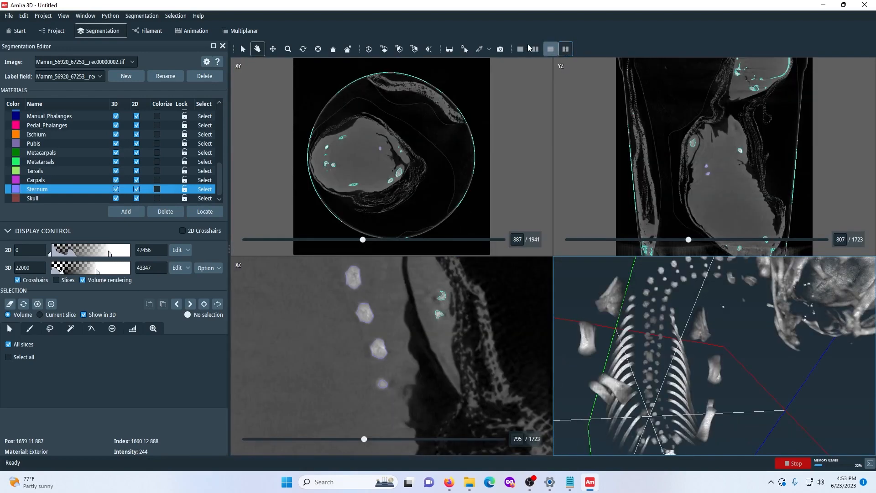
pyautogui.click(564, 49)
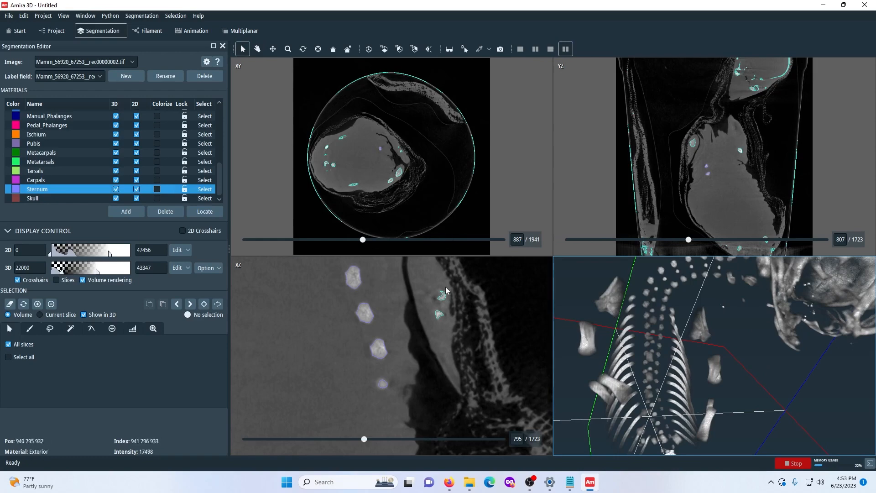
pyautogui.moveTo(414, 307)
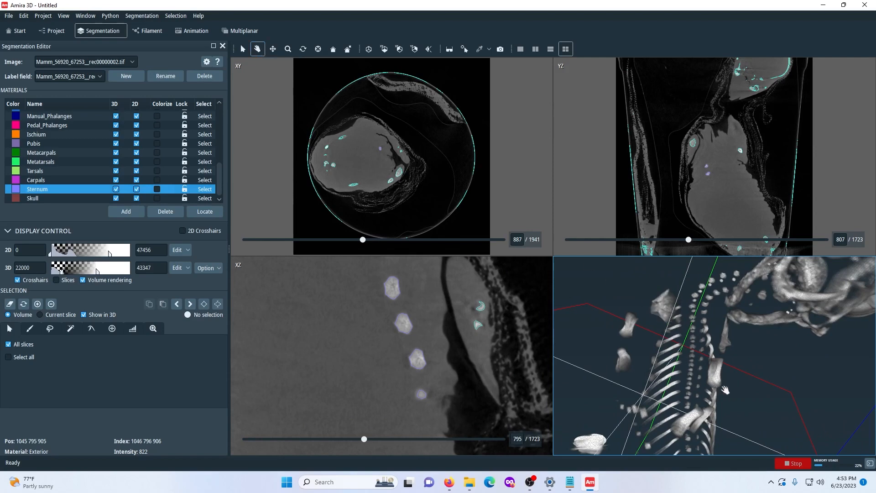
pyautogui.moveTo(751, 379)
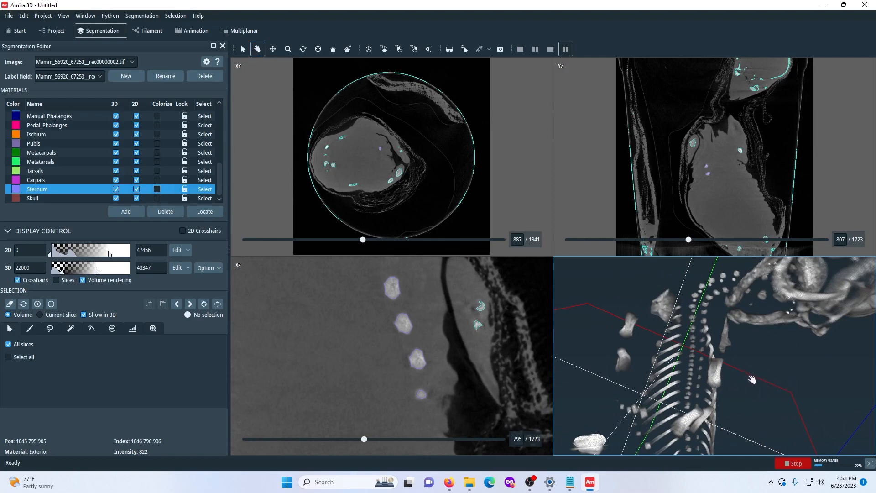
# Step: Orbit the volume-rendered skeleton to inspect the spine, neck and skull
pyautogui.moveTo(751, 379); pyautogui.dragTo(668, 366)
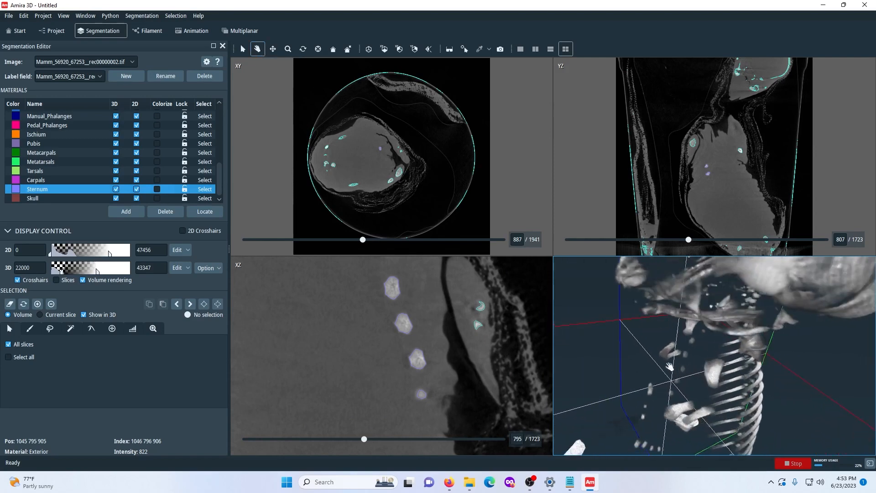
pyautogui.moveTo(668, 367); pyautogui.dragTo(798, 385)
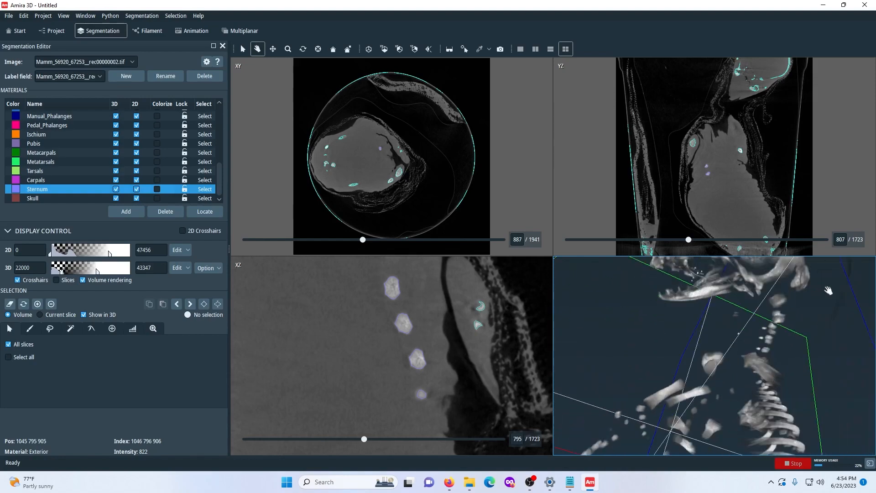
pyautogui.moveTo(828, 290); pyautogui.dragTo(718, 355)
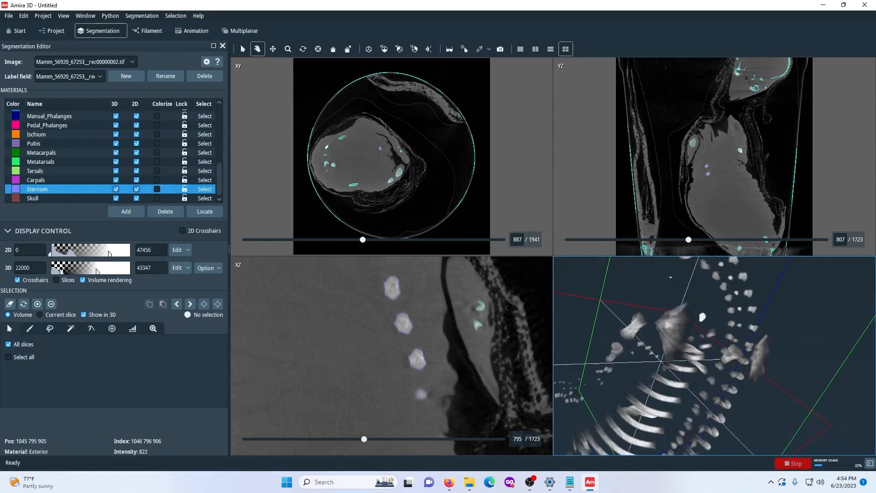
# Step: Zoom in close around the skull, turn it, then pull back to the ribs and spine
pyautogui.moveTo(698, 318); pyautogui.dragTo(724, 351)
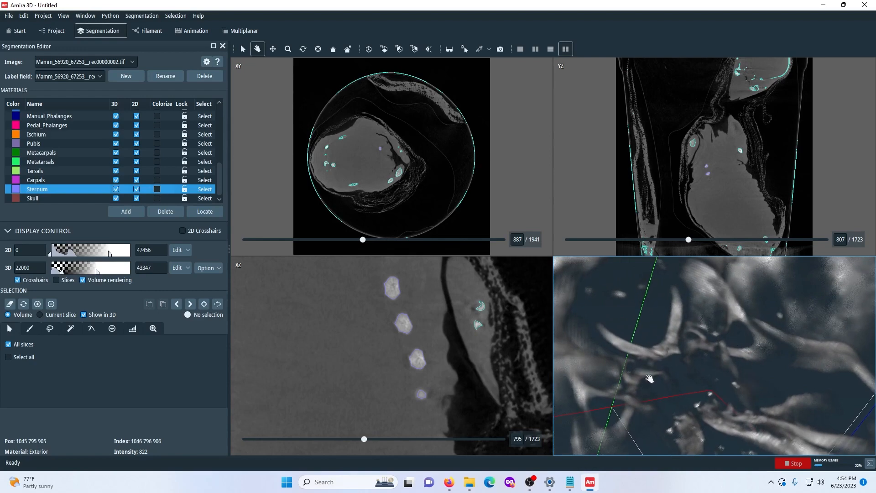
pyautogui.moveTo(650, 378); pyautogui.dragTo(707, 329)
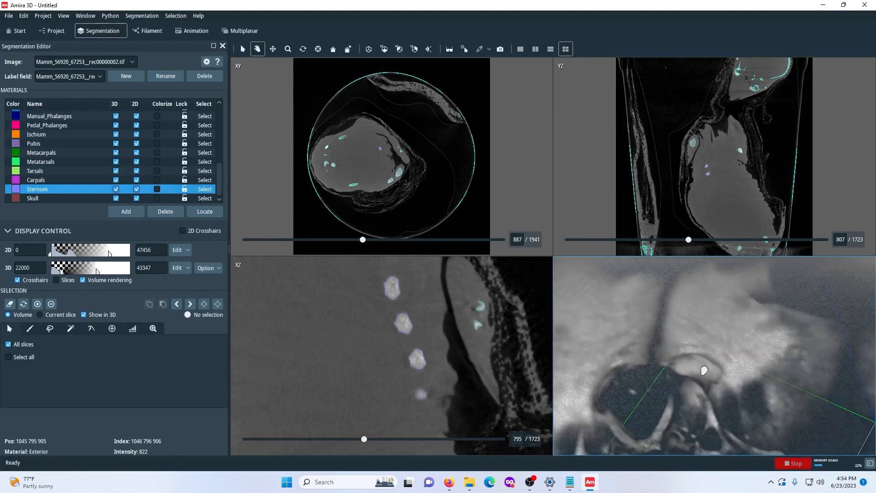
pyautogui.moveTo(703, 370); pyautogui.dragTo(697, 325)
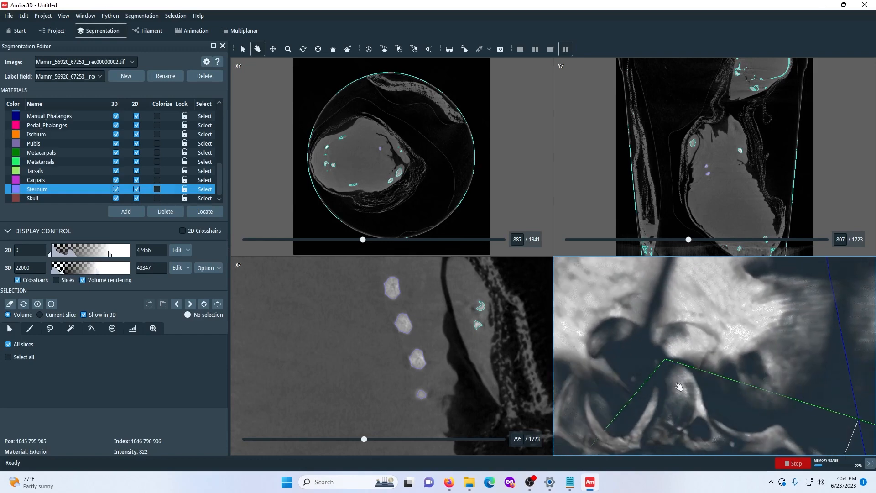
pyautogui.moveTo(678, 385); pyautogui.dragTo(546, 335)
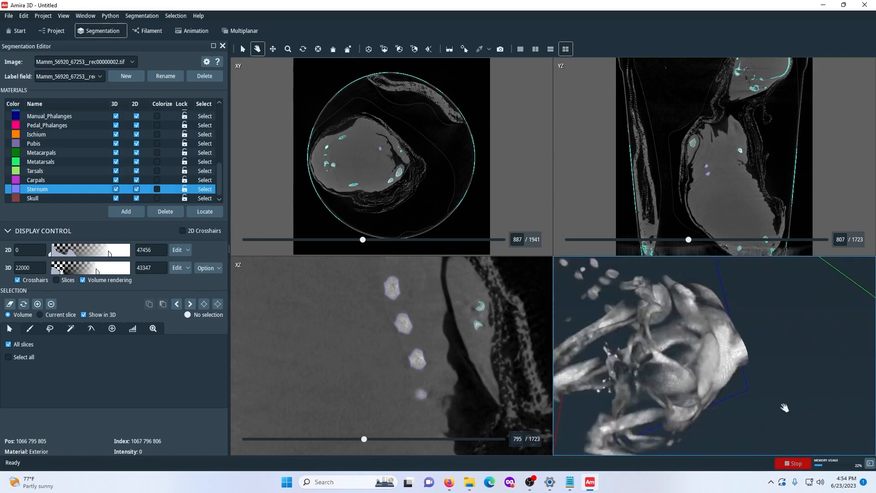
pyautogui.moveTo(784, 407); pyautogui.dragTo(706, 394)
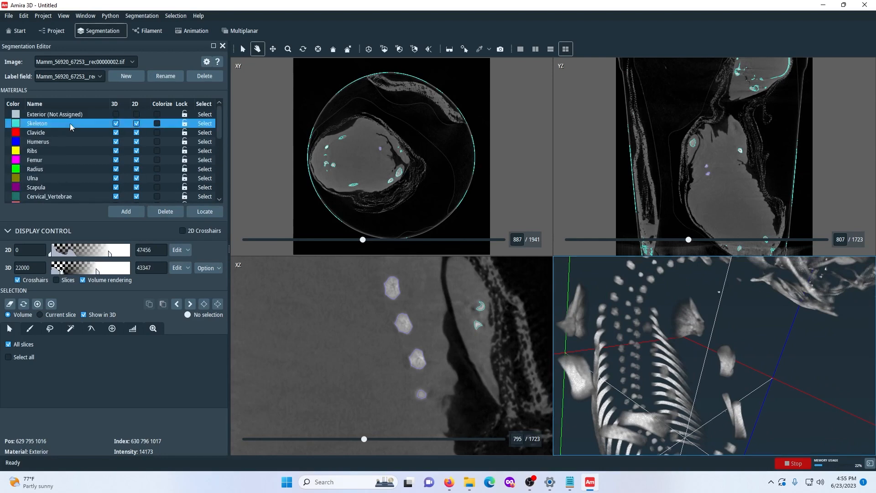
pyautogui.moveTo(53, 31)
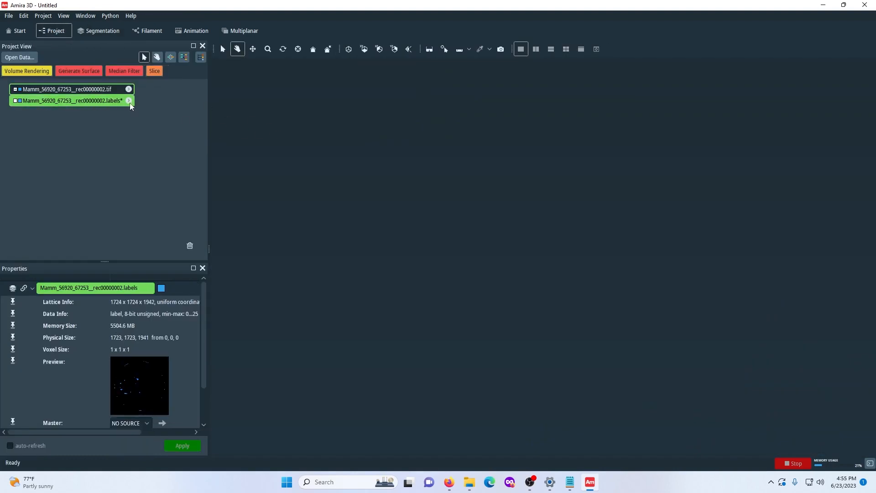
pyautogui.moveTo(95, 105)
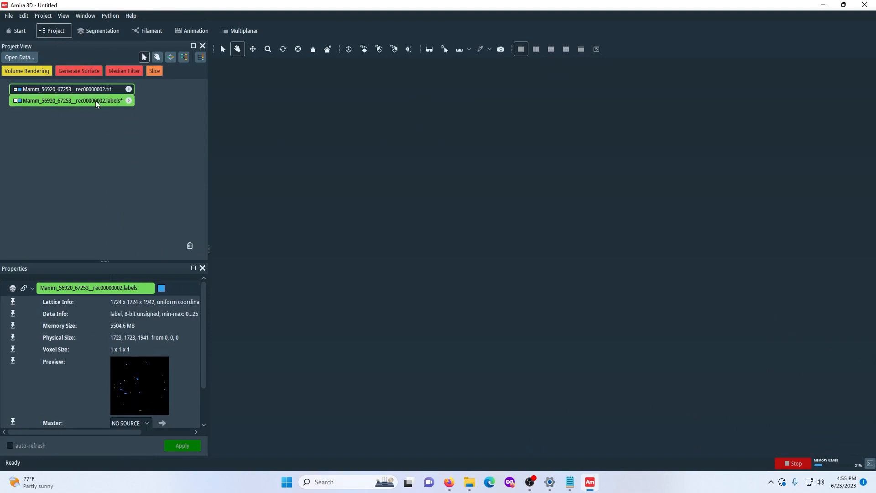
# Step: Inspect the CT image's properties, then reselect the labels data in the Project view
pyautogui.click(66, 88)
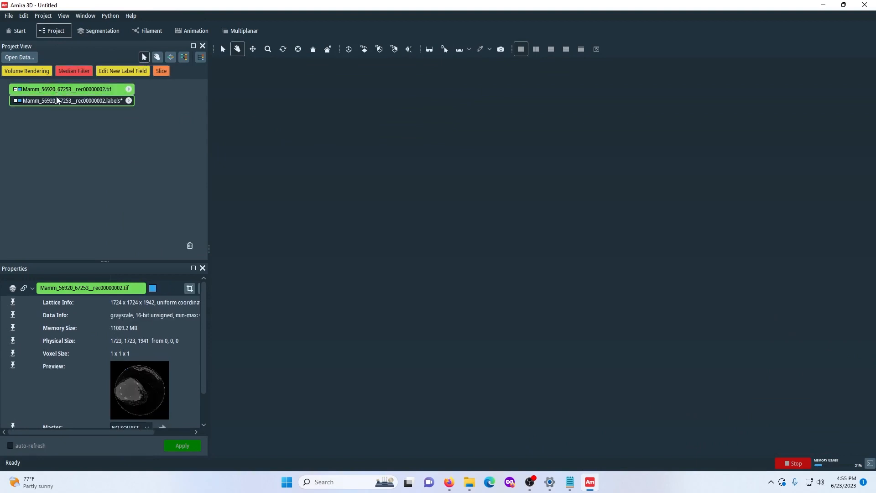
pyautogui.click(71, 100)
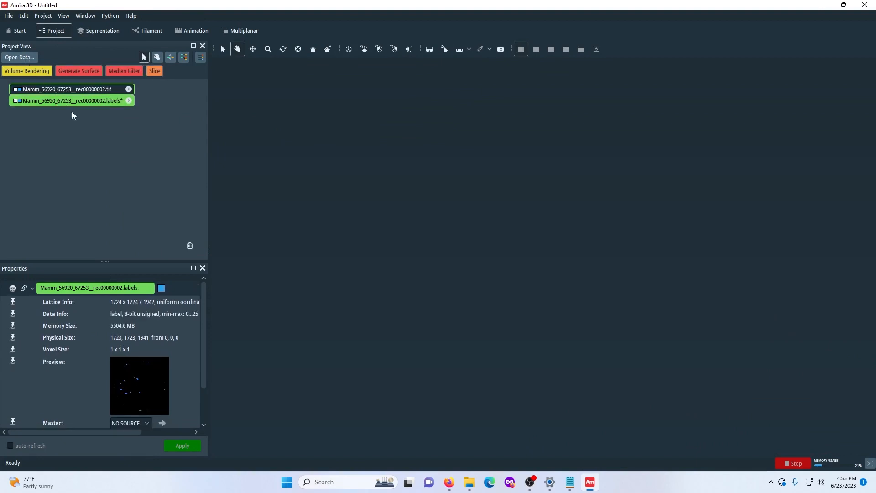
pyautogui.moveTo(86, 129)
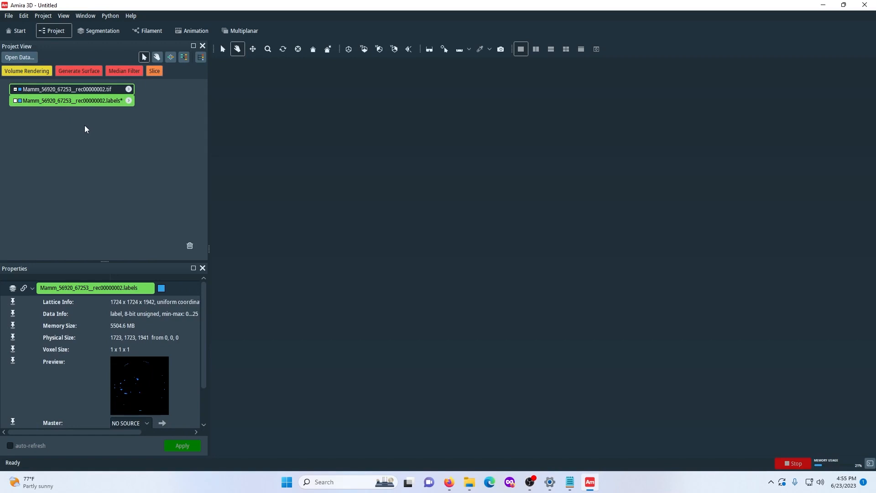
pyautogui.moveTo(94, 140)
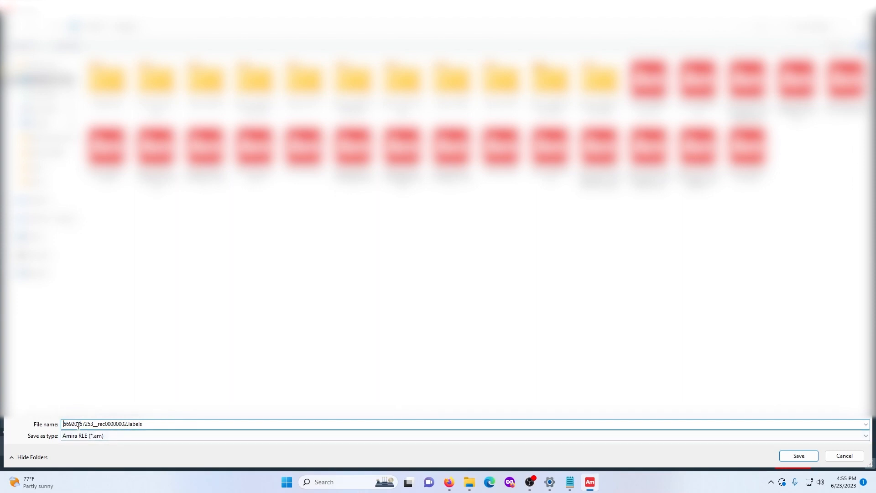
# Step: Save the project as 56920.hx on the Desktop with the minimize-project-size policy
pyautogui.doubleClick(95, 423)
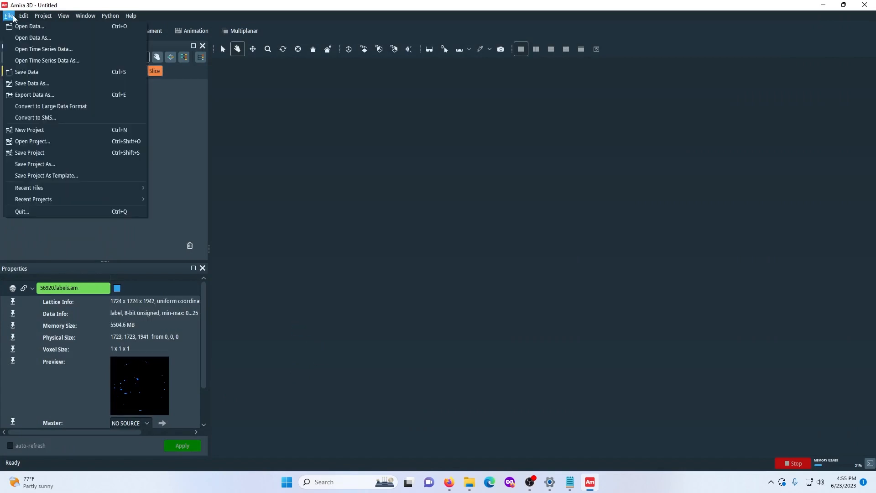
pyautogui.click(29, 153)
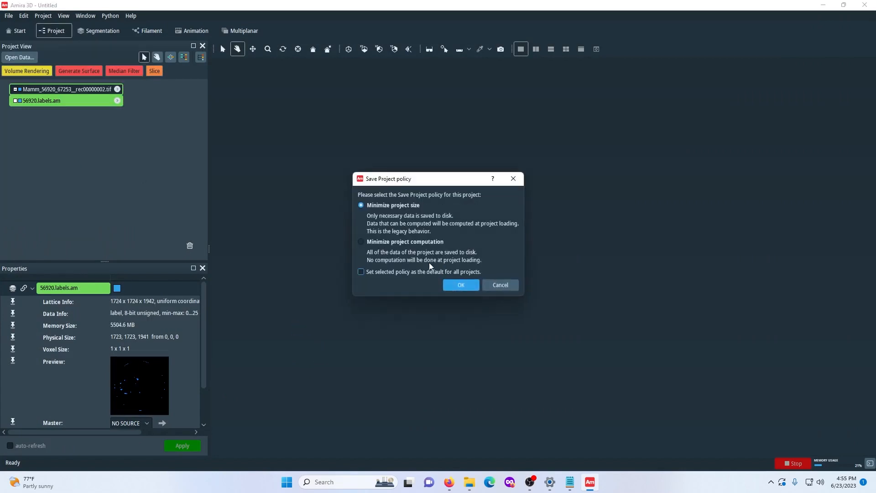
pyautogui.moveTo(465, 157)
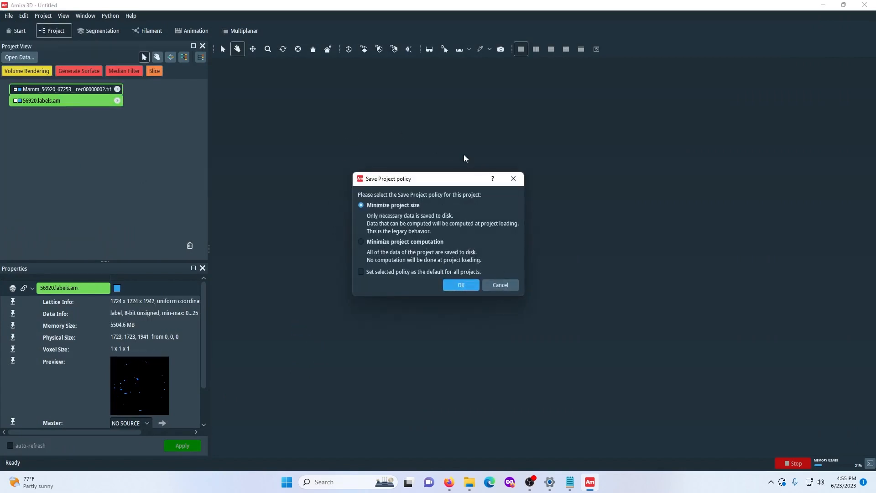
pyautogui.moveTo(462, 178); pyautogui.dragTo(427, 155)
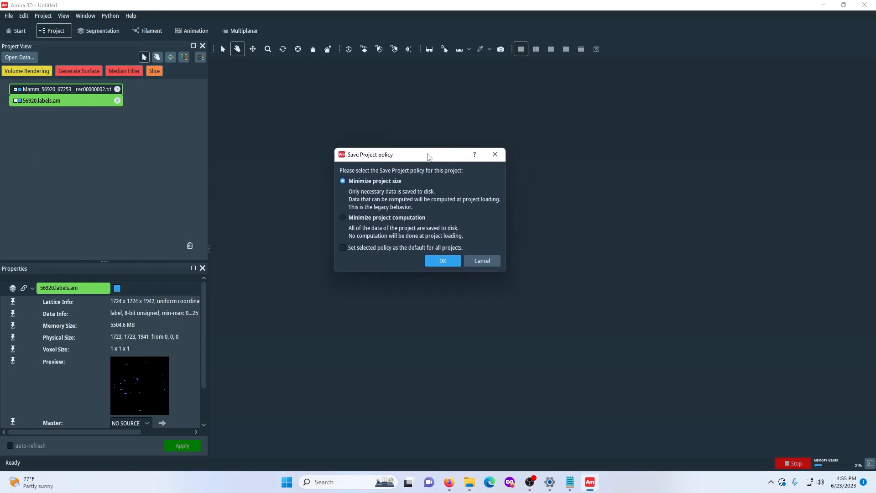
pyautogui.moveTo(406, 188)
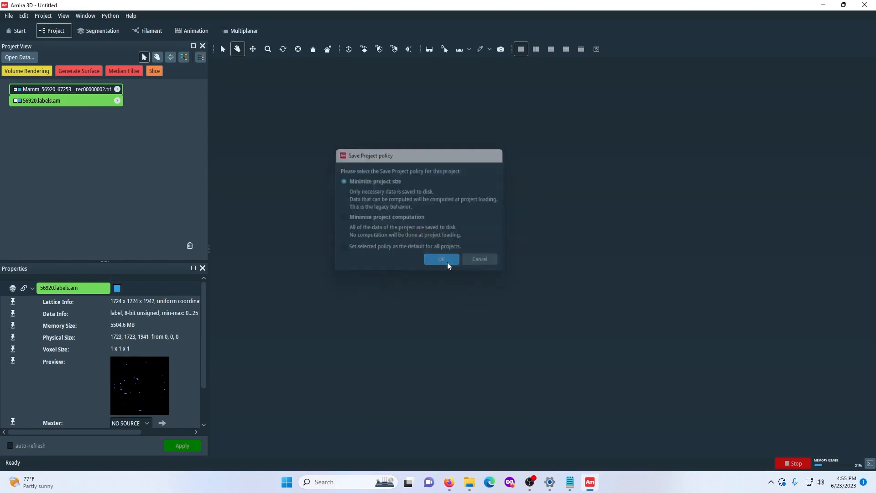
pyautogui.click(441, 258)
pyautogui.write('56920')
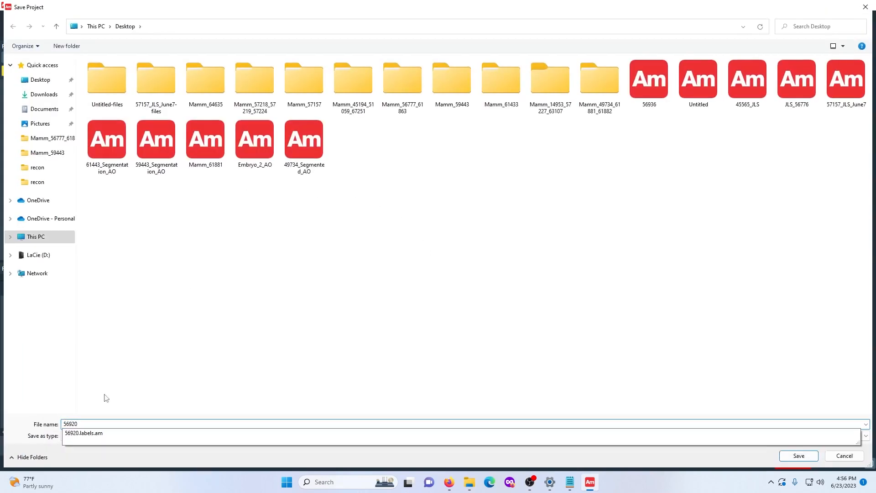
pyautogui.click(798, 456)
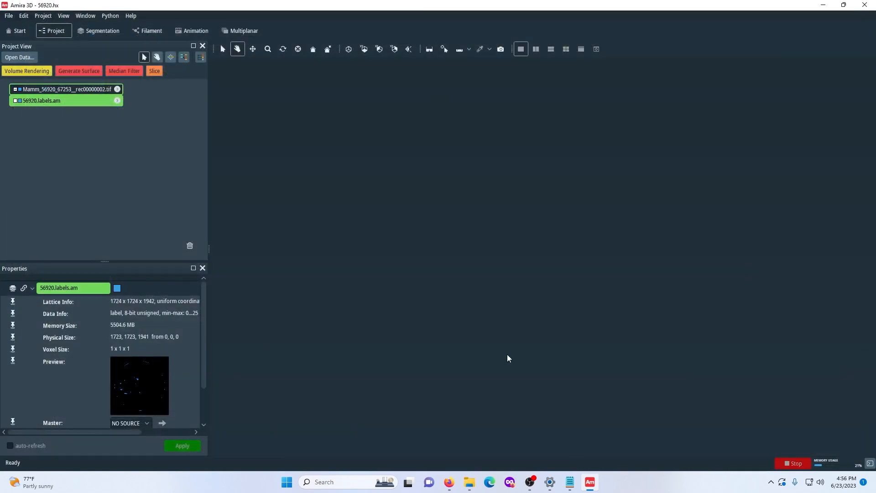
pyautogui.moveTo(81, 91)
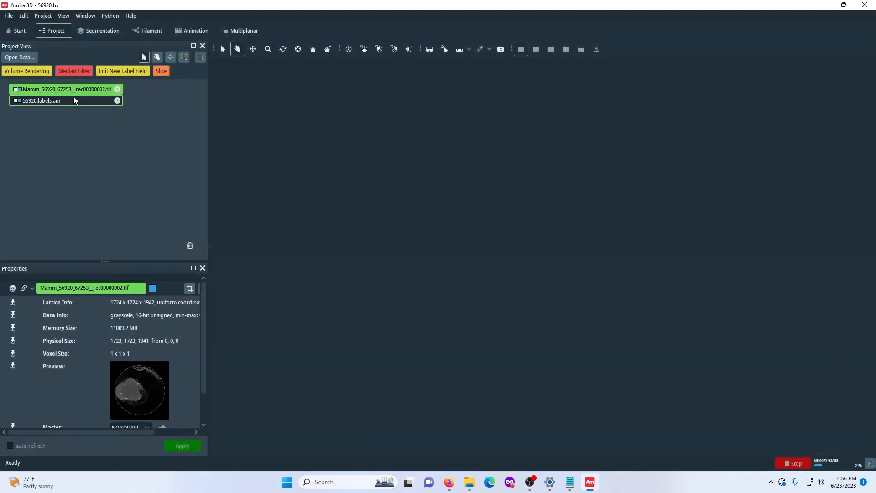
# Step: Add a Volume Rendering module to the 56920.labels.am label data
pyautogui.click(42, 100)
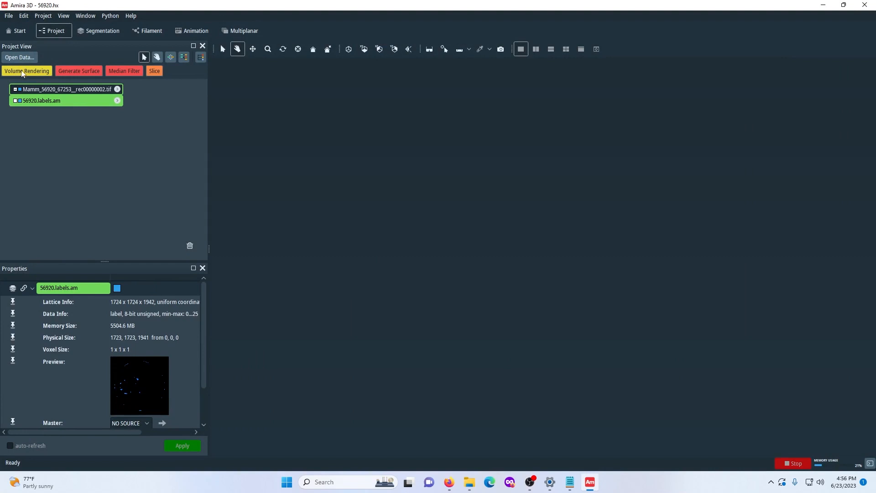
pyautogui.moveTo(26, 77)
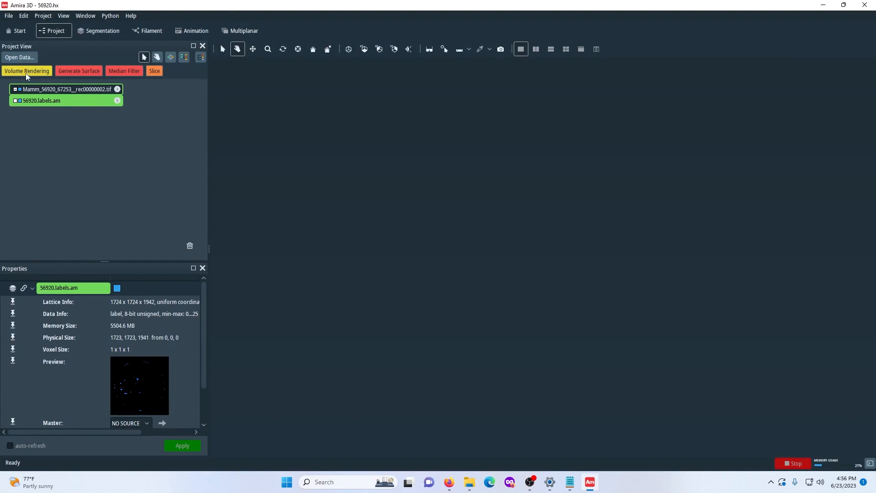
pyautogui.click(26, 71)
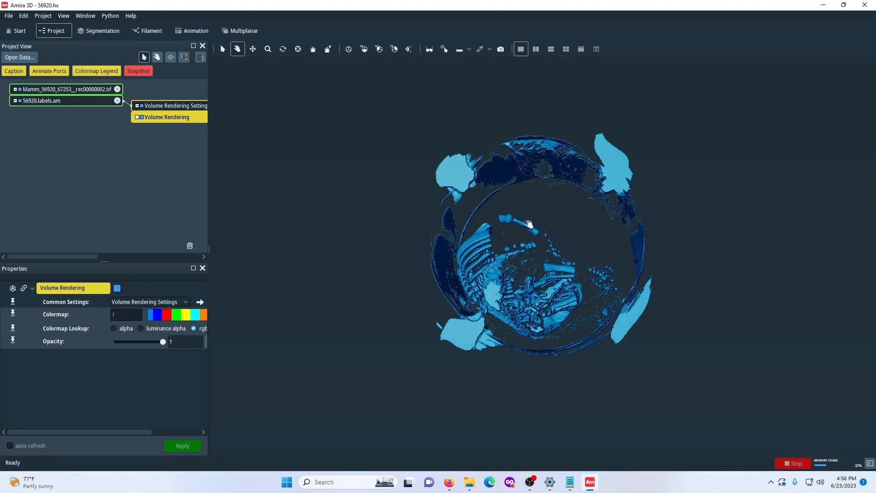
# Step: Orbit the blue label volume and zoom in closely on the ribs and spine
pyautogui.moveTo(528, 224); pyautogui.dragTo(558, 287)
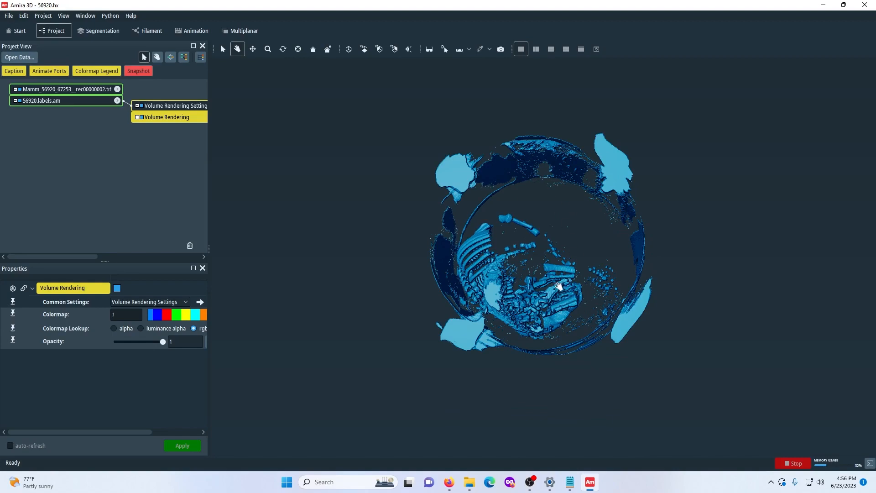
pyautogui.moveTo(557, 285); pyautogui.dragTo(518, 335)
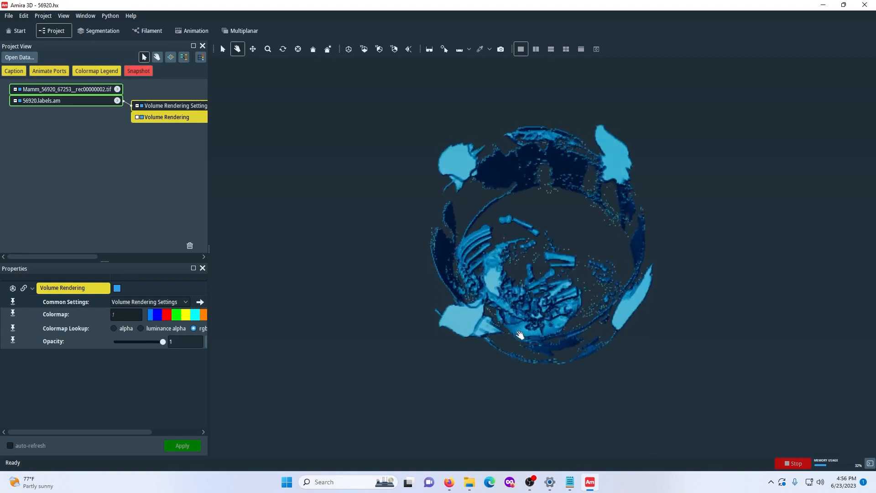
pyautogui.moveTo(520, 335); pyautogui.dragTo(566, 205)
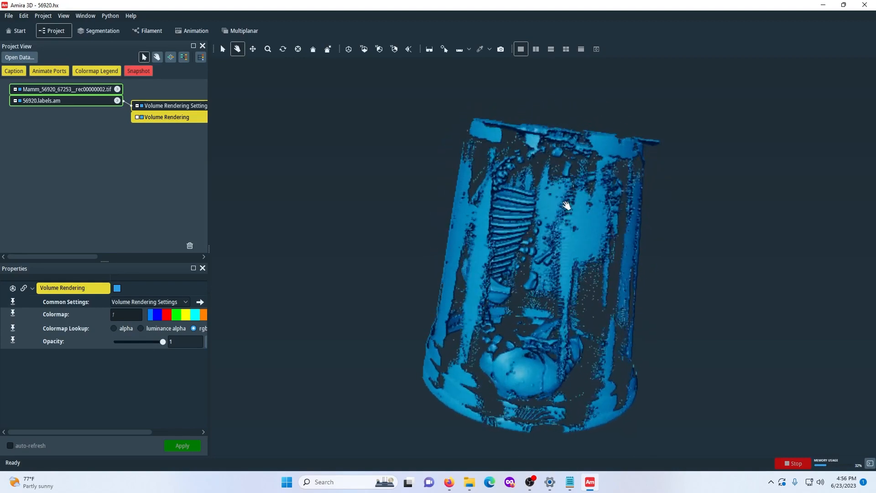
pyautogui.moveTo(566, 206); pyautogui.dragTo(556, 255)
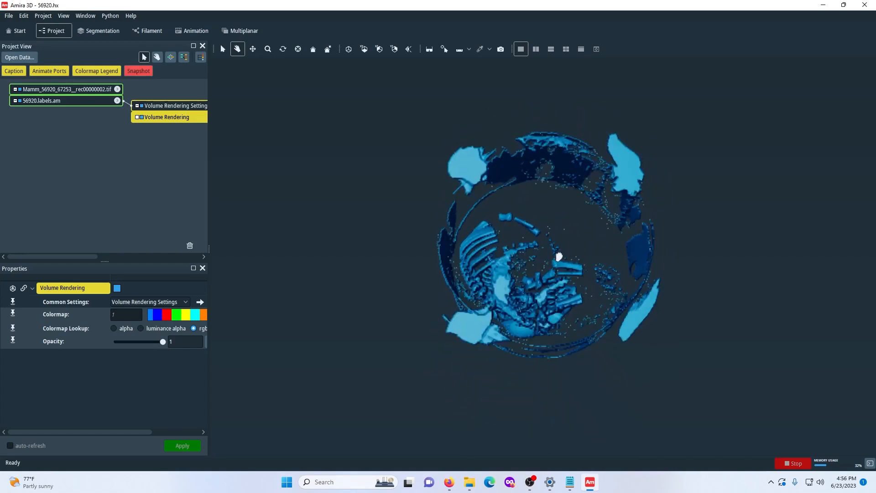
pyautogui.moveTo(558, 256); pyautogui.dragTo(614, 259)
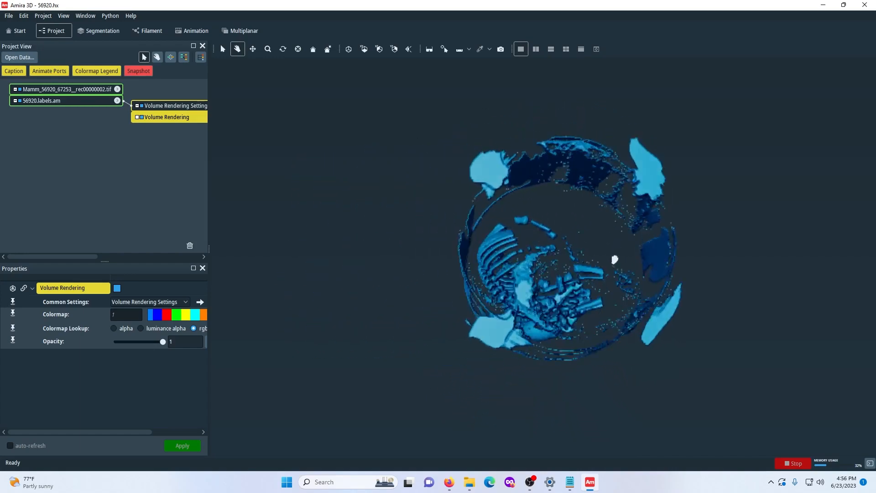
pyautogui.moveTo(614, 258); pyautogui.dragTo(531, 198)
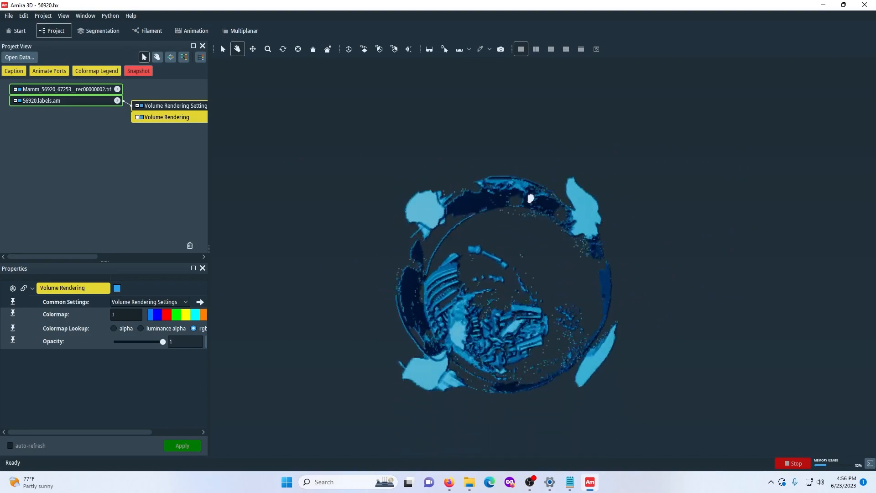
pyautogui.moveTo(531, 198); pyautogui.dragTo(502, 300)
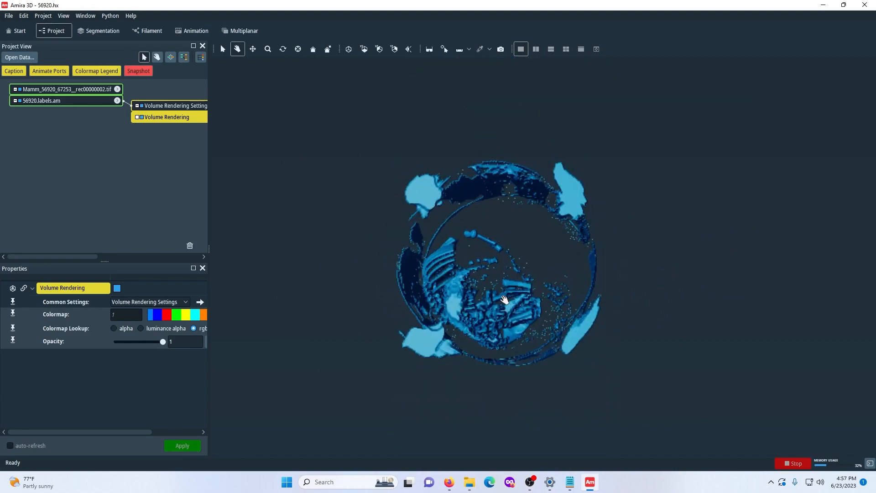
pyautogui.moveTo(502, 300); pyautogui.dragTo(497, 289)
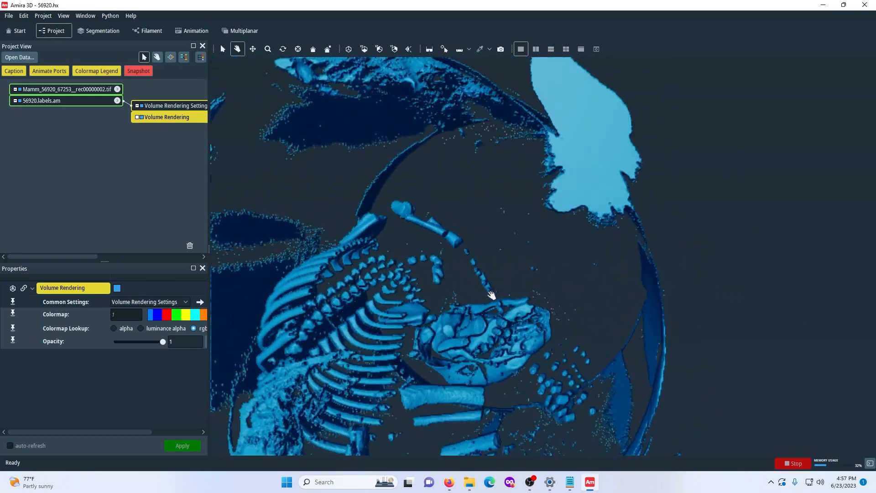
pyautogui.moveTo(492, 295); pyautogui.dragTo(489, 279)
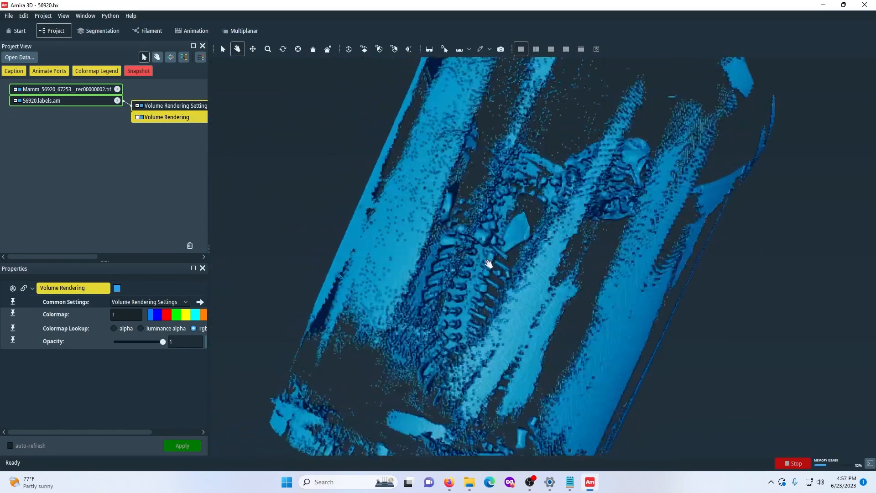
pyautogui.moveTo(489, 264); pyautogui.dragTo(491, 261)
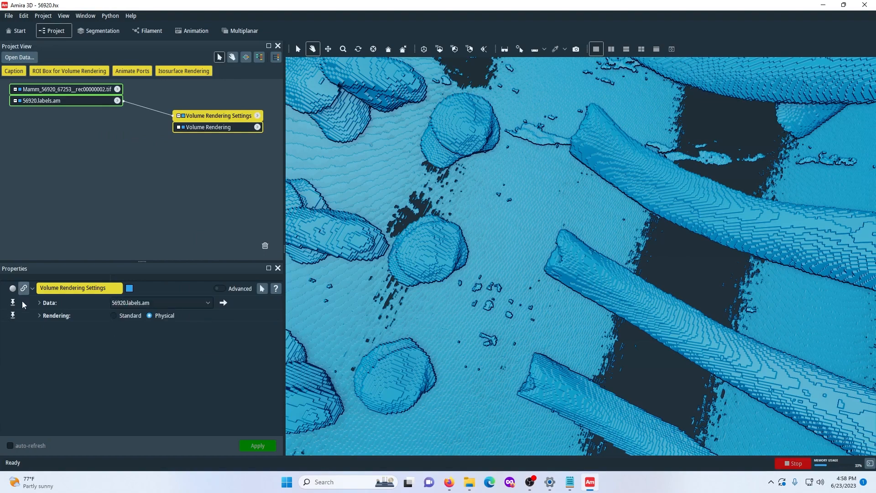
pyautogui.moveTo(44, 308)
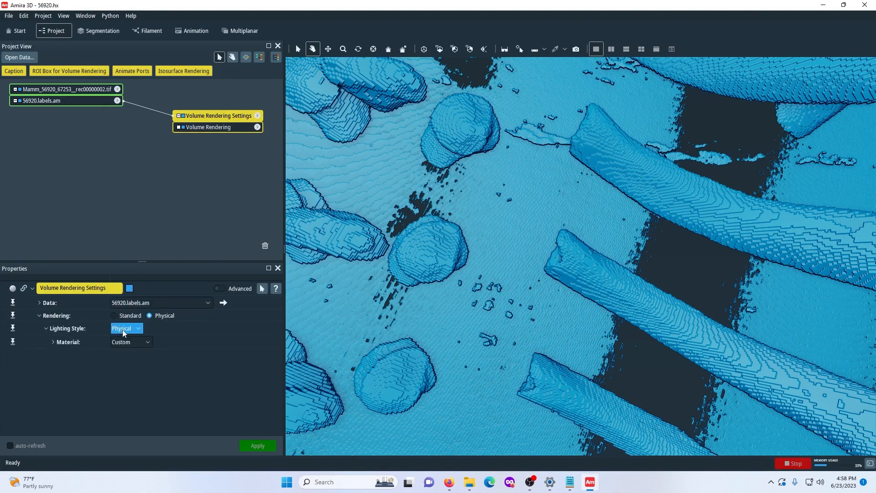
# Step: Change the Volume Rendering Settings rendering mode between Standard and Physical
pyautogui.click(131, 341)
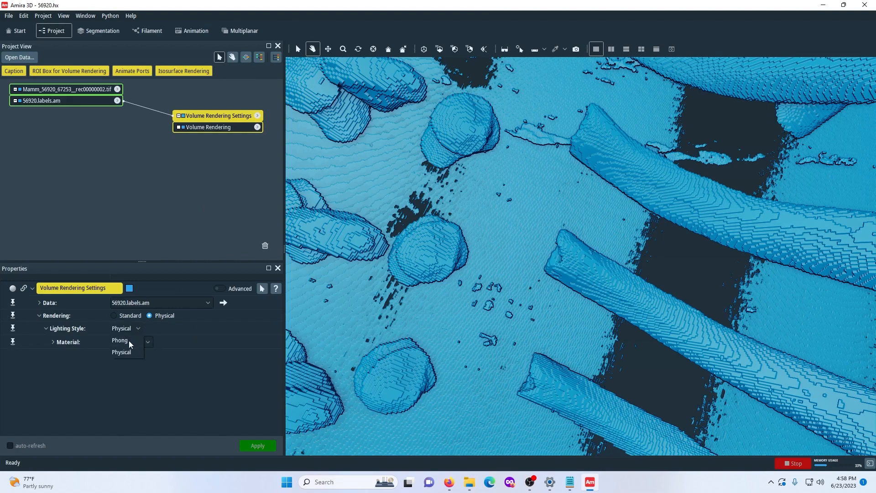
pyautogui.click(114, 314)
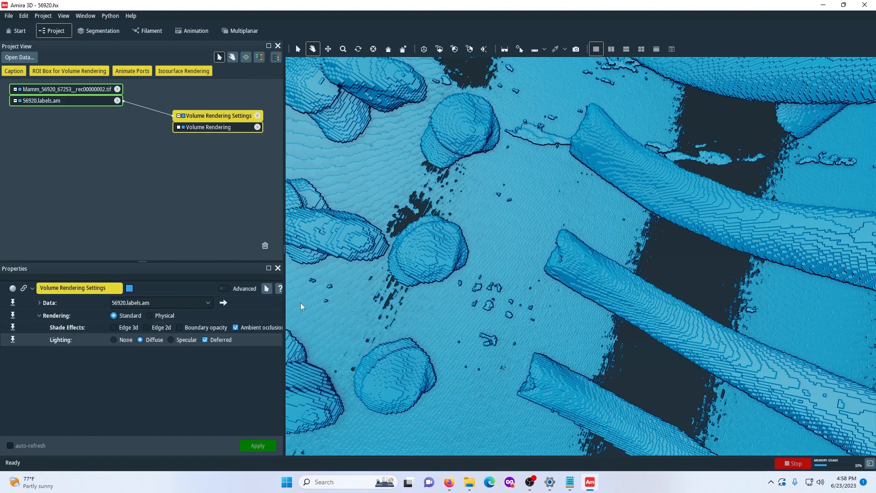
pyautogui.moveTo(483, 224)
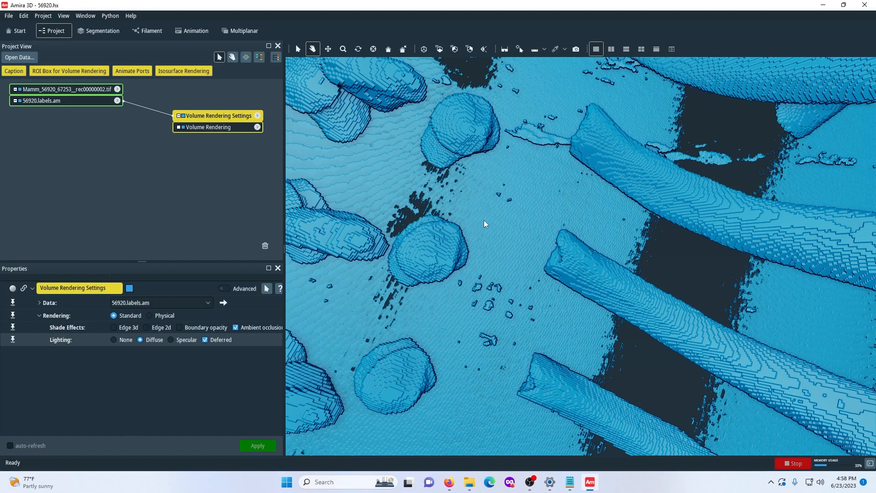
pyautogui.click(113, 315)
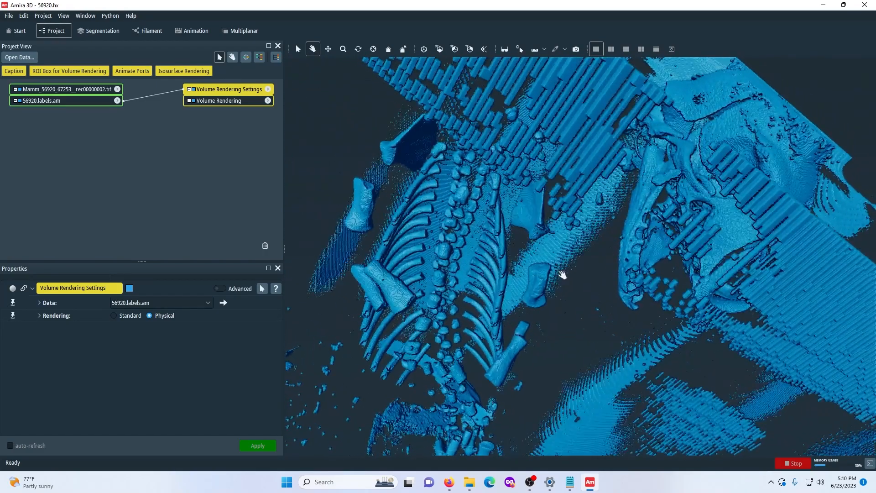
# Step: Rotate and zoom the physically rendered skeleton along the ribcage and vertebrae
pyautogui.moveTo(563, 273); pyautogui.dragTo(528, 267)
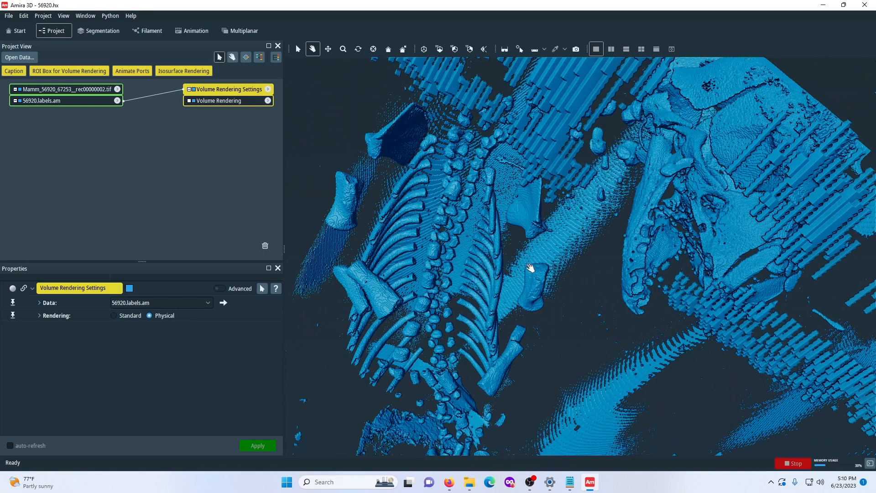
pyautogui.moveTo(531, 268); pyautogui.dragTo(525, 282)
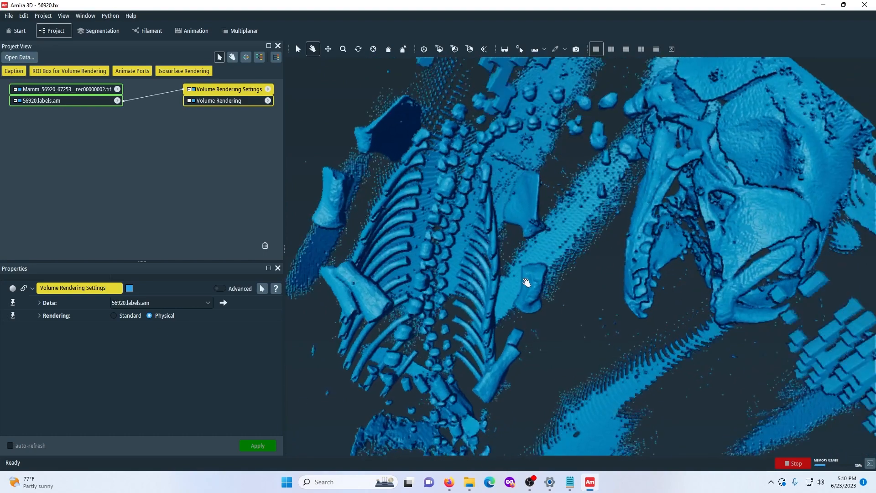
pyautogui.moveTo(525, 282); pyautogui.dragTo(516, 340)
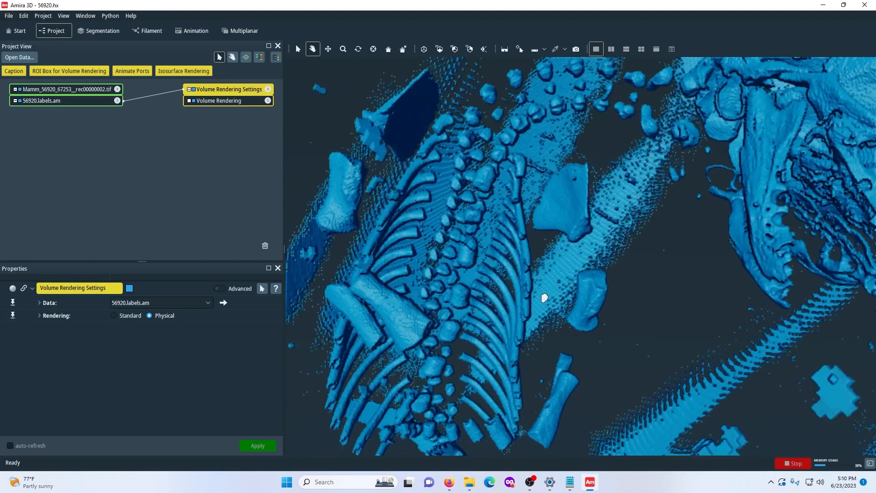
pyautogui.moveTo(545, 296); pyautogui.dragTo(542, 288)
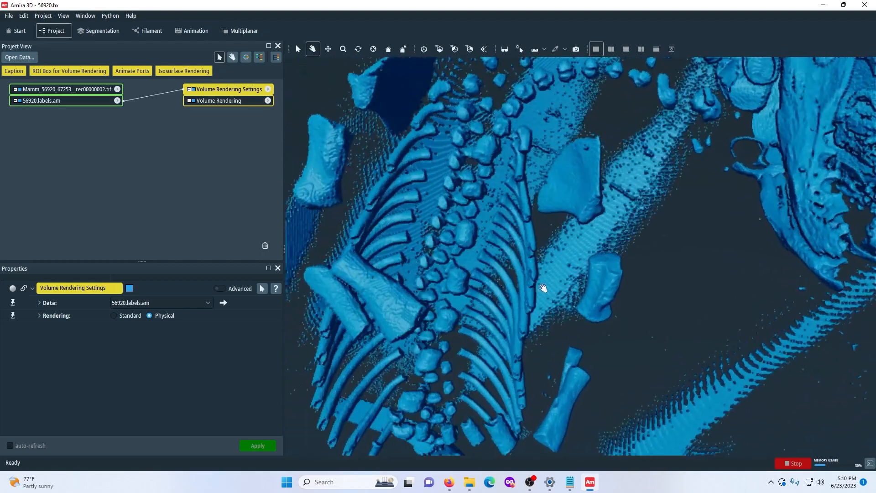